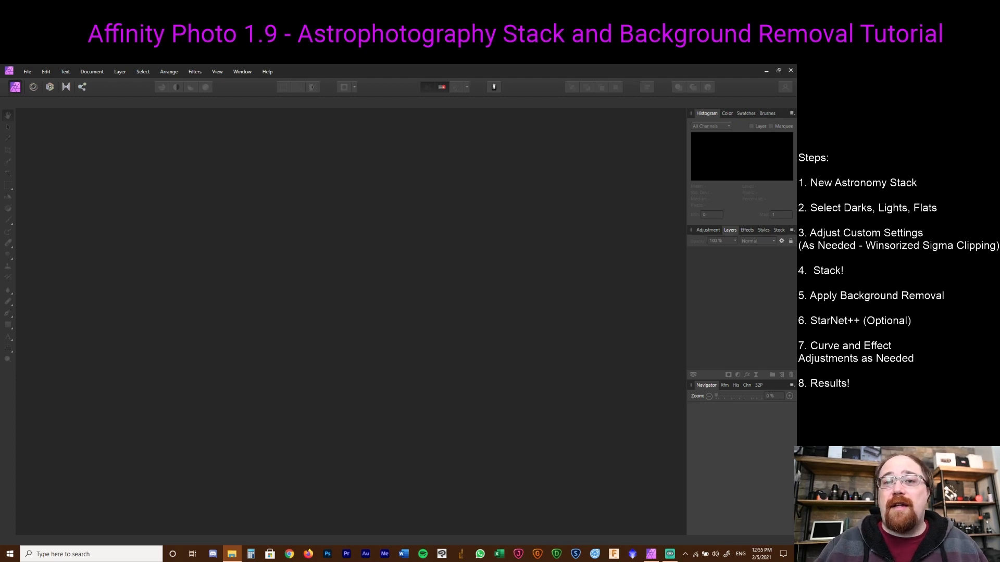
# - Create a new astrophotography stack from the File menu
pyautogui.click(27, 71)
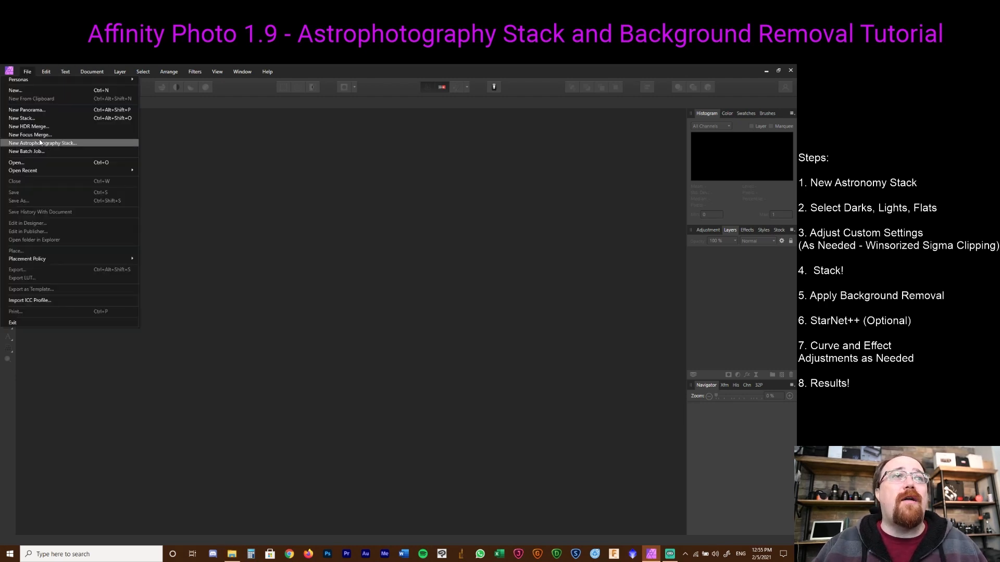
pyautogui.click(42, 143)
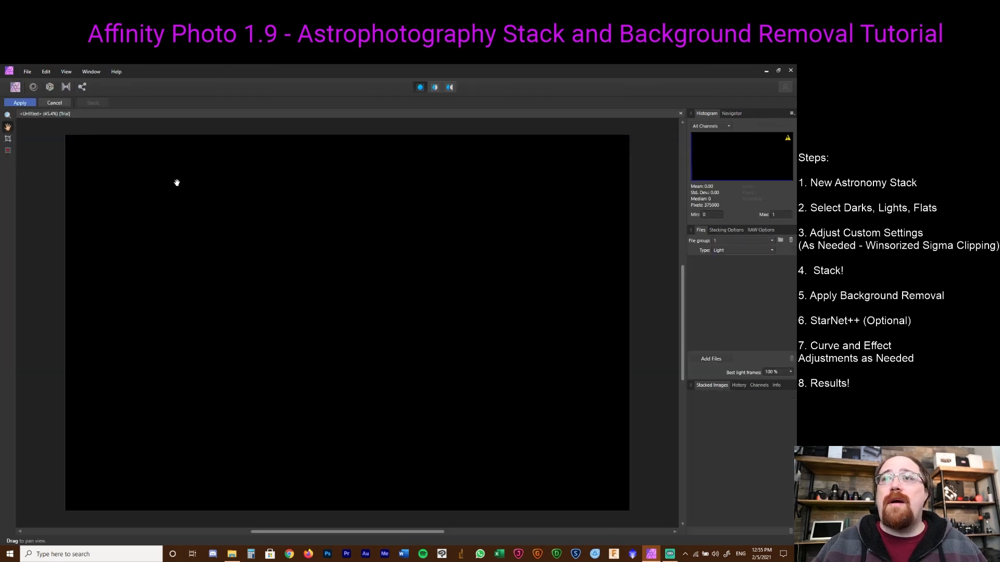
pyautogui.moveTo(654, 239)
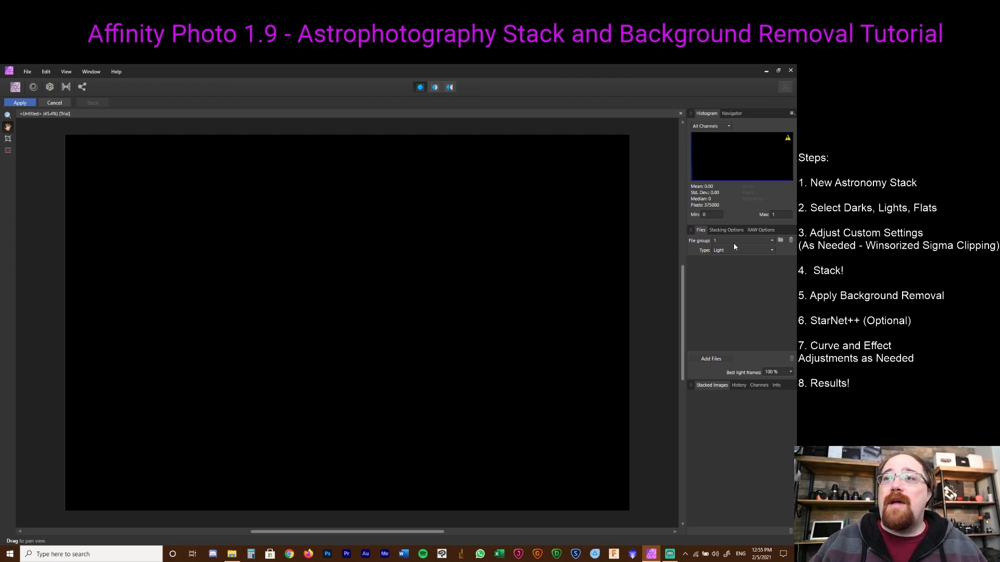
# - Leave the file group's frame type set to Light and bring up the Add Files picker
pyautogui.click(743, 249)
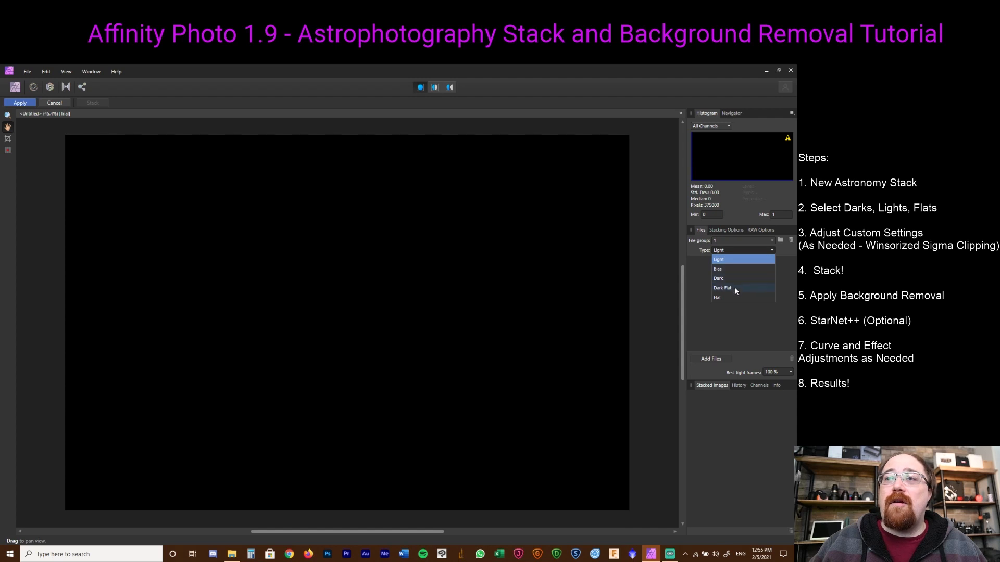
pyautogui.moveTo(727, 289)
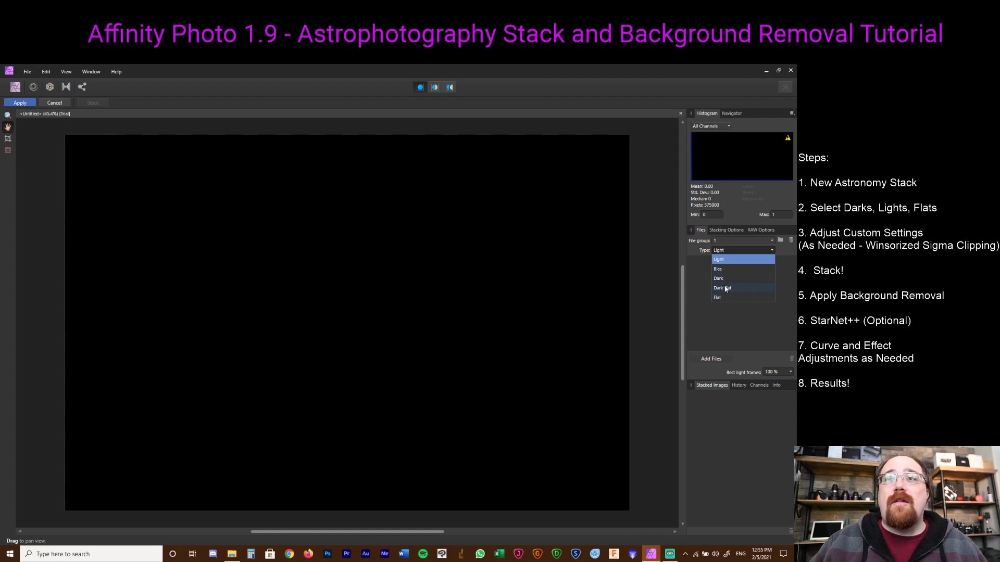
pyautogui.moveTo(730, 308)
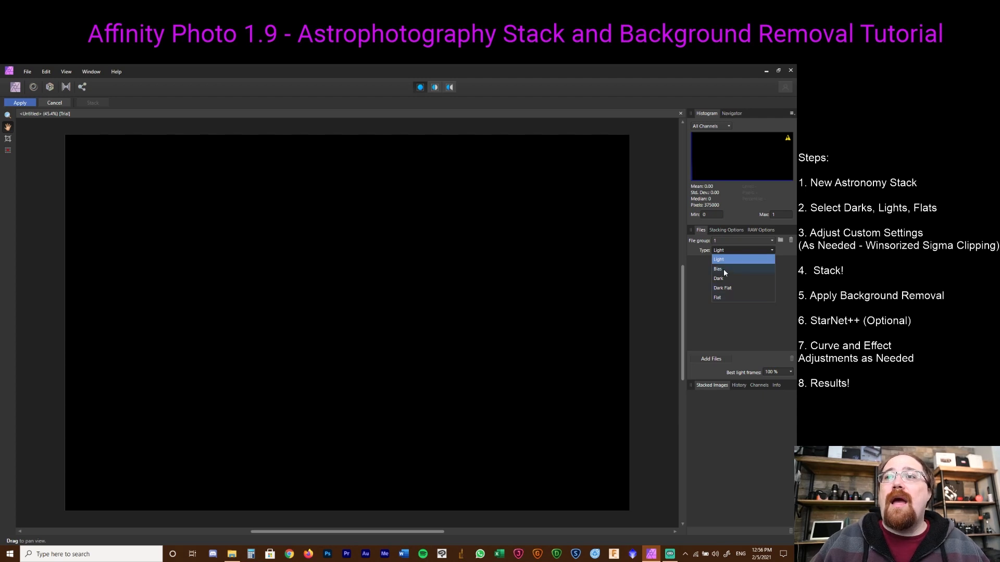
pyautogui.click(718, 258)
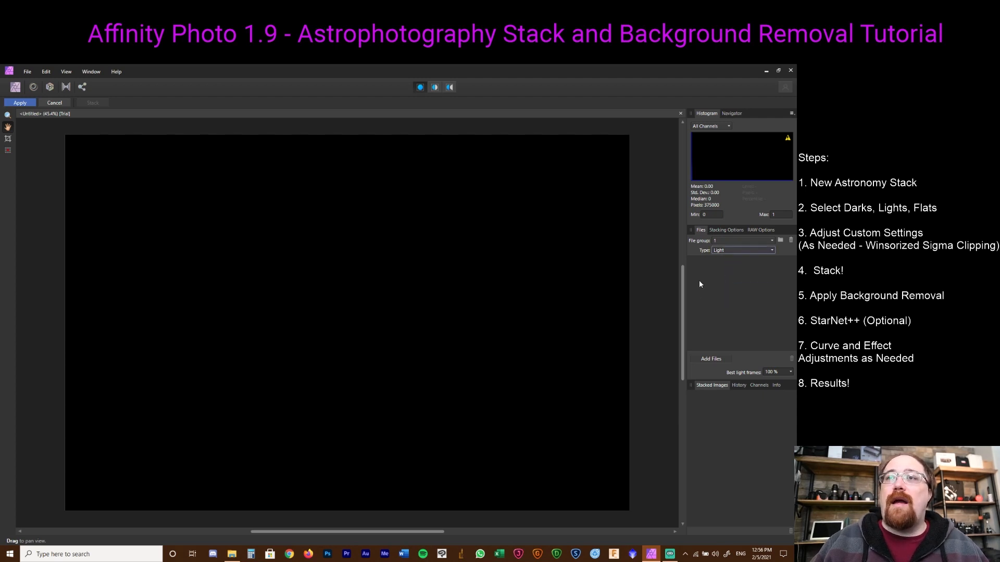
pyautogui.click(742, 250)
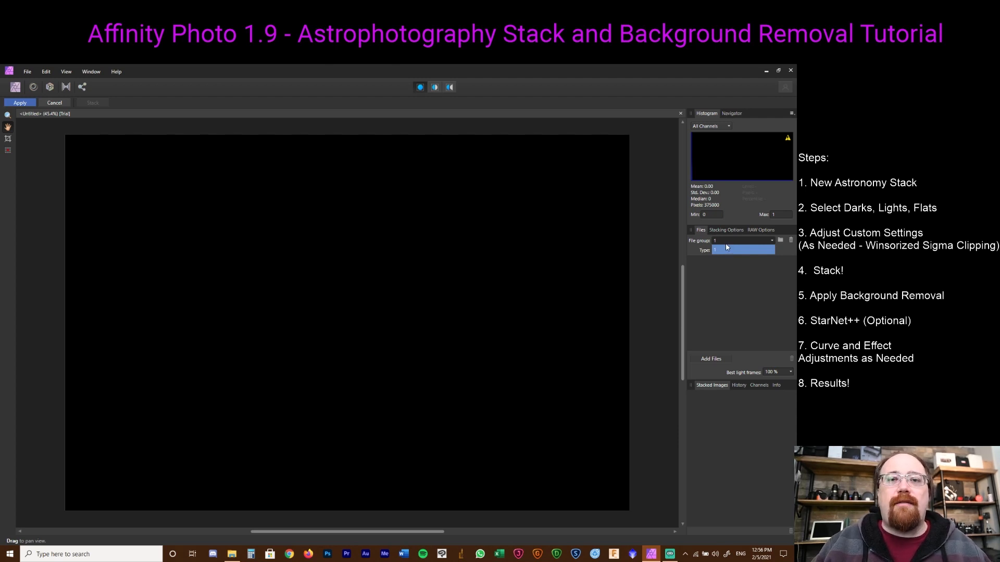
pyautogui.click(742, 249)
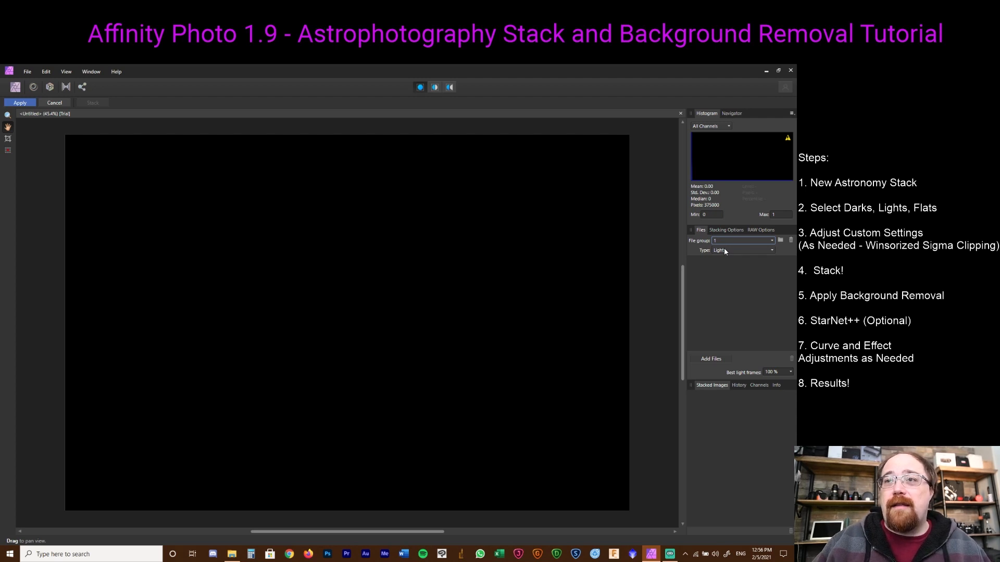
pyautogui.click(741, 249)
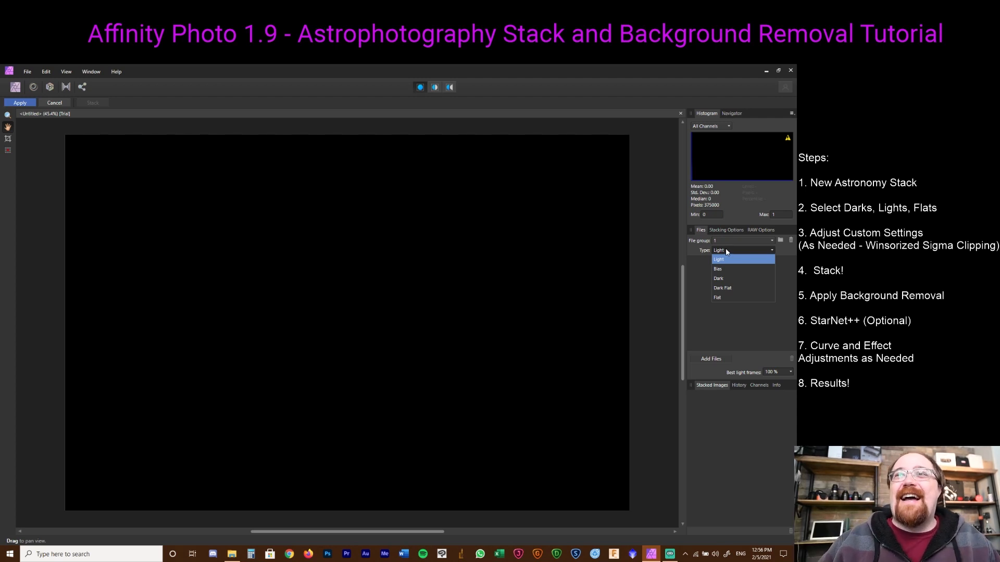
pyautogui.click(719, 259)
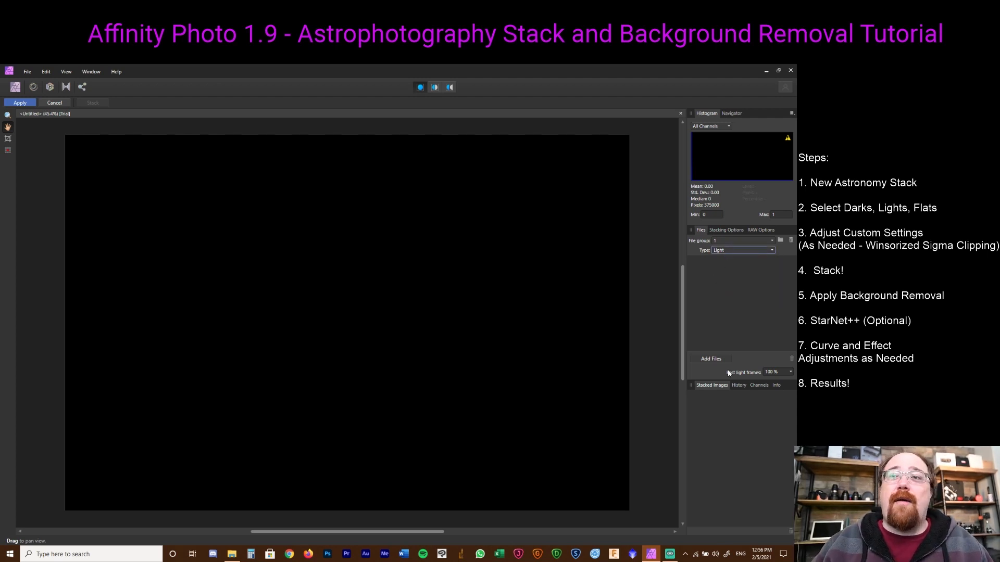
pyautogui.click(709, 358)
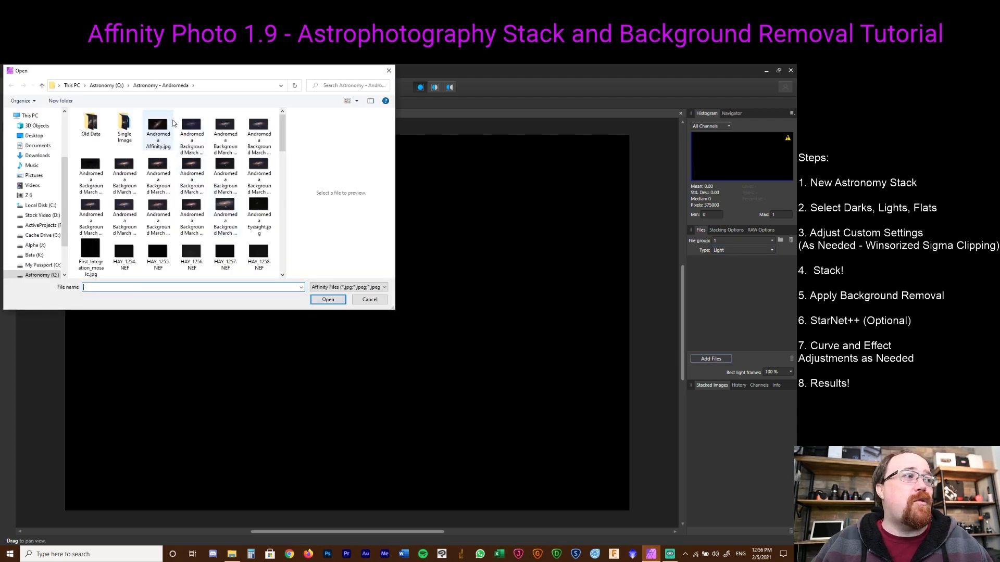
# - Shift-select all LIGHT_ raw frames in the Astronomy - Andromeda folder and open them
pyautogui.scroll(-3)
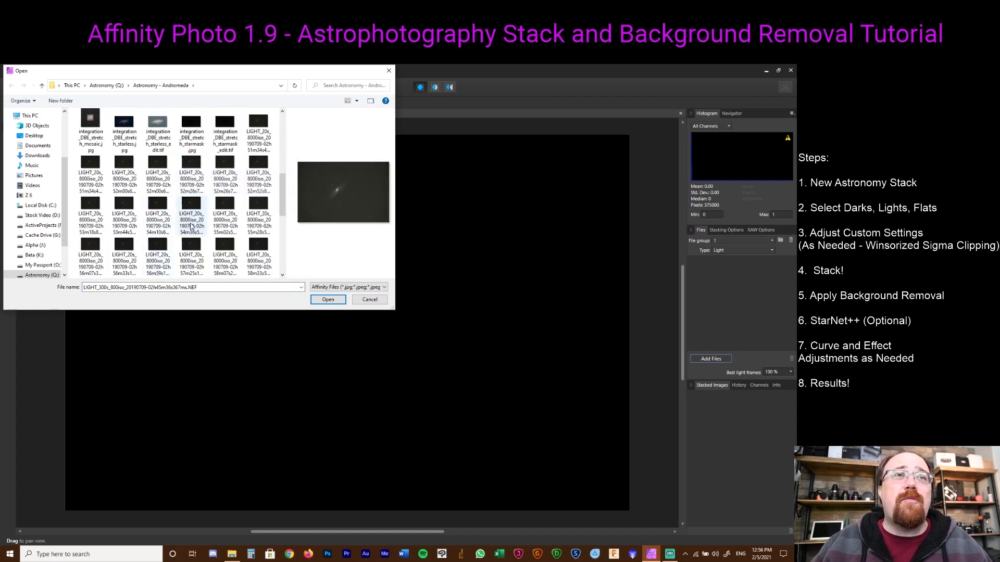
pyautogui.click(258, 131)
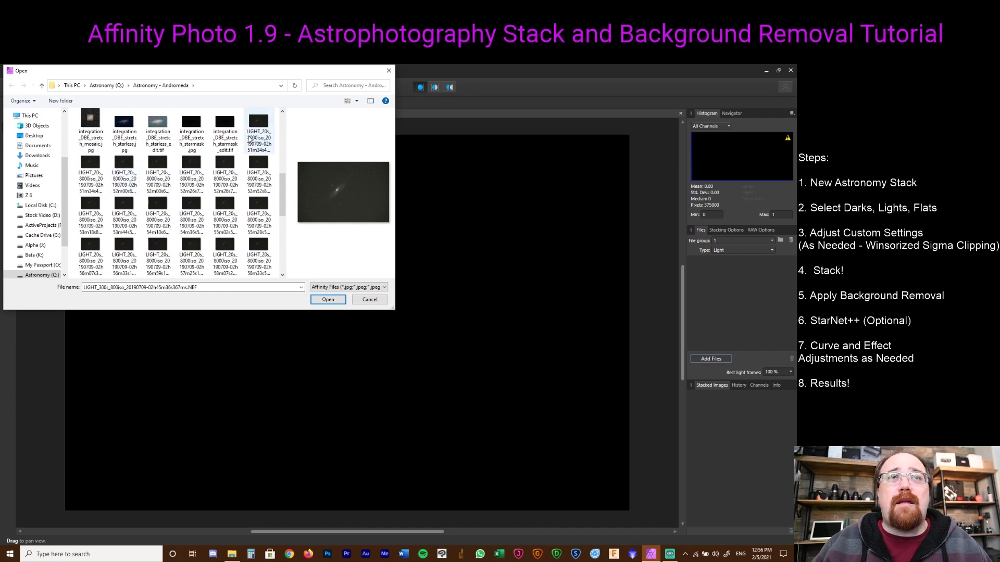
pyautogui.click(258, 126)
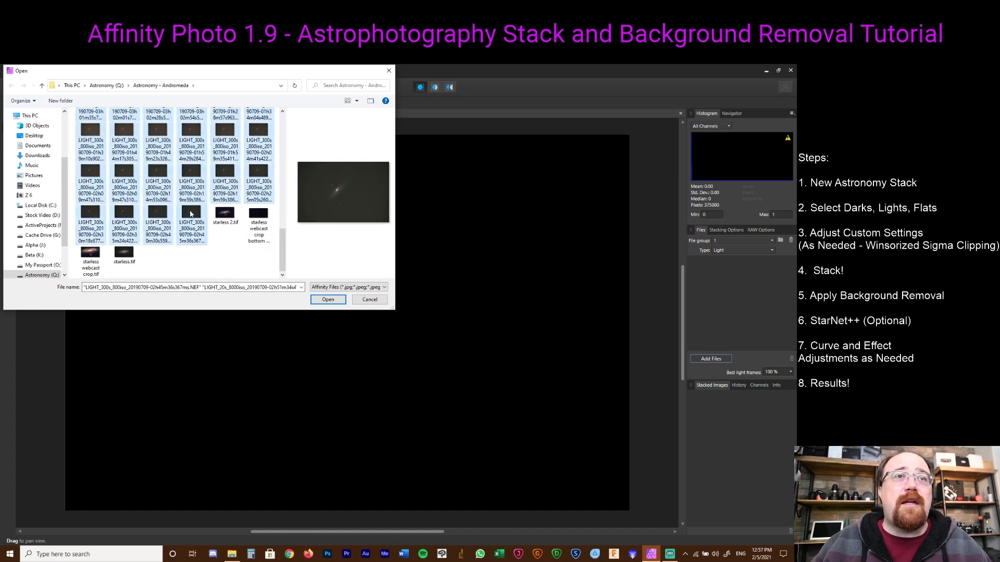
pyautogui.click(327, 300)
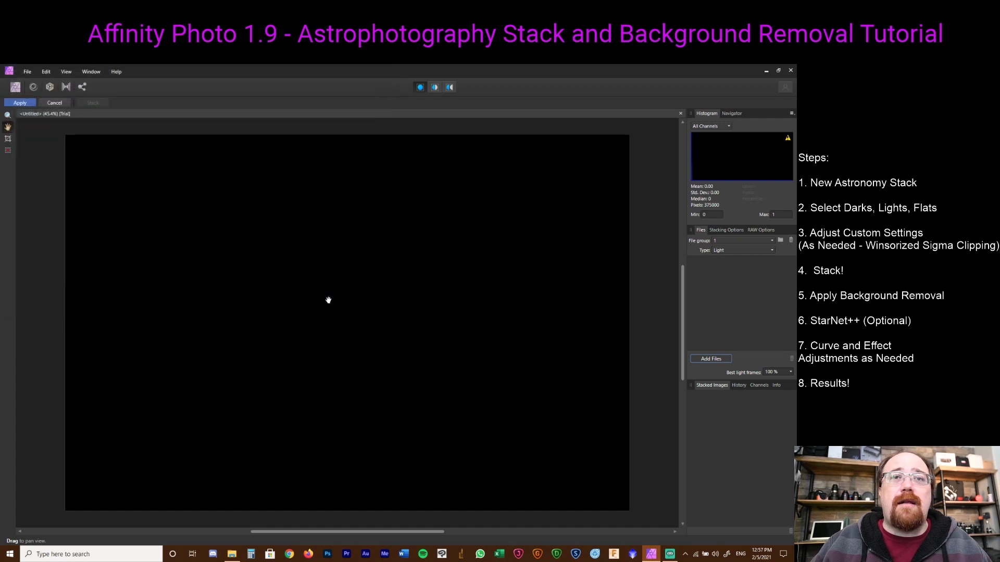
# - Set the stacking method to Sigma Clipping in Stacking Options
pyautogui.click(710, 358)
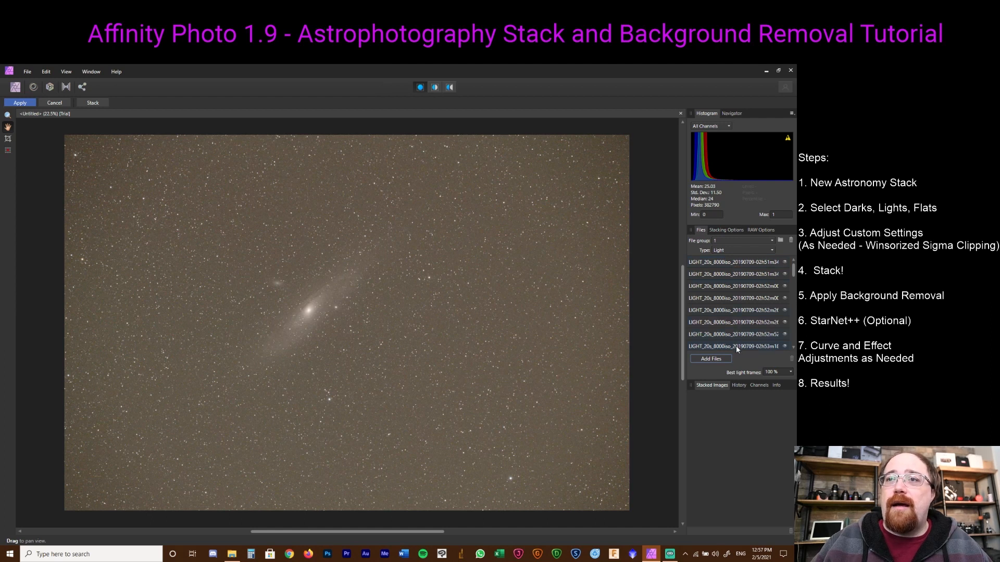
pyautogui.click(725, 230)
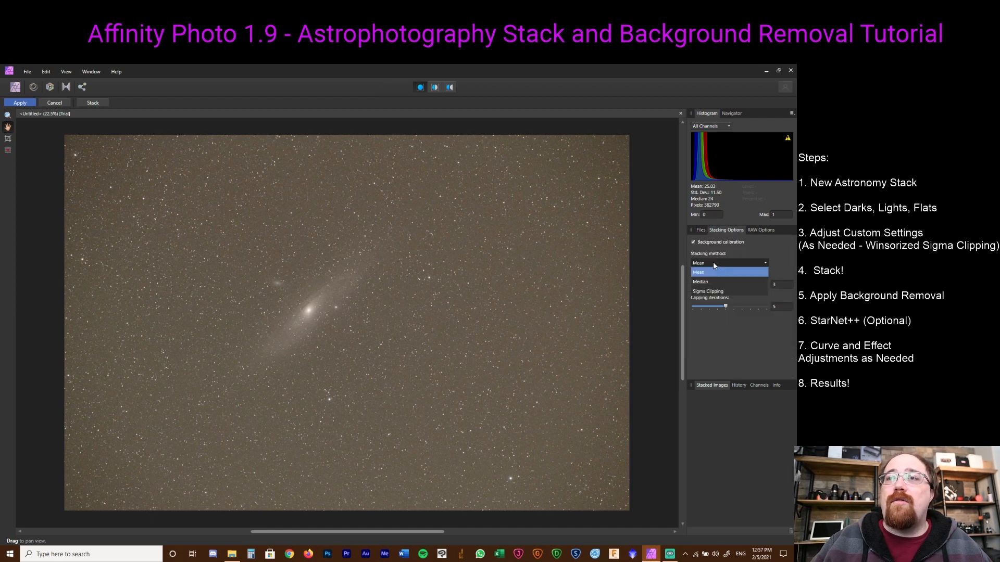
pyautogui.moveTo(715, 294)
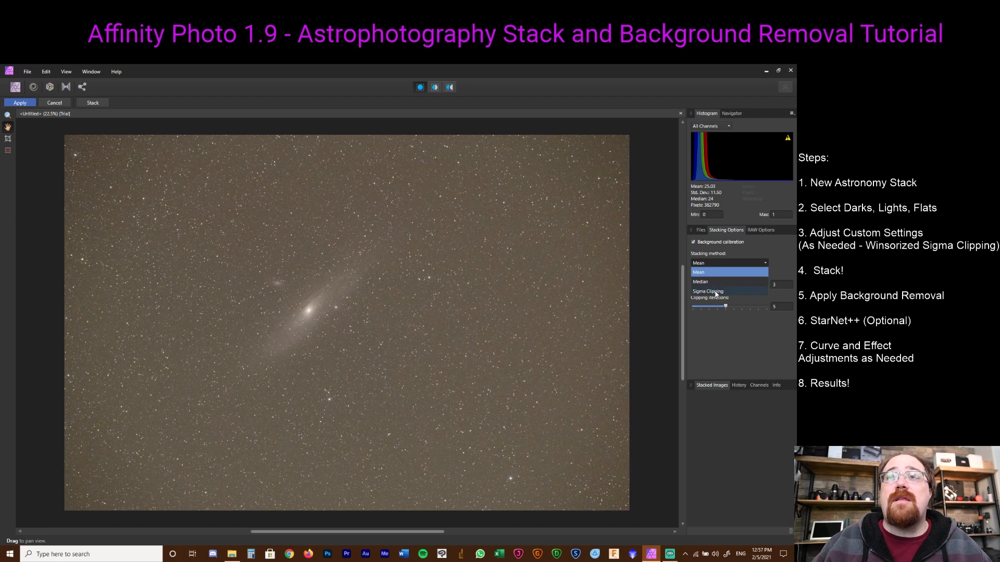
pyautogui.click(706, 292)
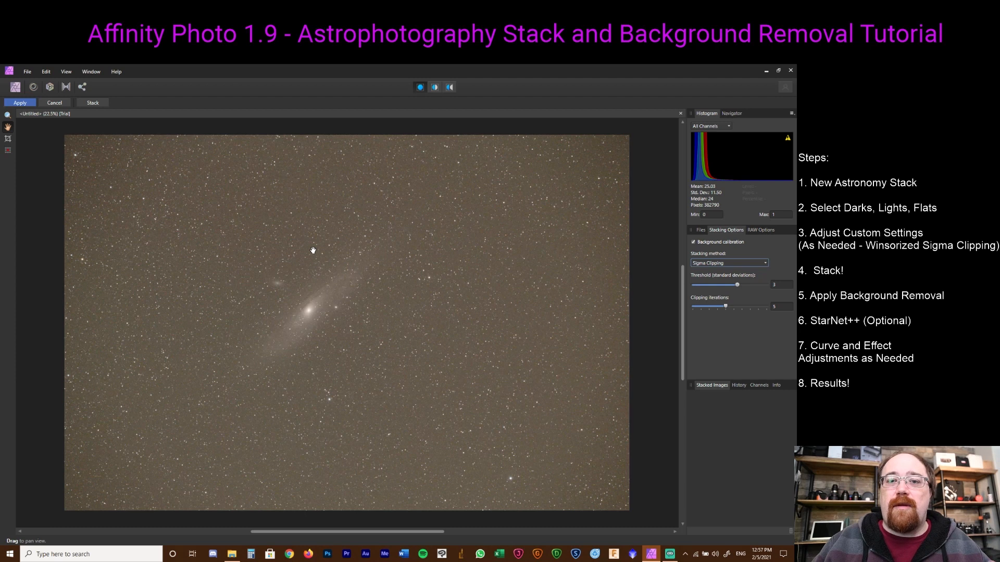
pyautogui.moveTo(742, 285)
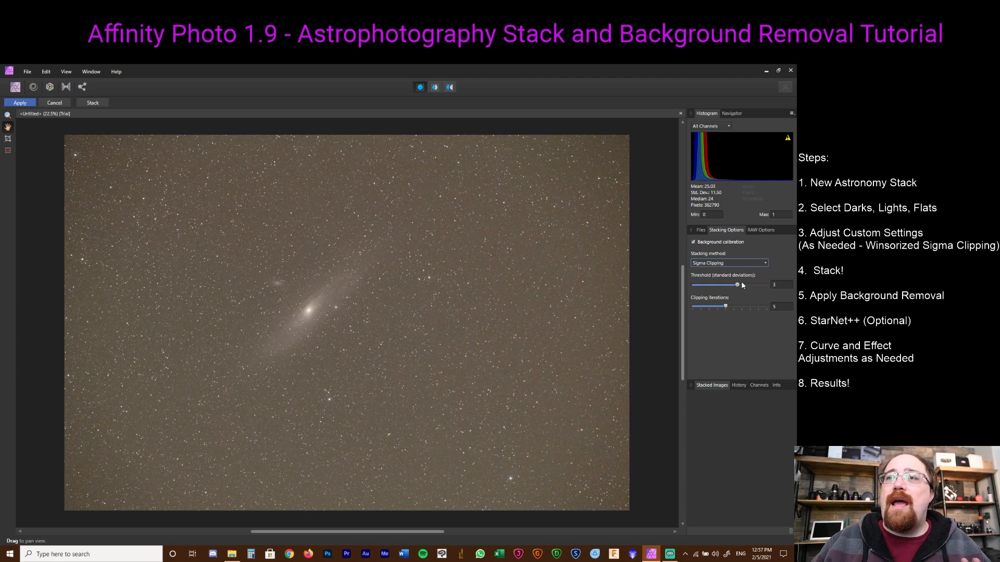
pyautogui.moveTo(707, 308)
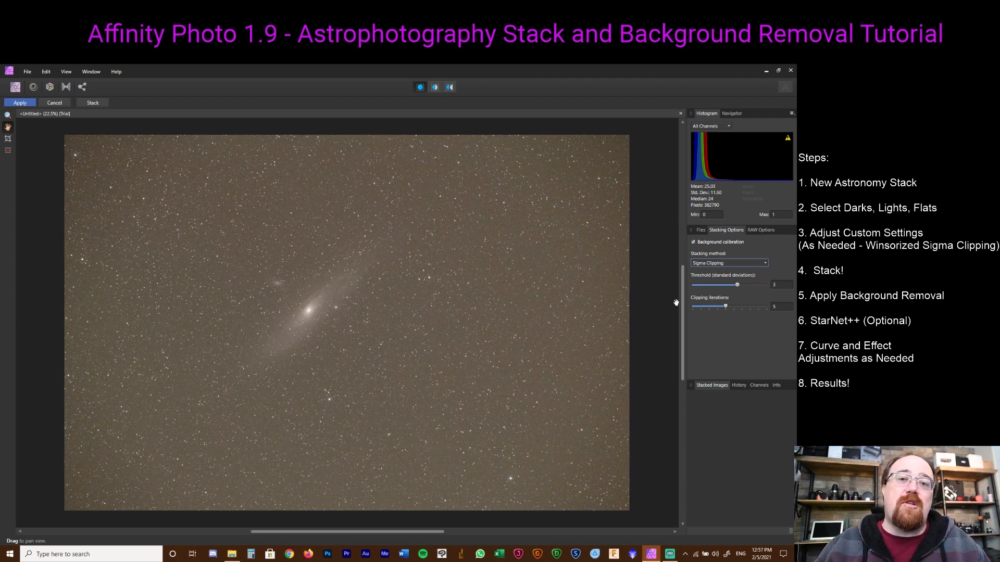
# - Review Bayer pattern, demosaic and white balance in RAW Options, keeping defaults, then return to Files
pyautogui.click(760, 230)
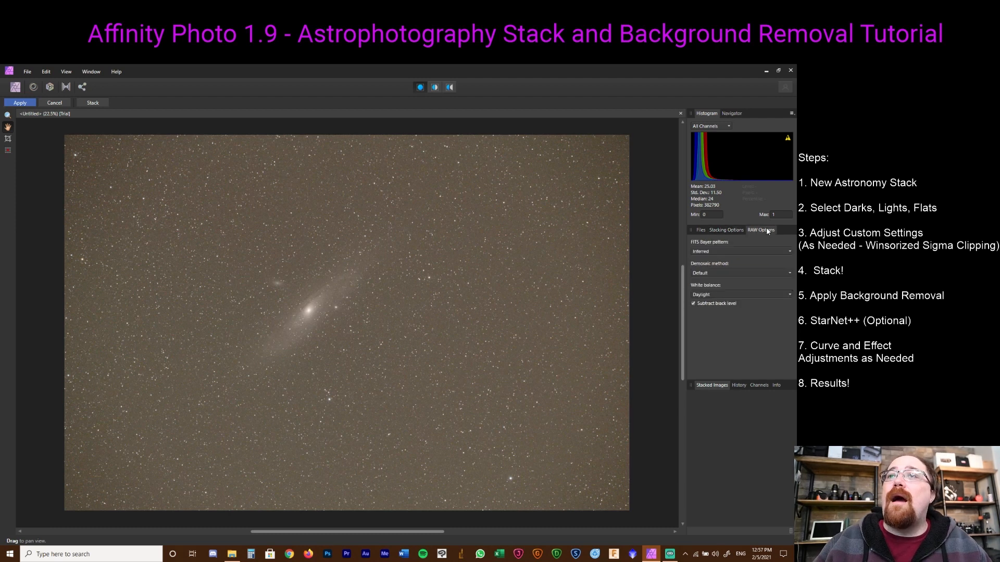
pyautogui.click(739, 250)
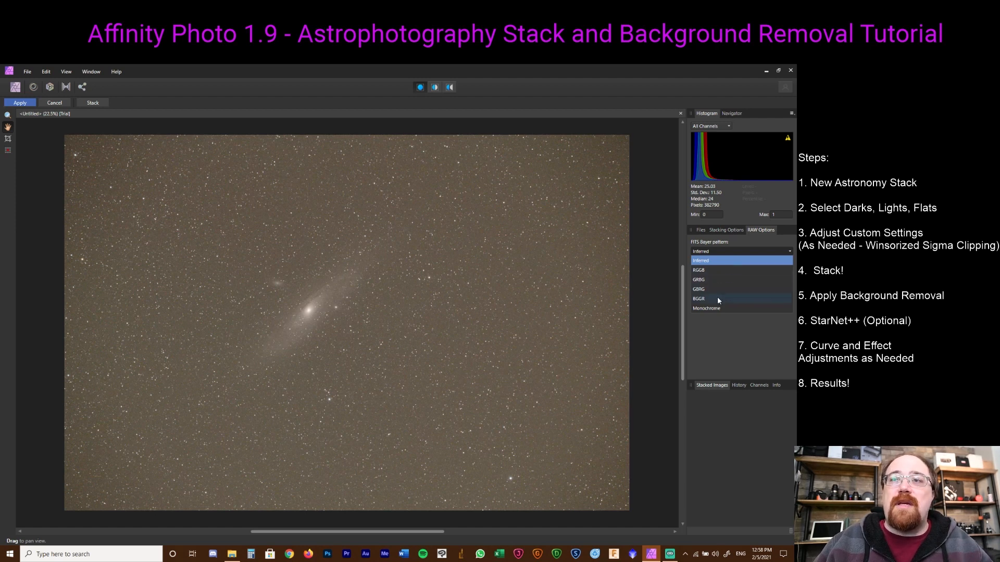
pyautogui.moveTo(718, 307)
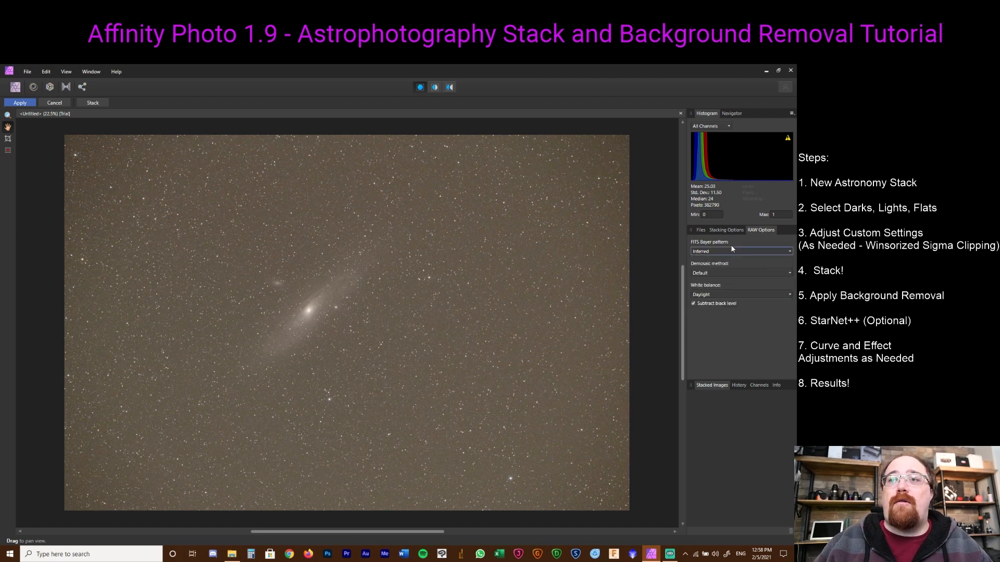
pyautogui.click(741, 273)
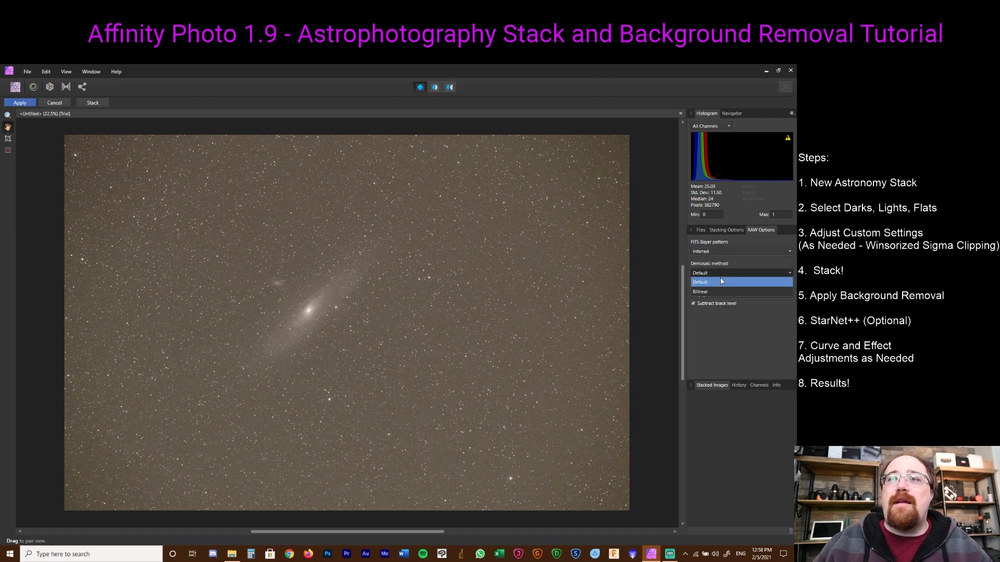
pyautogui.click(699, 281)
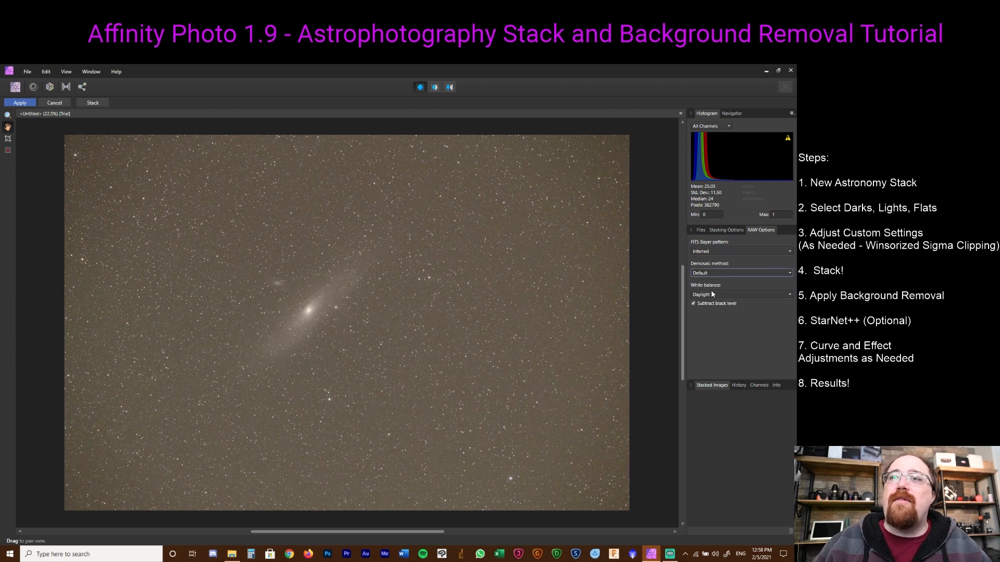
pyautogui.click(739, 294)
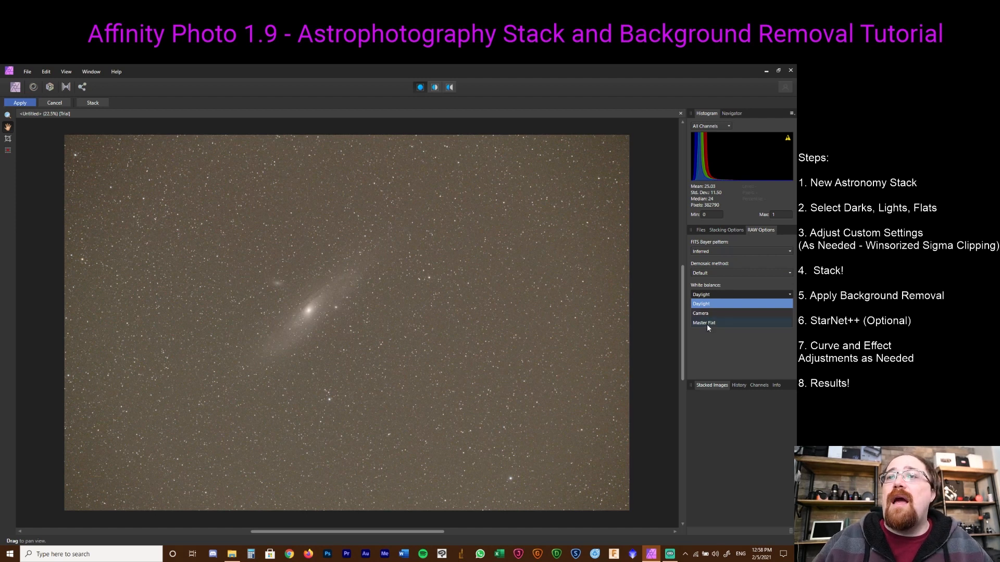
pyautogui.moveTo(707, 318)
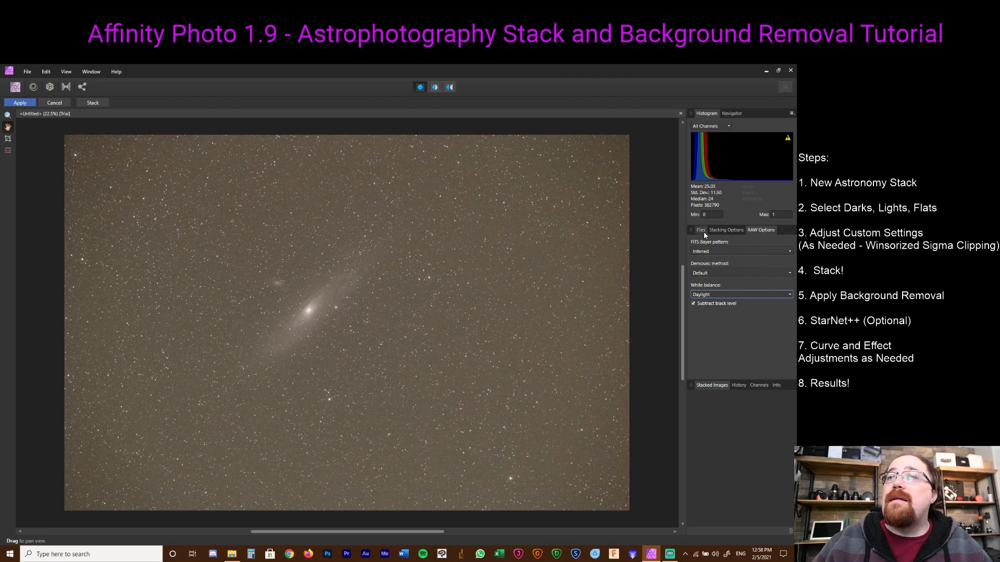
pyautogui.click(701, 230)
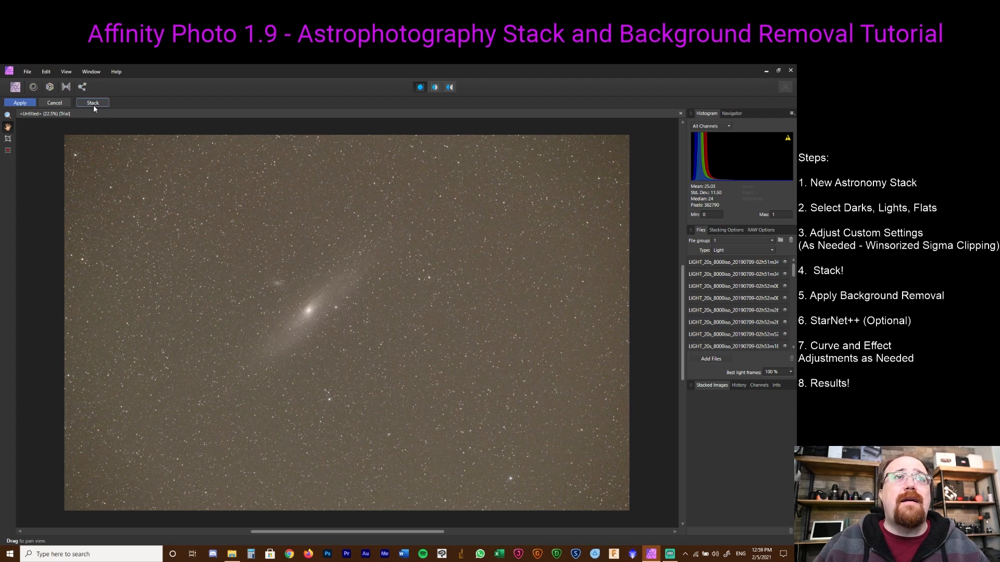
# - Stack the loaded Andromeda light frames into Stacked Image 1
pyautogui.click(92, 103)
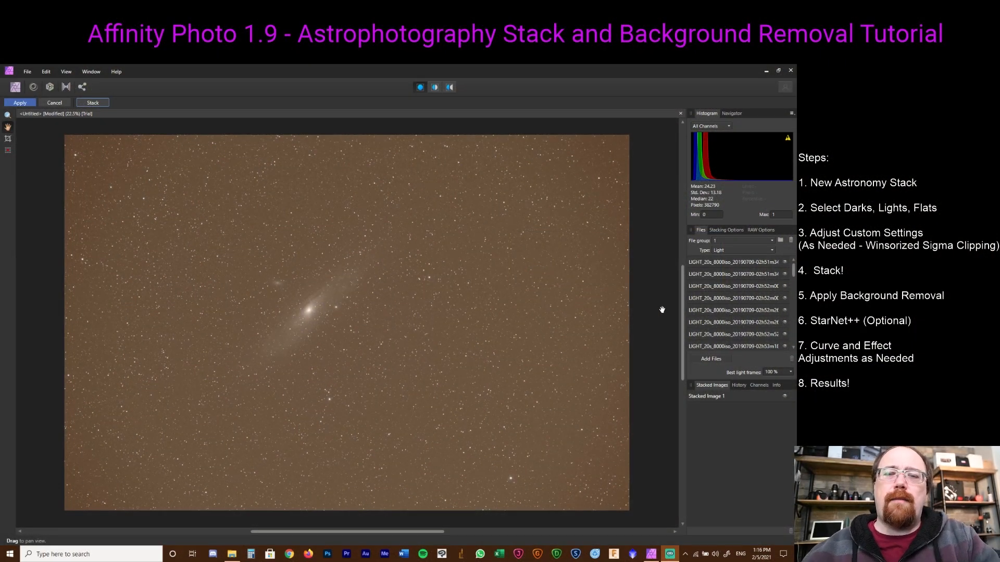
pyautogui.moveTo(655, 311)
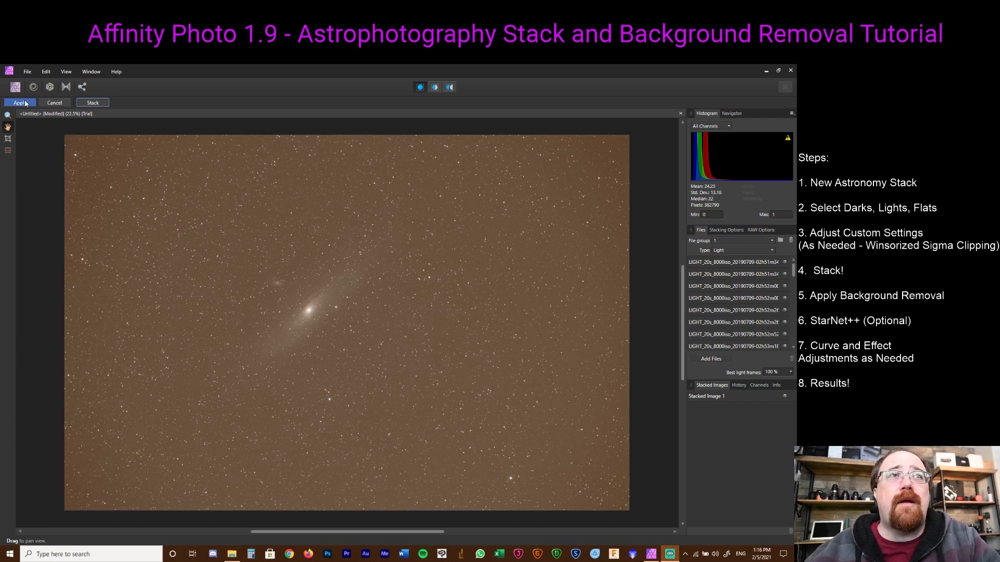
# - Apply the stack as a document and re-enable the Levels and Curves stretch layers
pyautogui.click(19, 103)
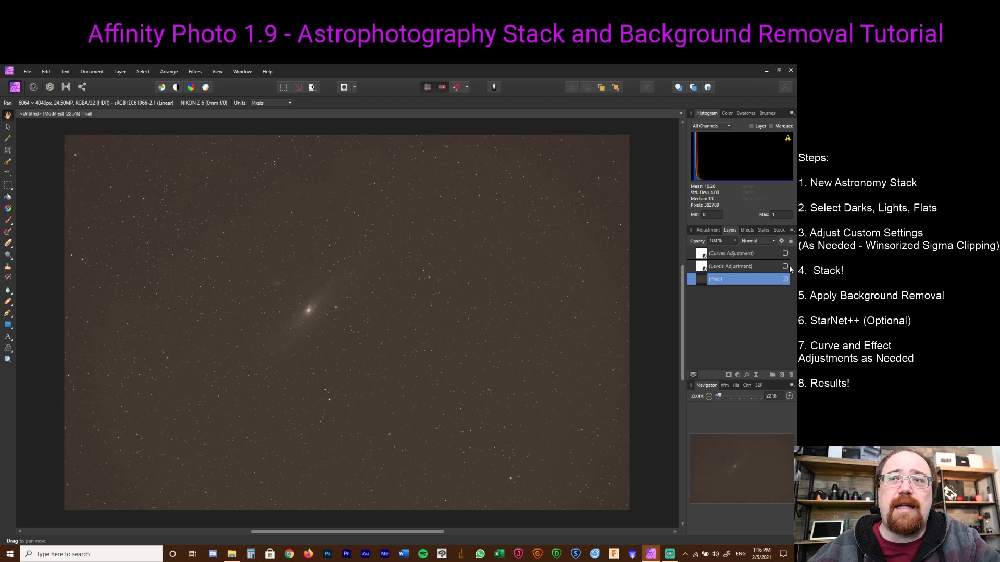
pyautogui.click(786, 266)
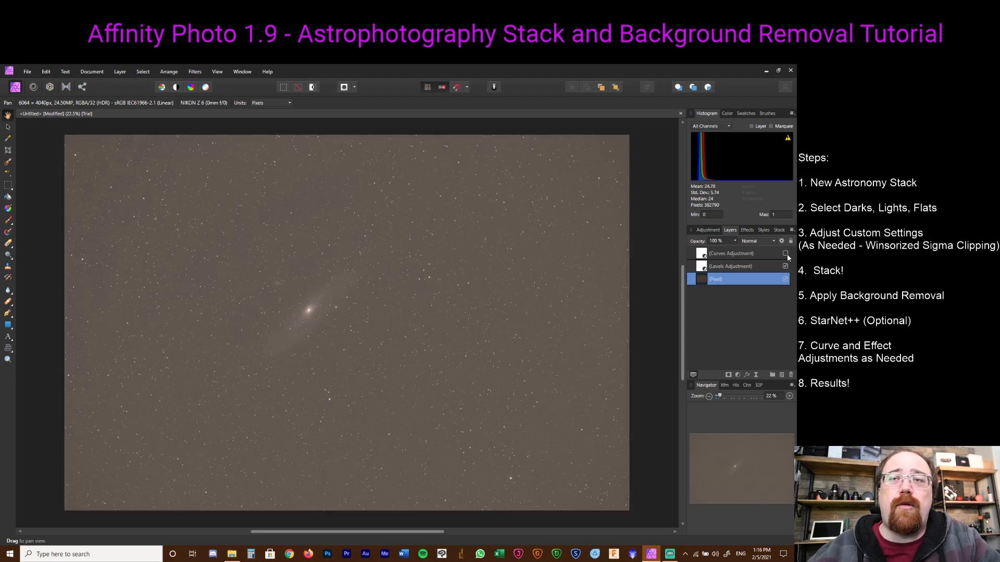
pyautogui.click(785, 253)
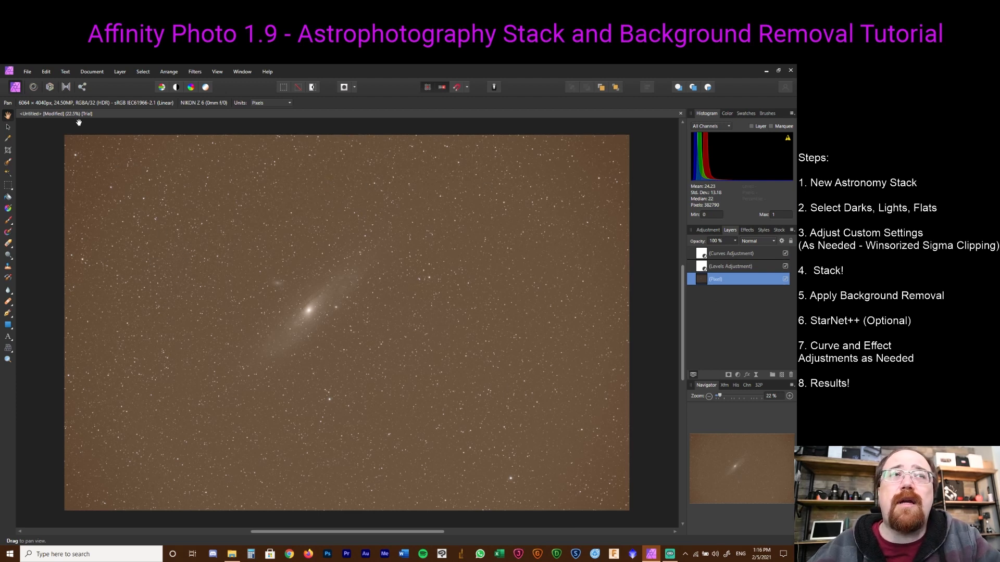
pyautogui.click(27, 71)
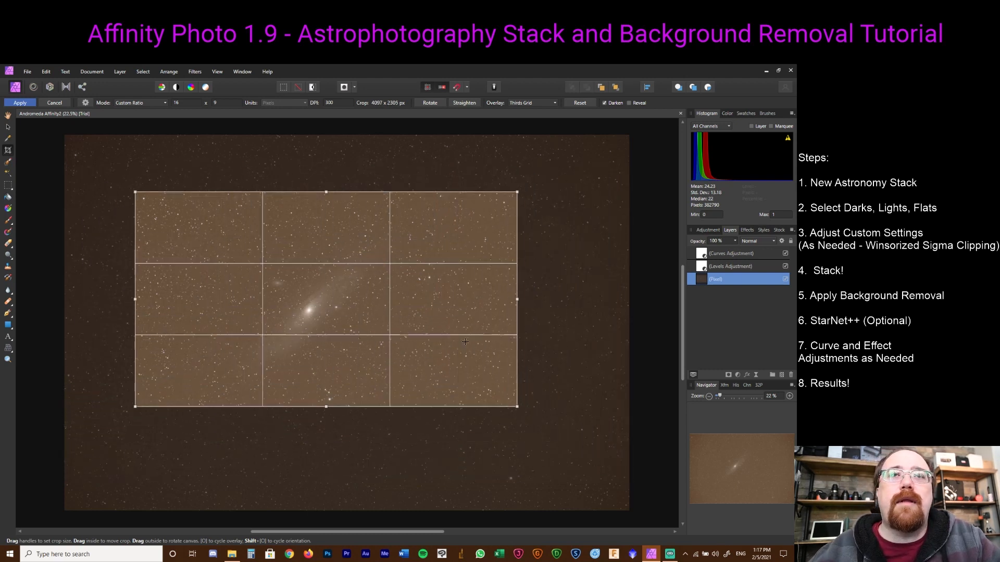
# - Position the 16:9 crop box around the galaxy and apply it
pyautogui.moveTo(463, 341); pyautogui.dragTo(454, 342)
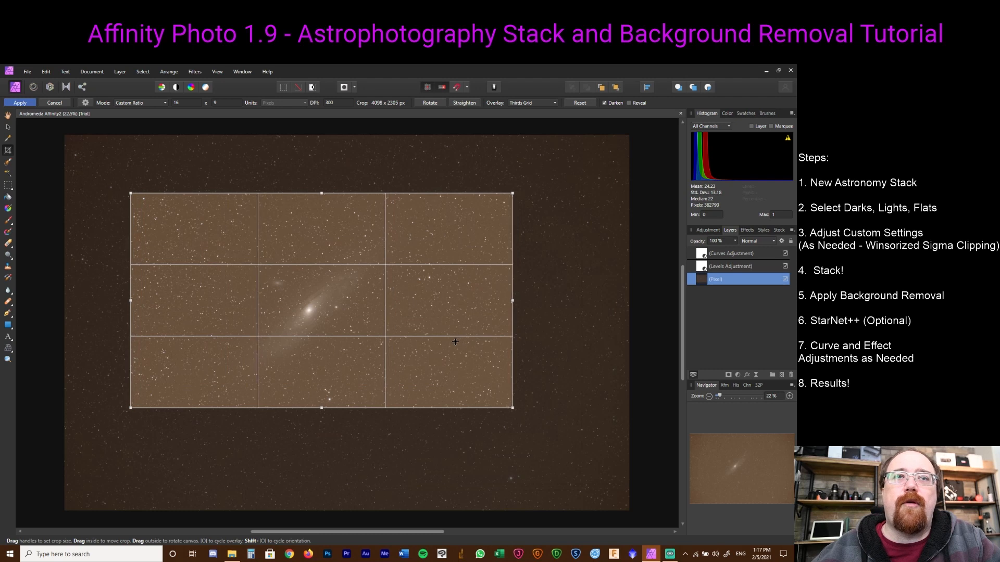
pyautogui.moveTo(517, 190)
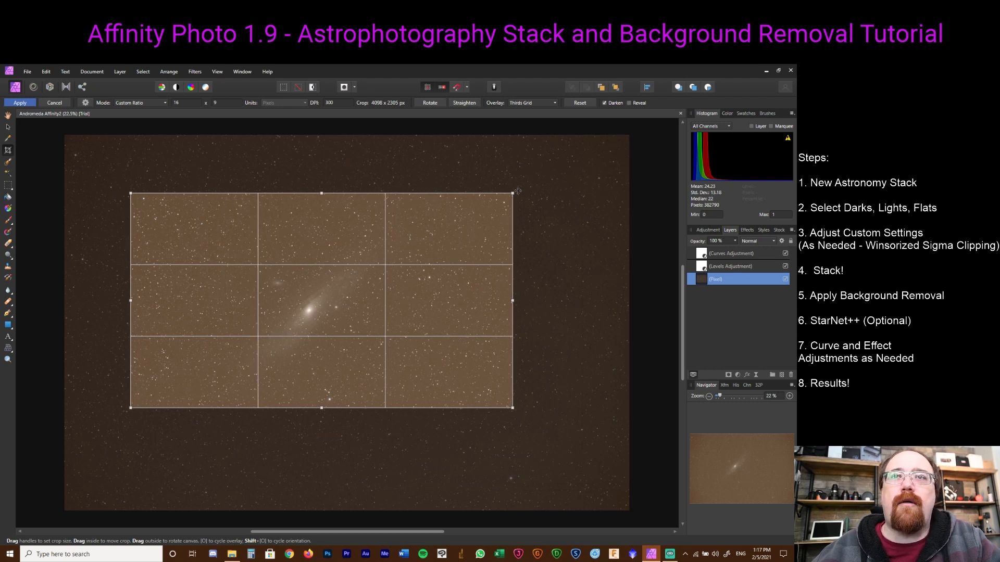
pyautogui.moveTo(540, 221)
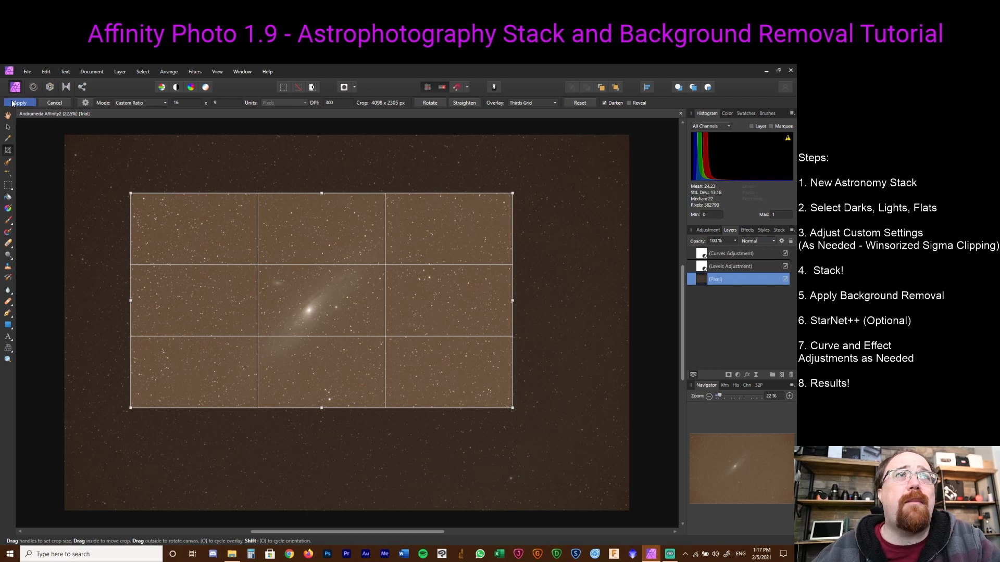
pyautogui.click(19, 103)
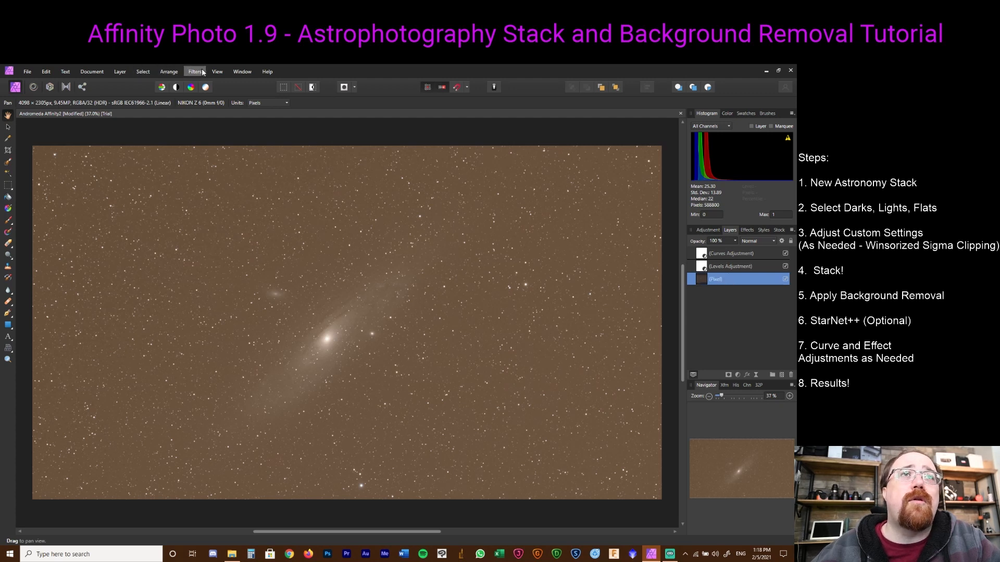
# - Open Remove Background with split preview and add background sample points on empty sky
pyautogui.click(195, 71)
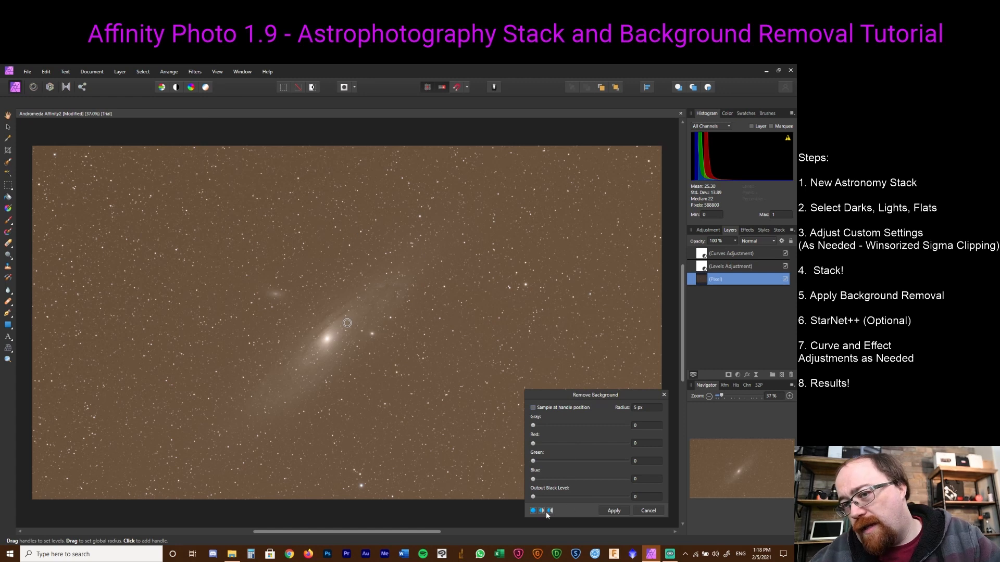
pyautogui.click(549, 510)
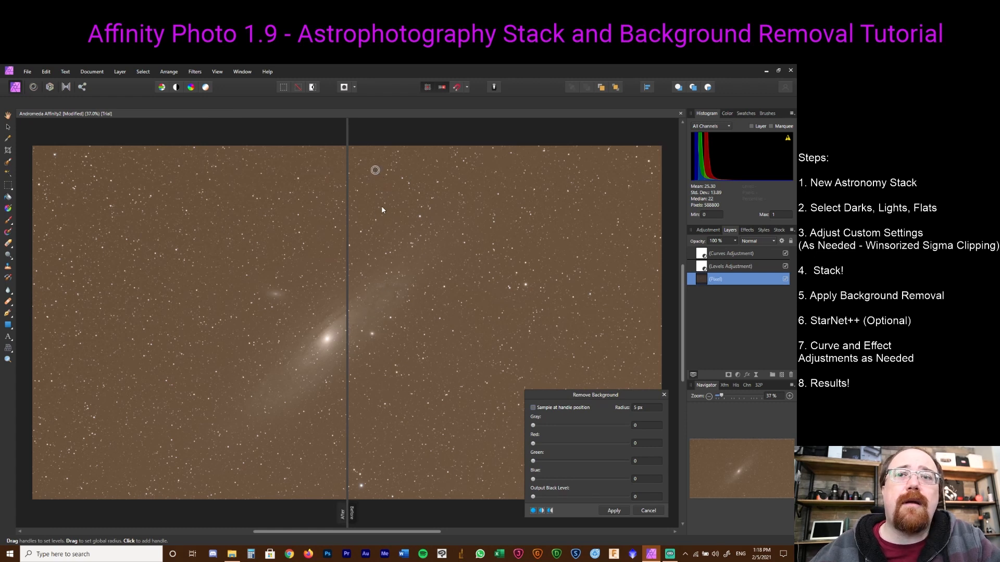
pyautogui.moveTo(585, 437)
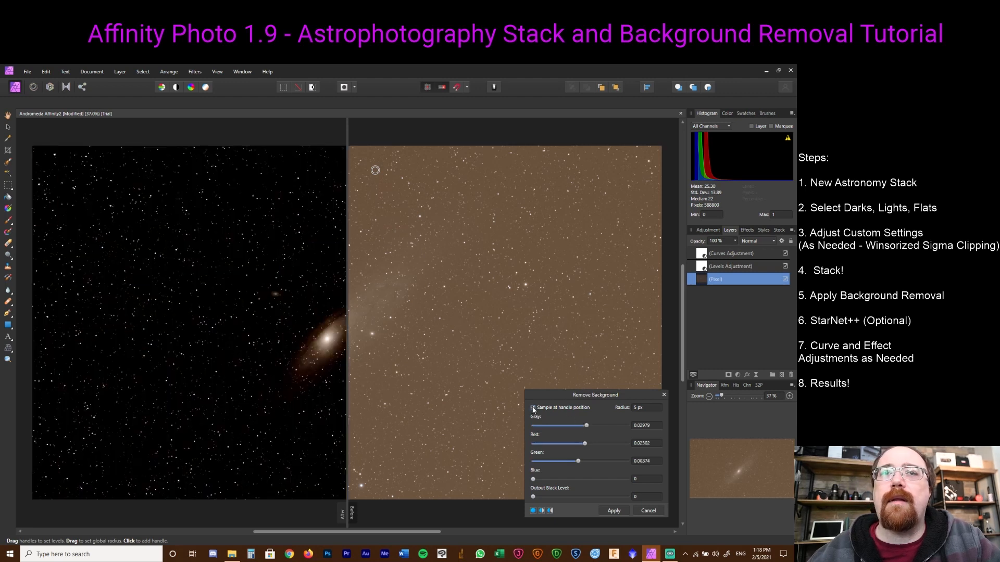
pyautogui.click(533, 407)
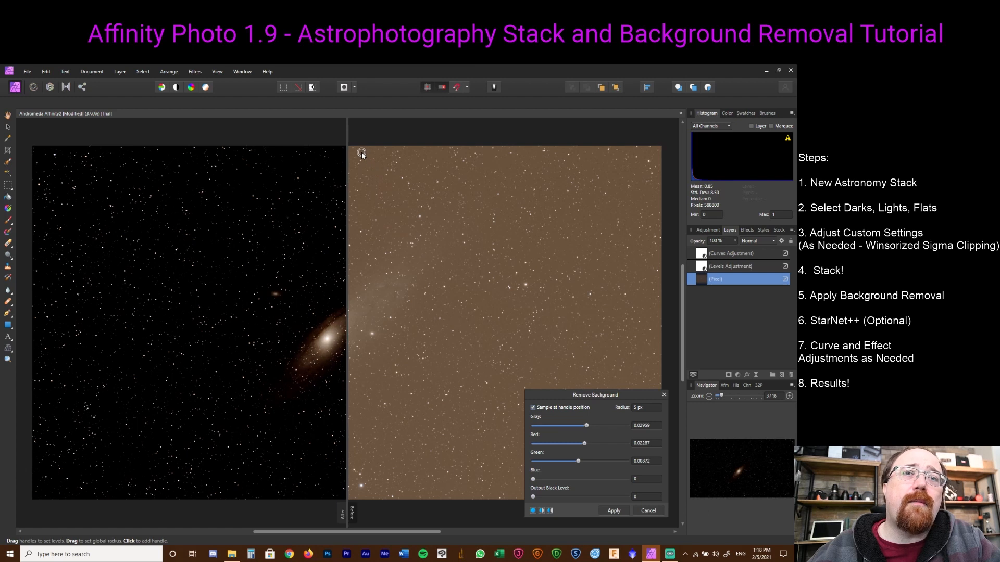
pyautogui.moveTo(200, 168)
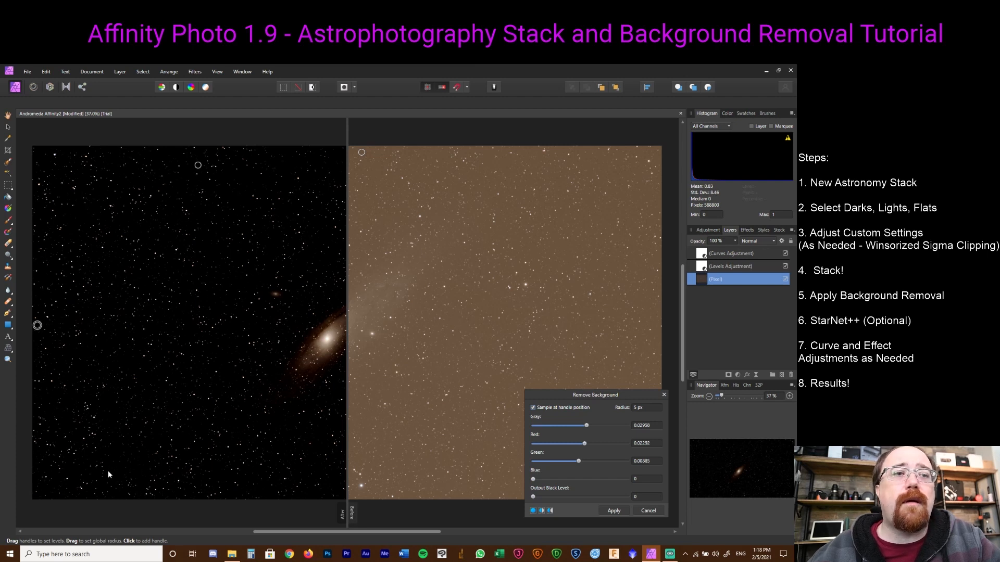
pyautogui.click(120, 472)
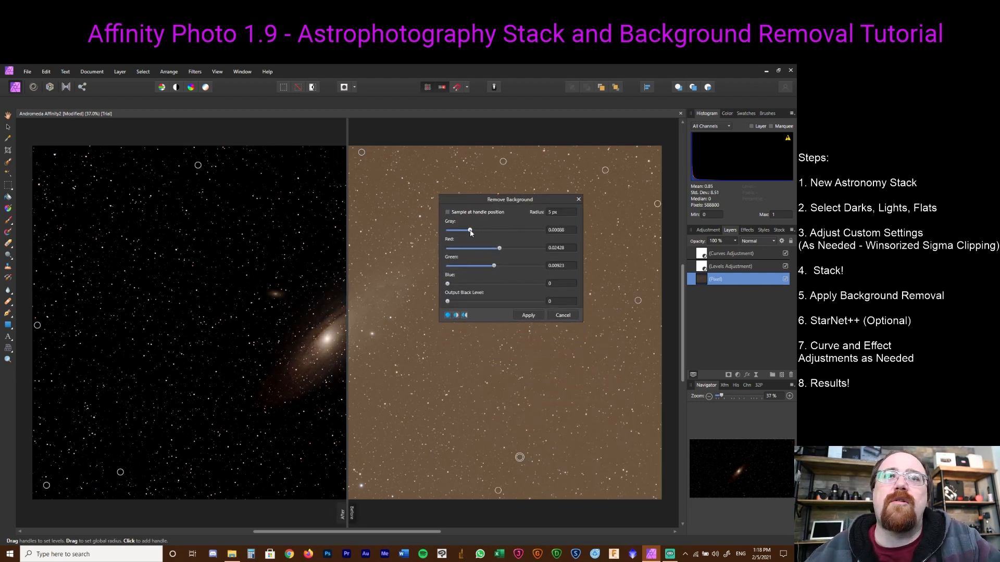
# - Set a small gray removal, fine-tune the levels, and apply background removal
pyautogui.moveTo(469, 230); pyautogui.dragTo(516, 230)
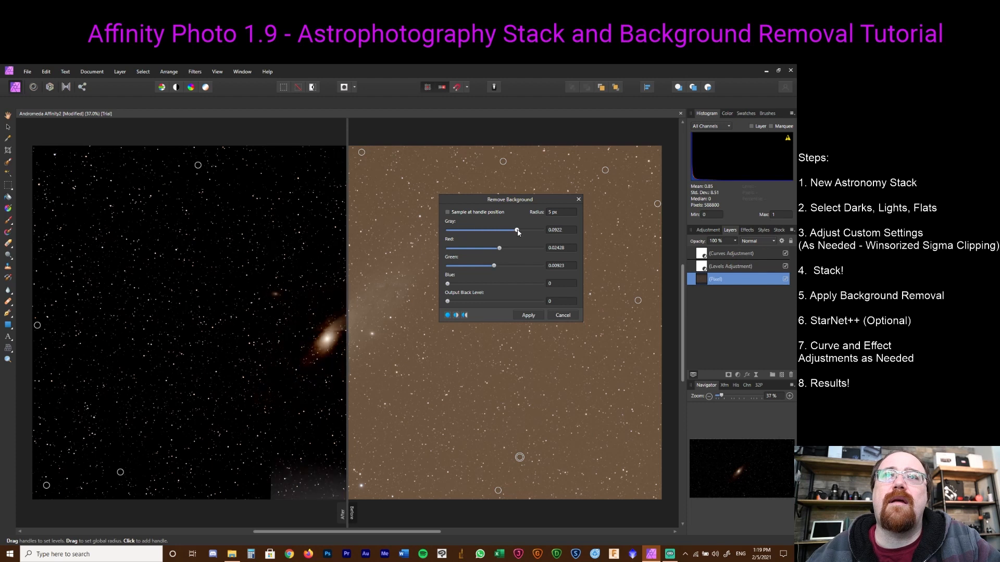
pyautogui.moveTo(517, 230); pyautogui.dragTo(448, 229)
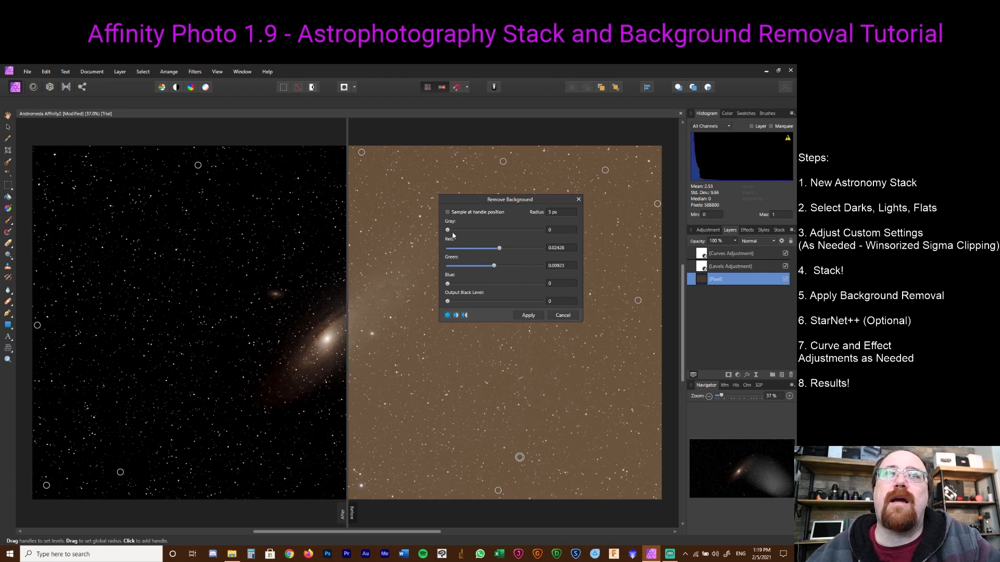
pyautogui.moveTo(447, 229); pyautogui.dragTo(459, 230)
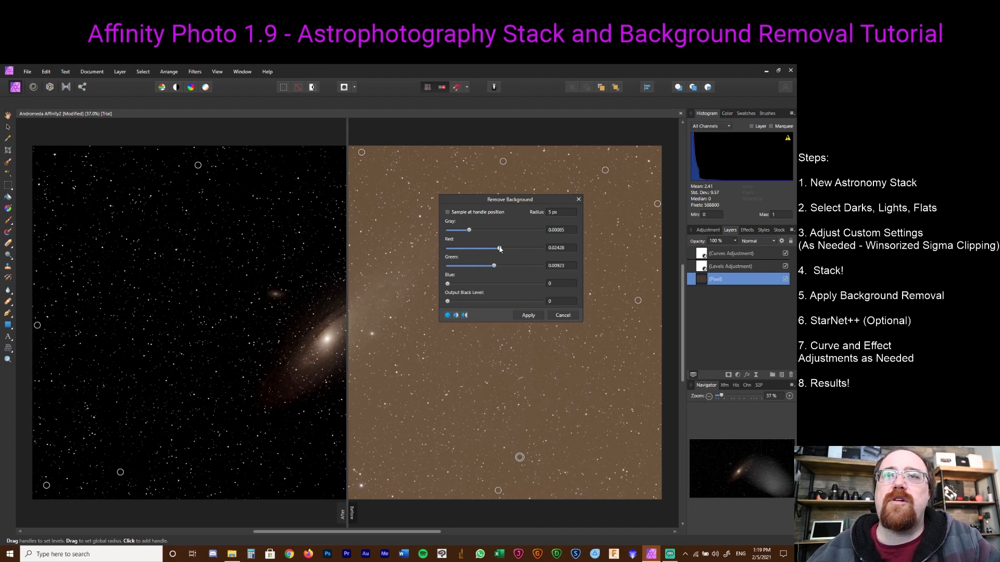
pyautogui.moveTo(499, 248); pyautogui.dragTo(482, 248)
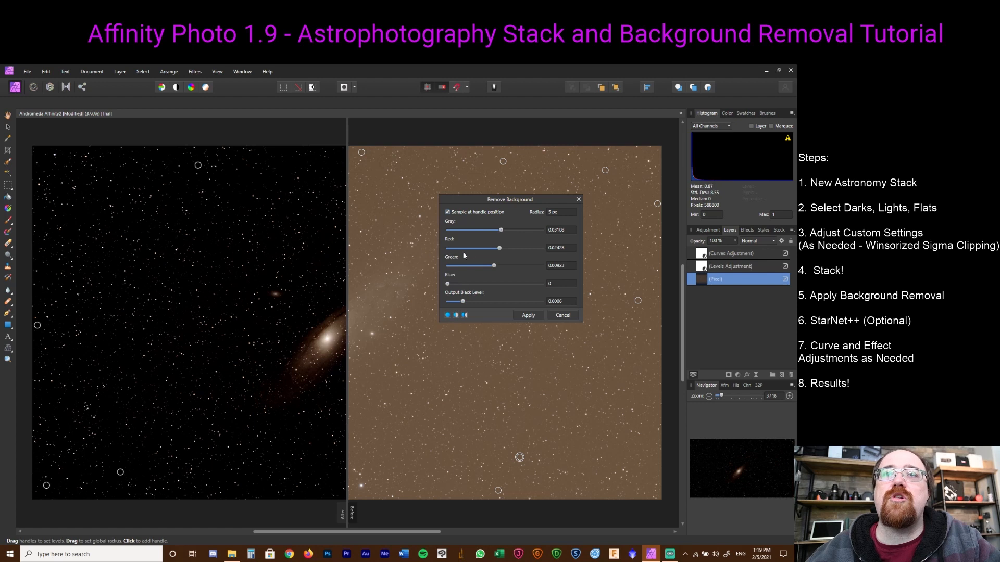
pyautogui.click(528, 315)
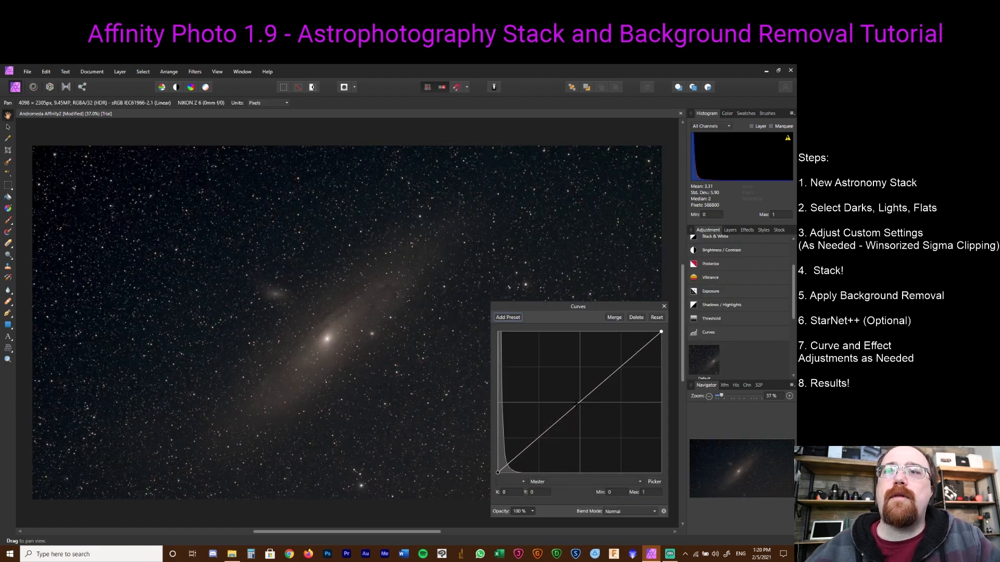
# - Raise the master curve midtones to brighten the galaxy and merge adjustments into the Pixel layer
pyautogui.moveTo(576, 406); pyautogui.dragTo(576, 398)
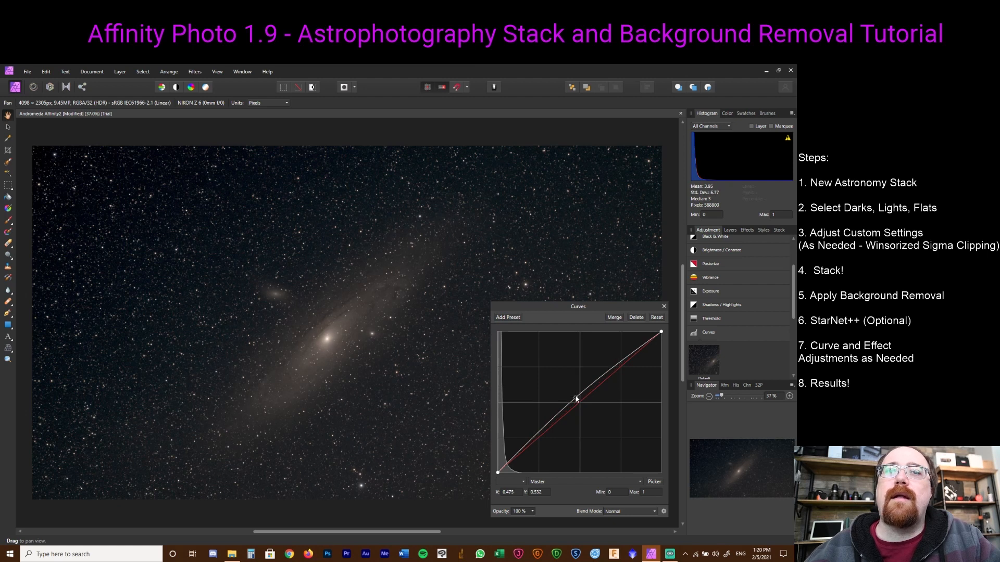
pyautogui.moveTo(575, 398); pyautogui.dragTo(572, 381)
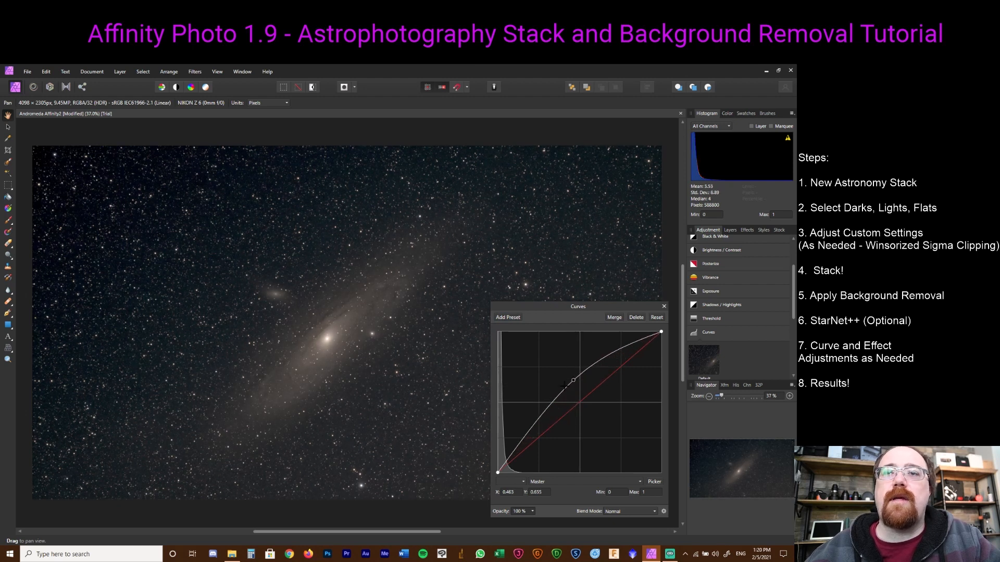
pyautogui.moveTo(572, 380); pyautogui.dragTo(560, 375)
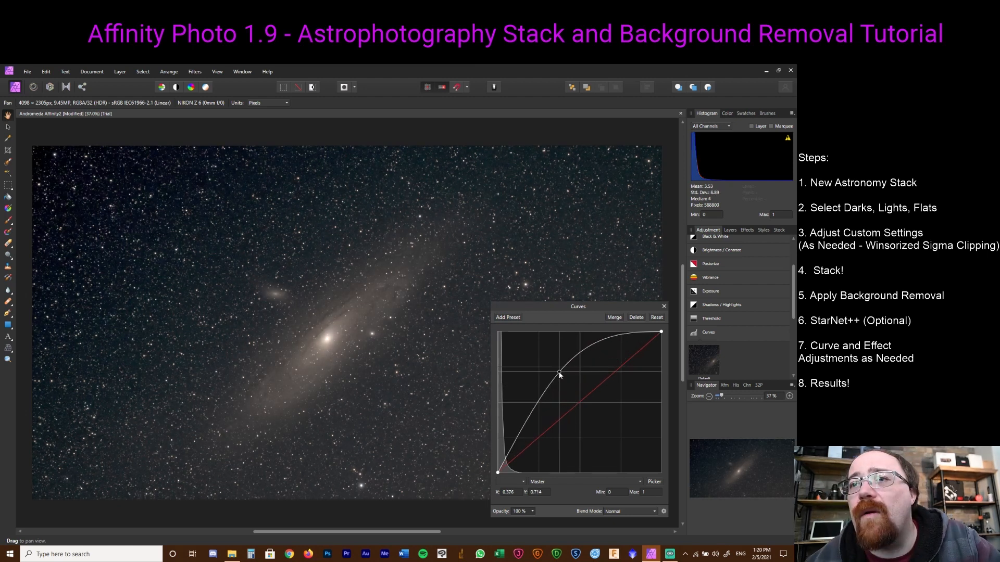
pyautogui.moveTo(558, 375); pyautogui.dragTo(542, 389)
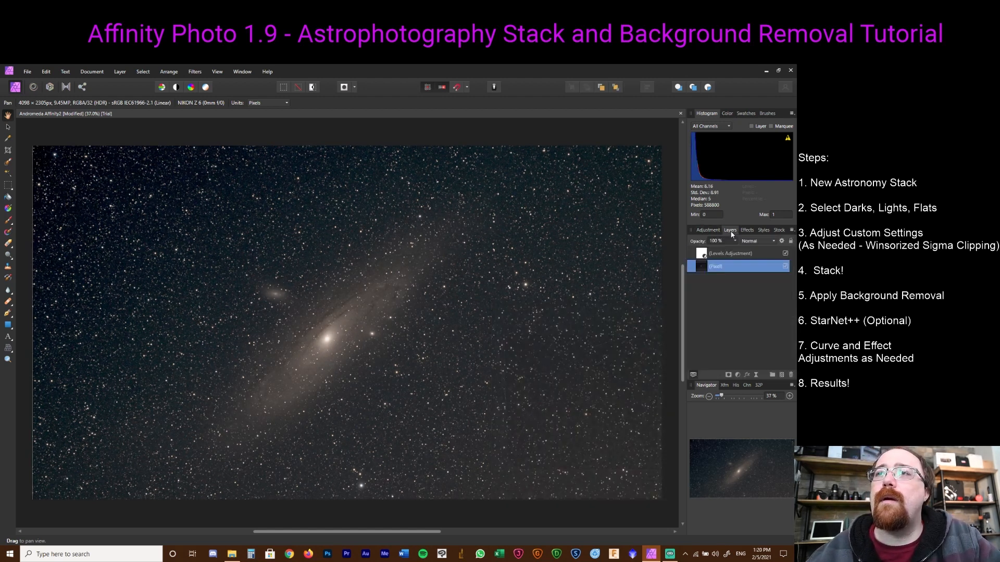
pyautogui.doubleClick(733, 253)
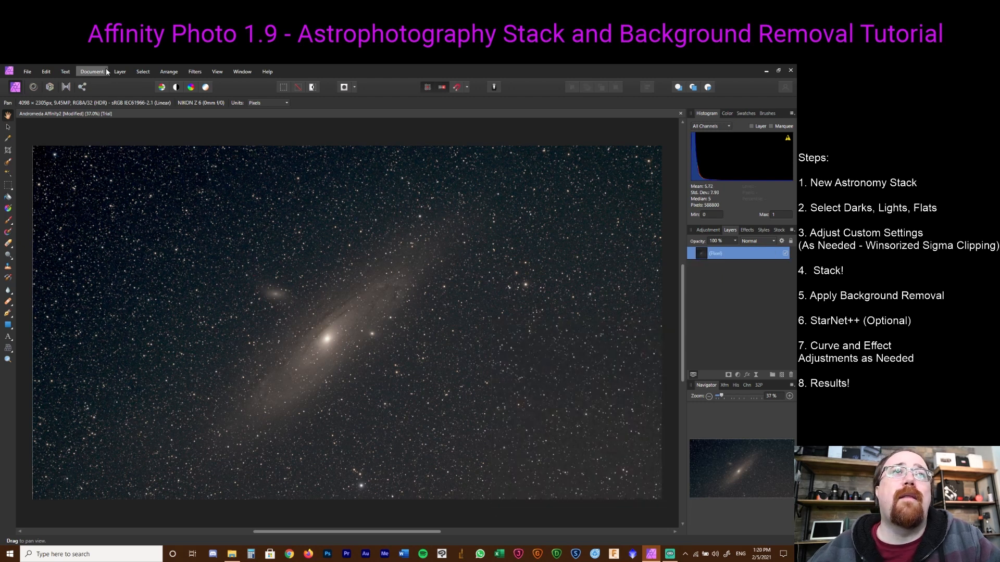
# - Run a second Remove Background pass sampled on empty sky and apply it
pyautogui.click(194, 71)
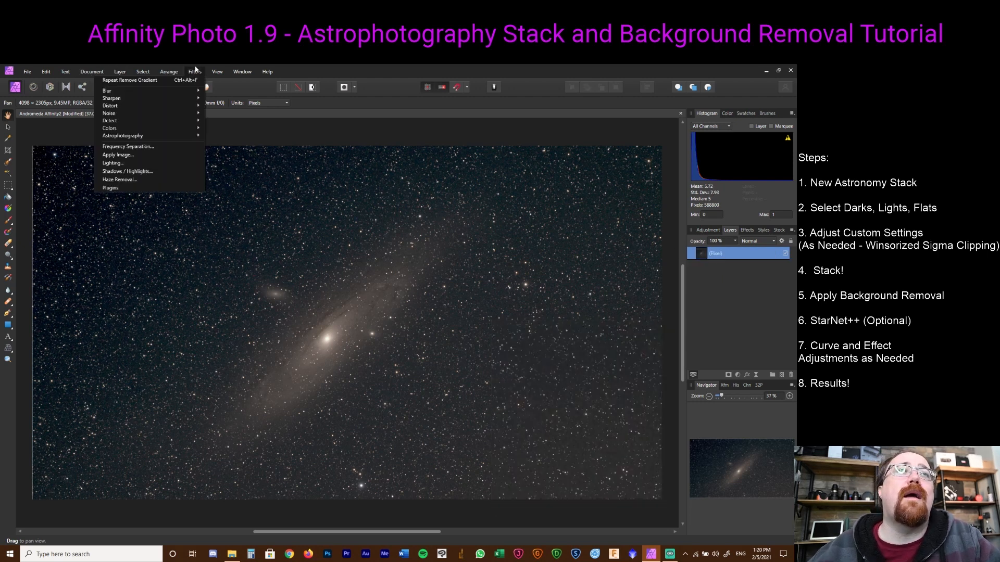
pyautogui.click(122, 135)
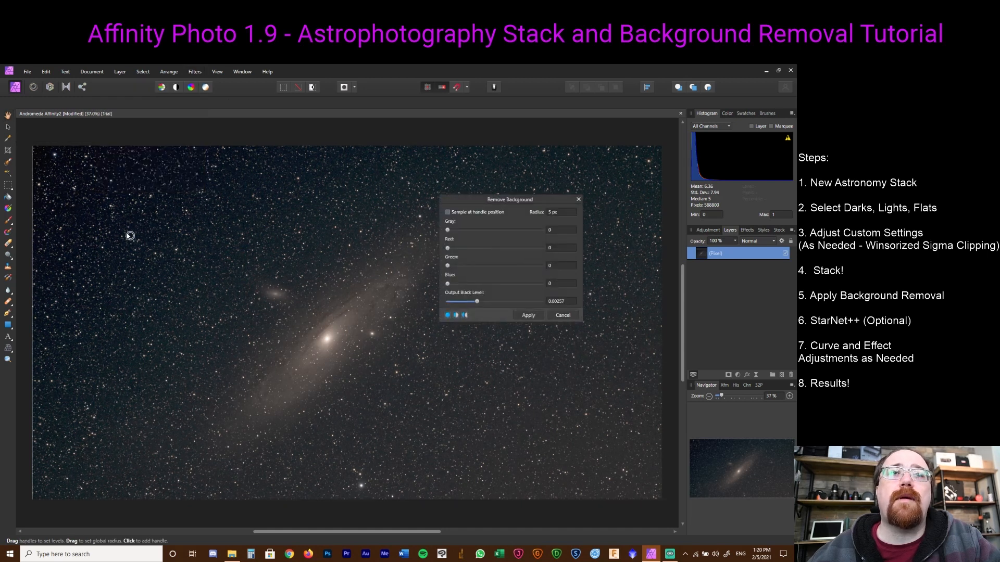
pyautogui.moveTo(61, 191)
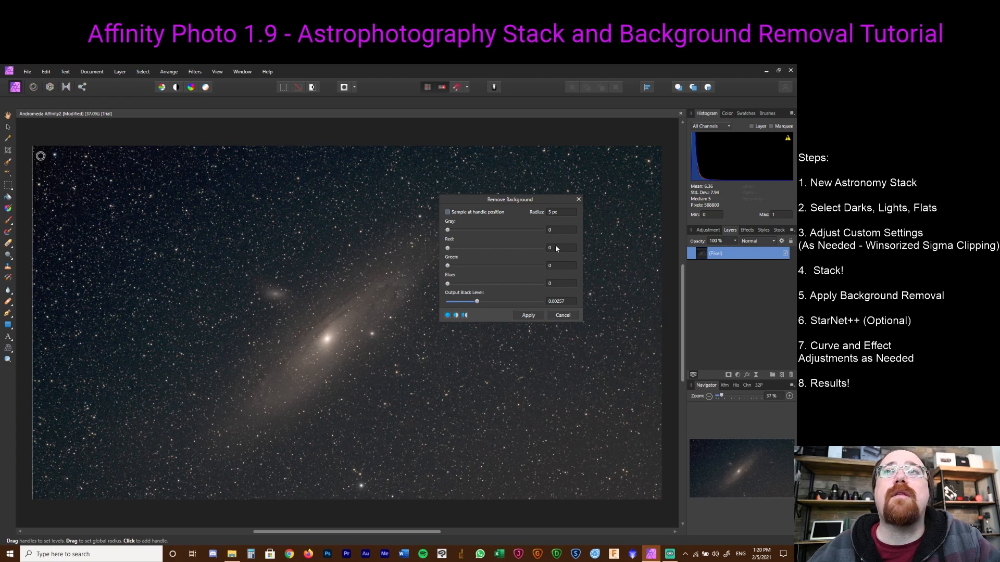
pyautogui.click(448, 212)
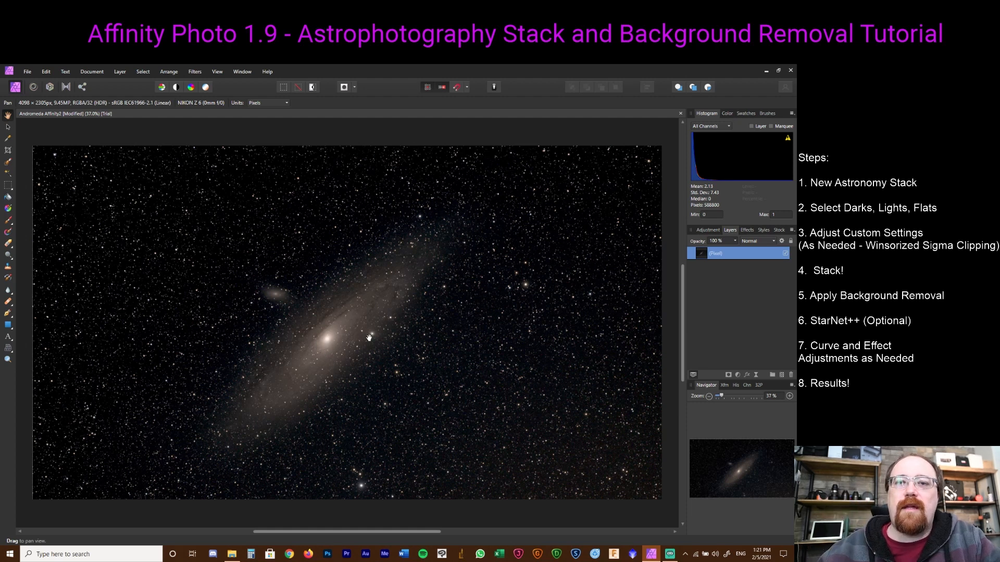
pyautogui.moveTo(486, 361)
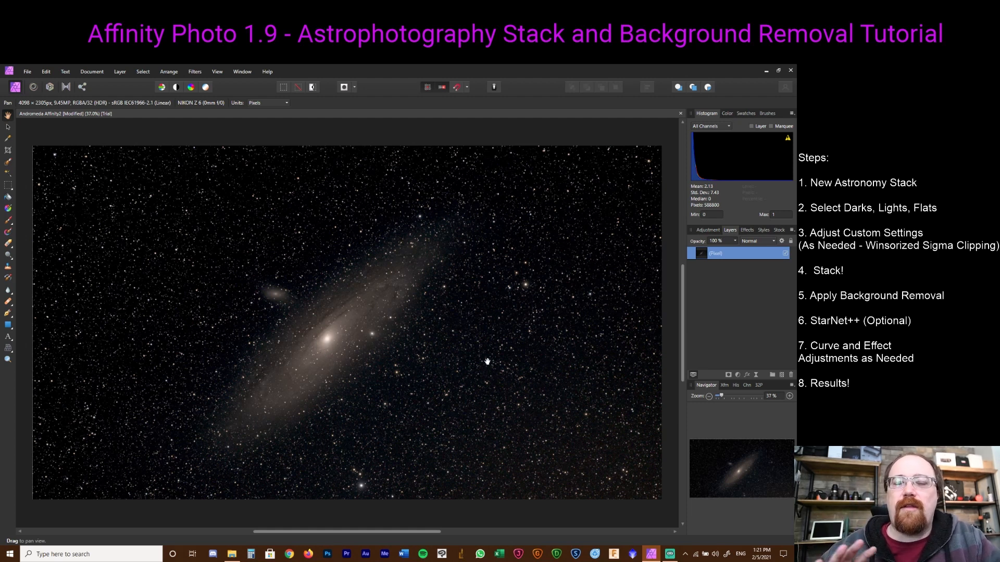
pyautogui.moveTo(651, 231)
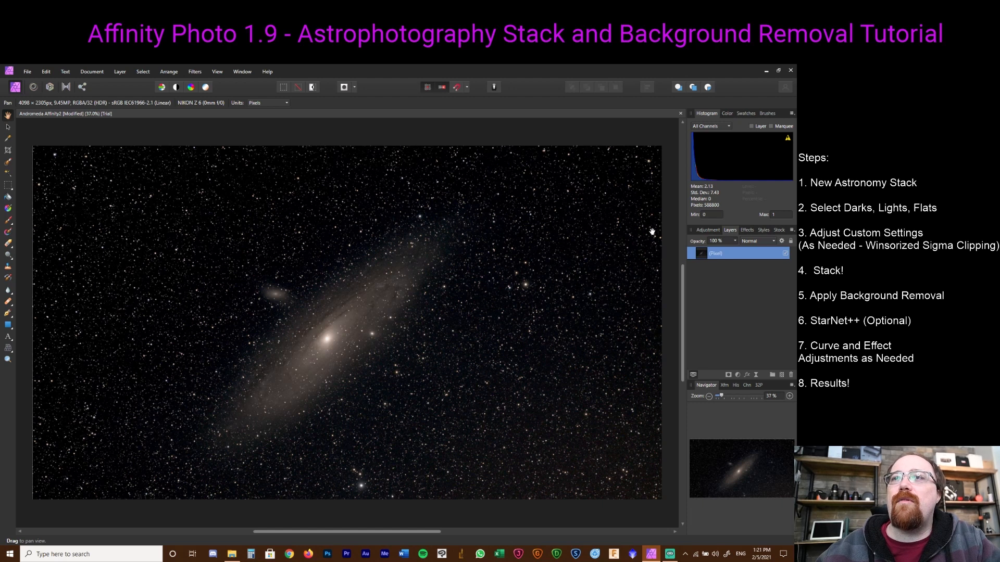
# - Add a White Balance adjustment with White Balance -20% and Tint 57%
pyautogui.click(707, 230)
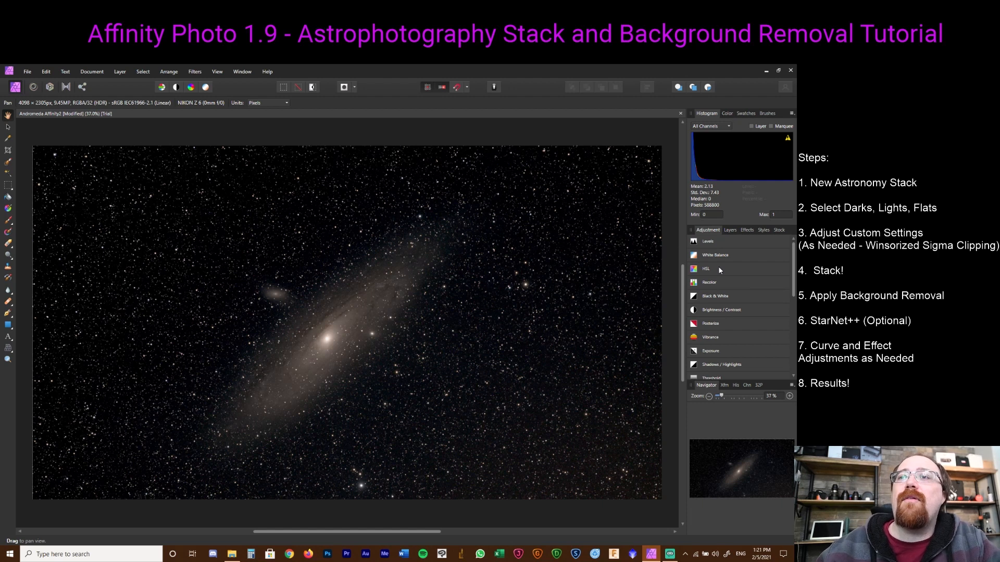
pyautogui.moveTo(704, 287)
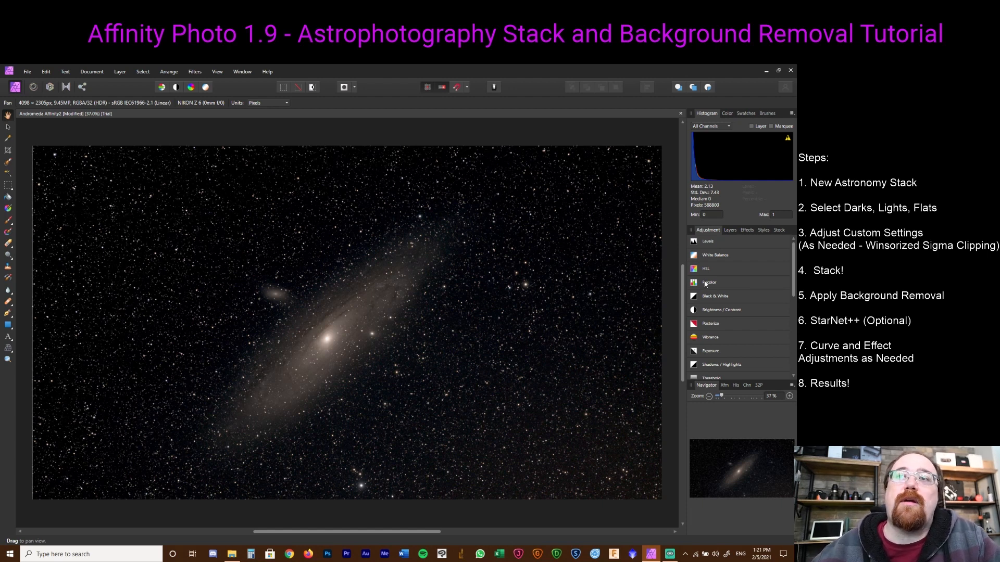
pyautogui.moveTo(705, 270)
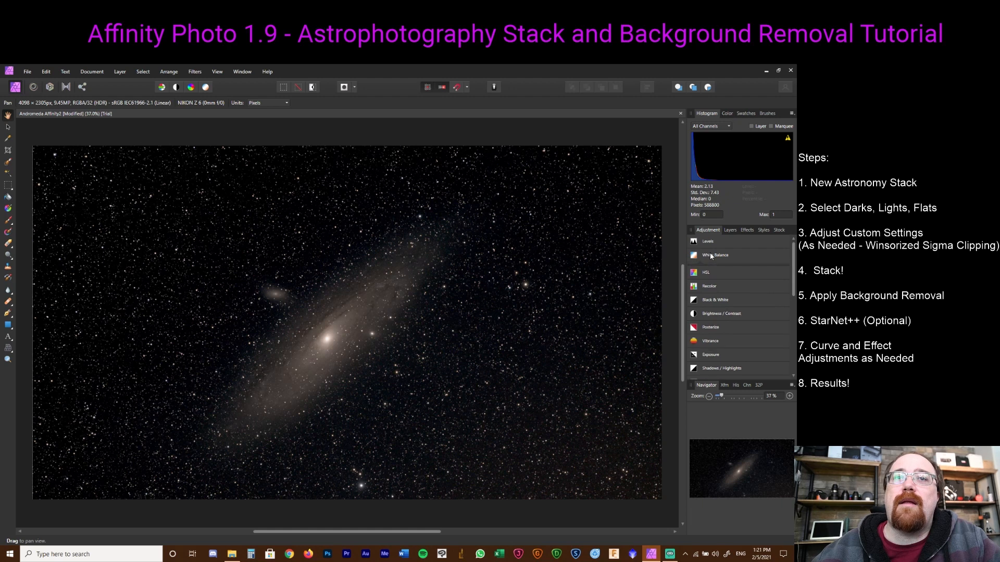
pyautogui.click(714, 255)
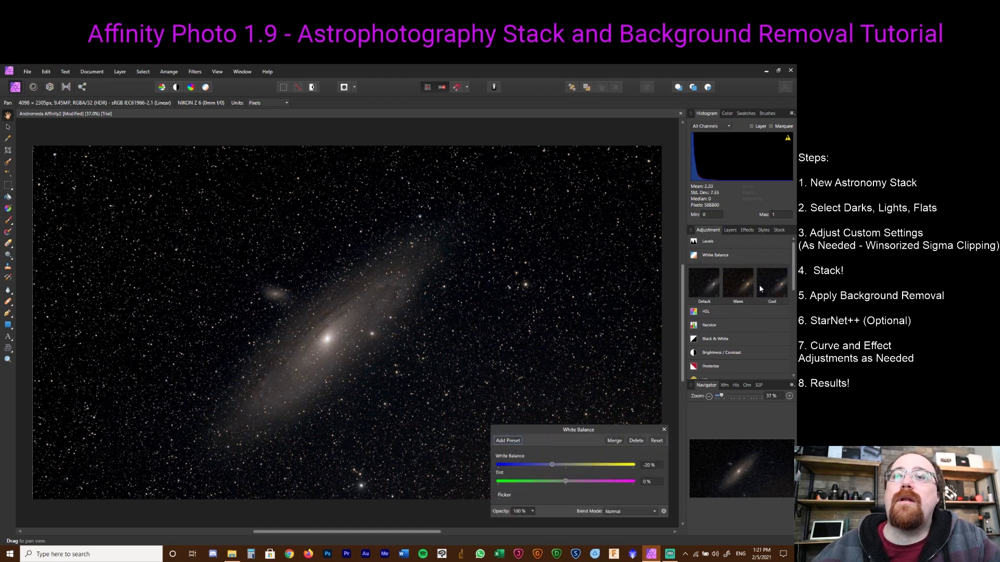
pyautogui.moveTo(577, 429); pyautogui.dragTo(562, 187)
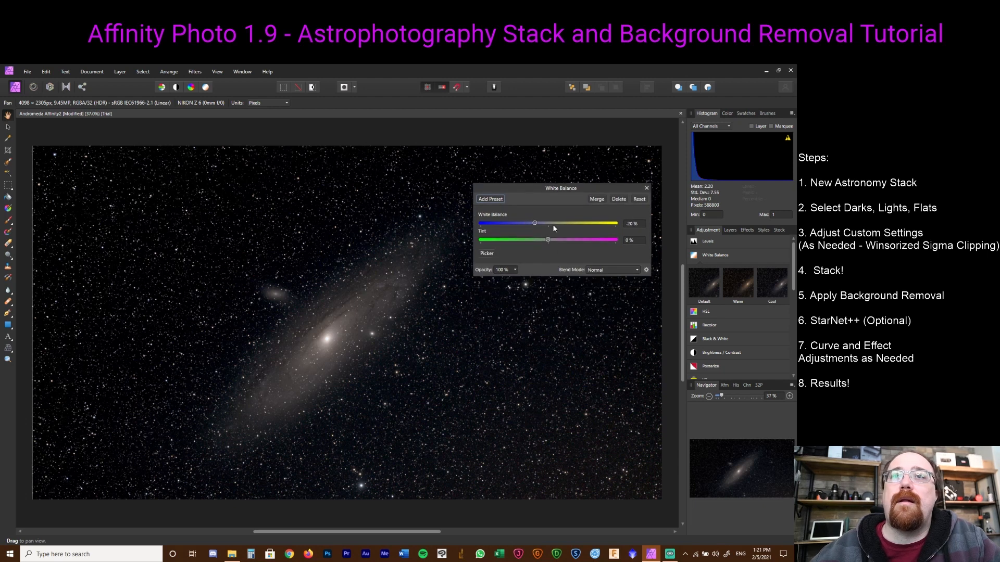
pyautogui.moveTo(547, 240); pyautogui.dragTo(586, 240)
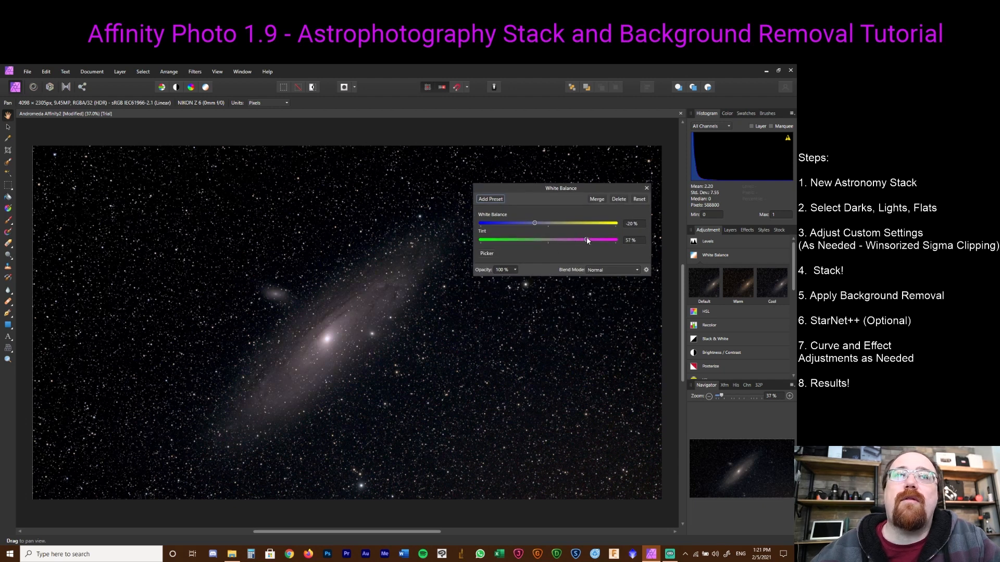
pyautogui.moveTo(585, 240); pyautogui.dragTo(575, 239)
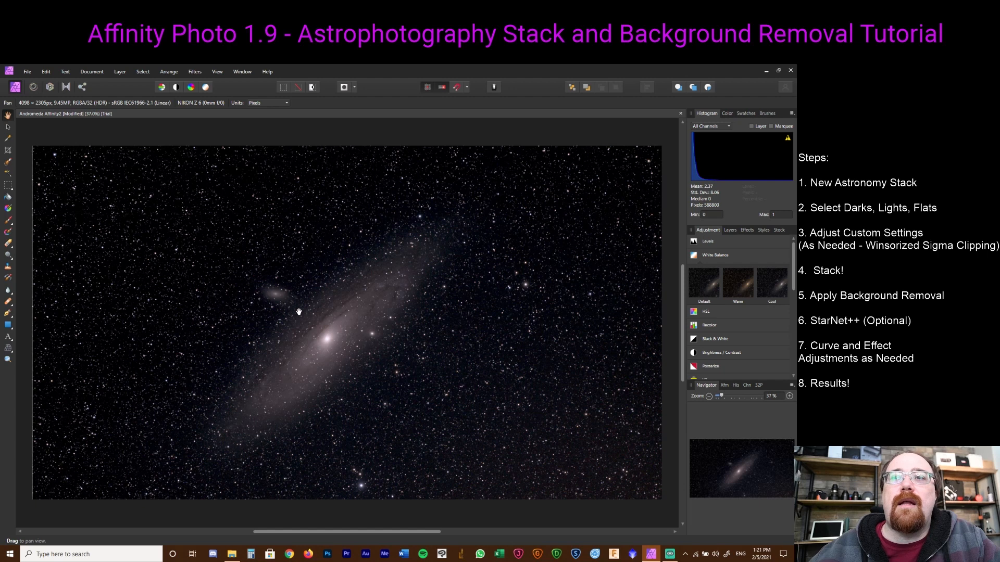
pyautogui.moveTo(118, 173)
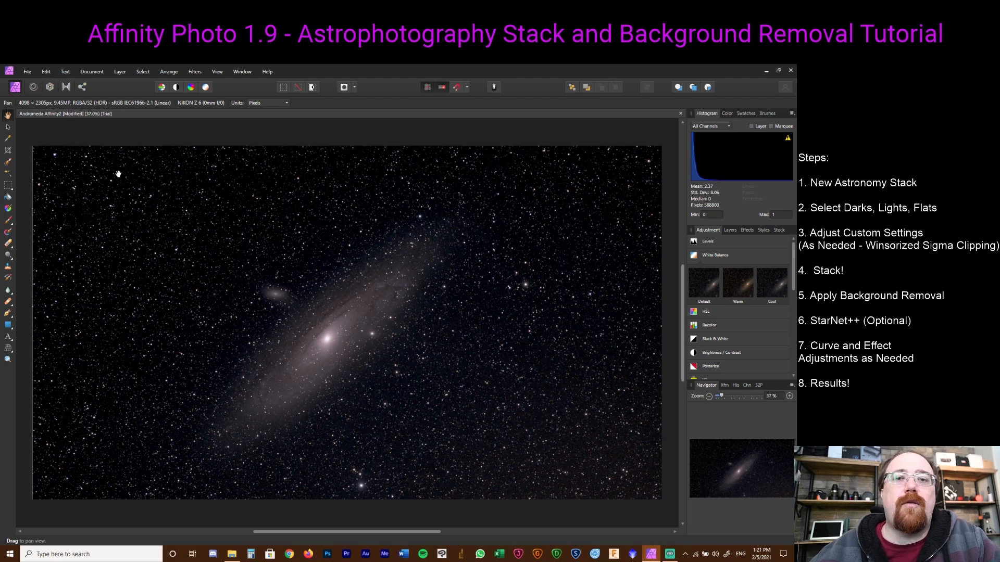
# - Cancel Save As and save the Andromeda document in place with File > Save
pyautogui.click(26, 71)
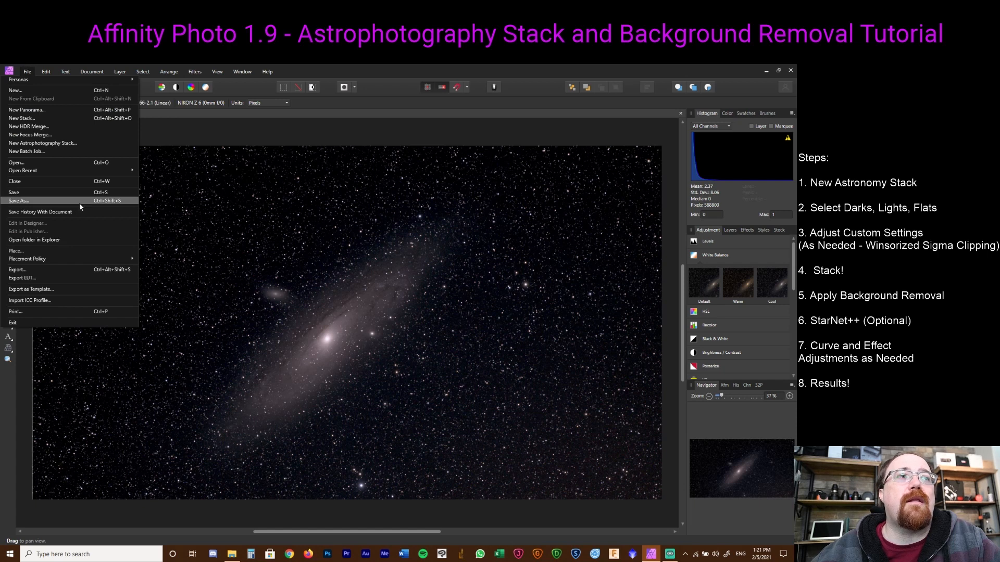
pyautogui.moveTo(91, 249)
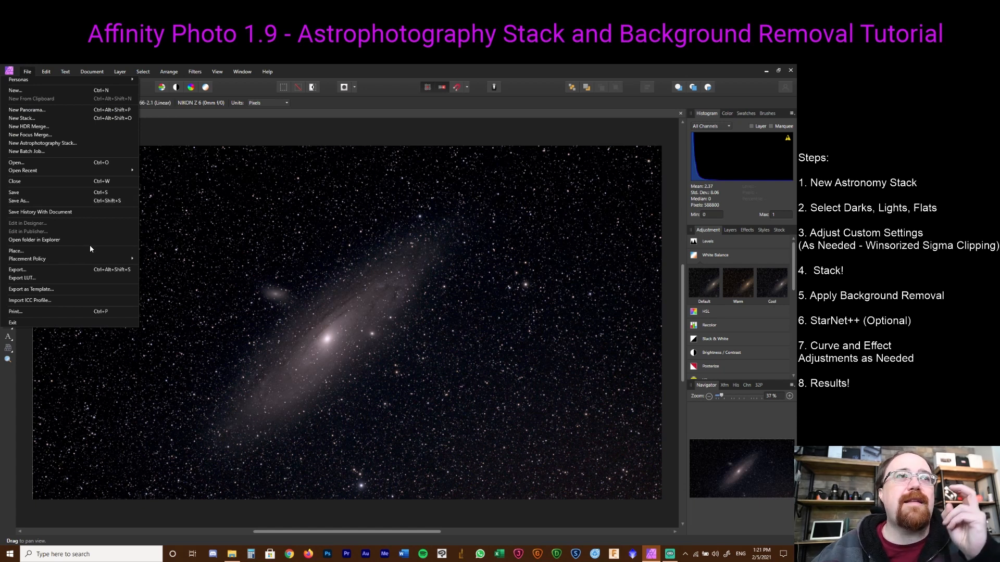
pyautogui.click(19, 201)
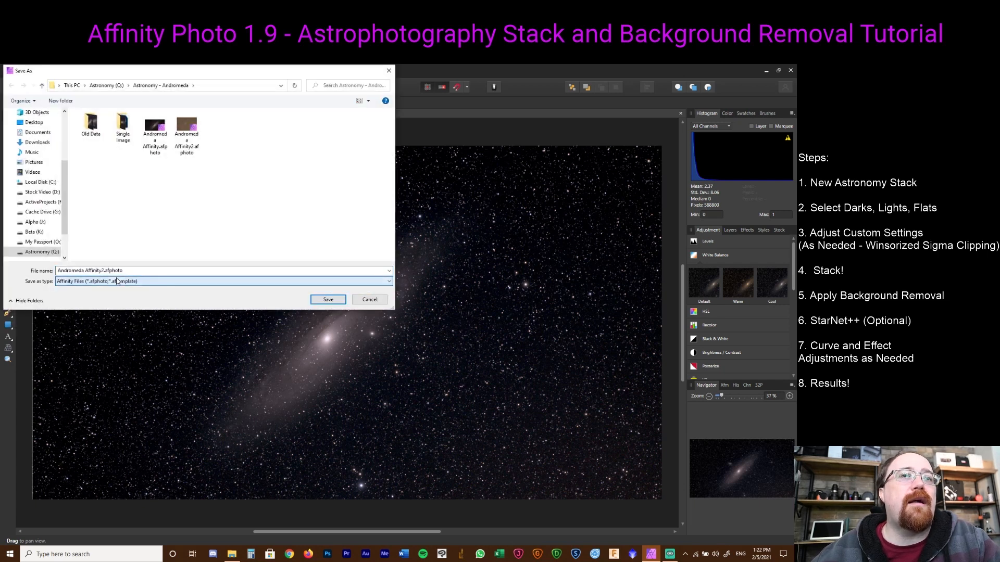
pyautogui.click(327, 300)
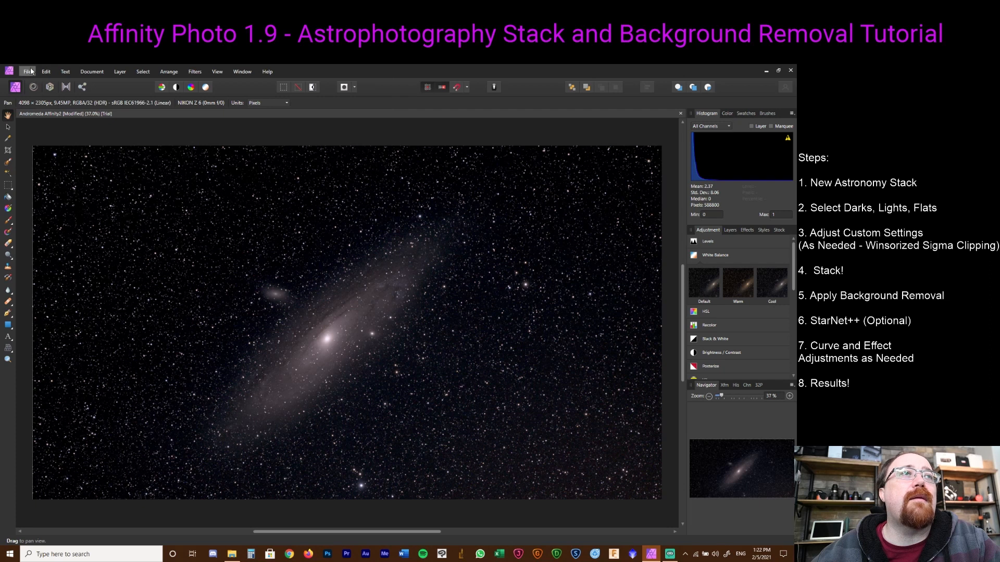
pyautogui.click(26, 72)
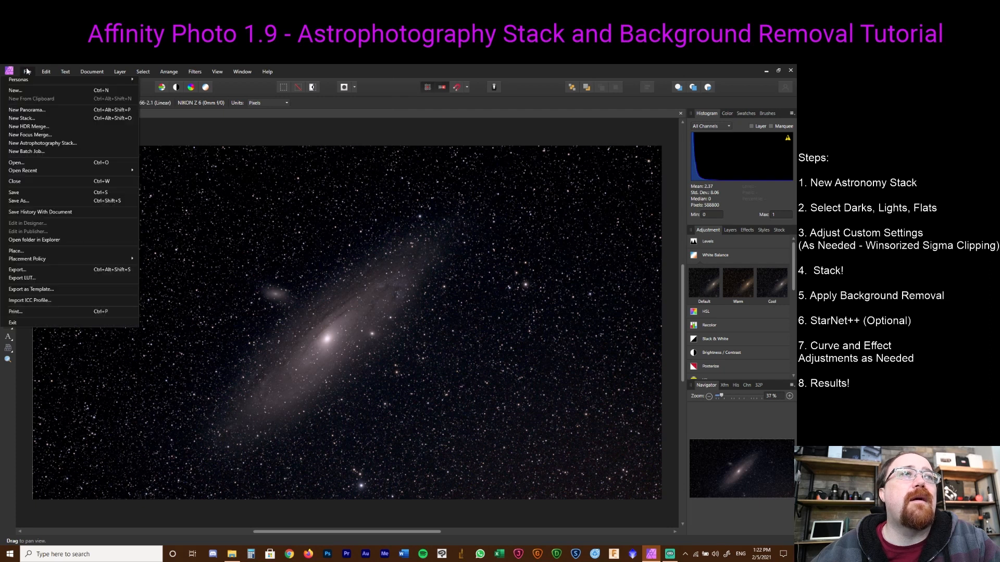
pyautogui.click(13, 192)
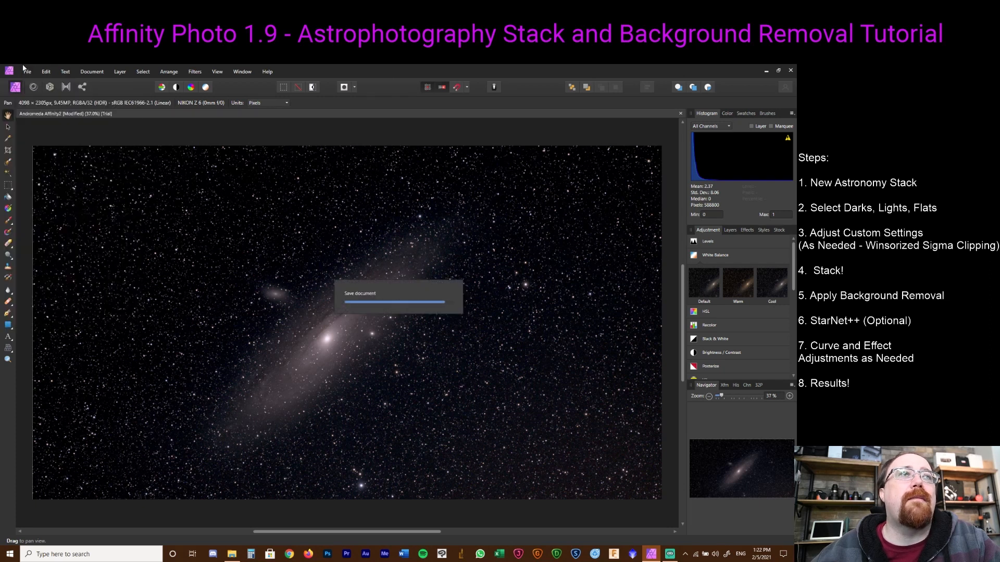
pyautogui.click(27, 71)
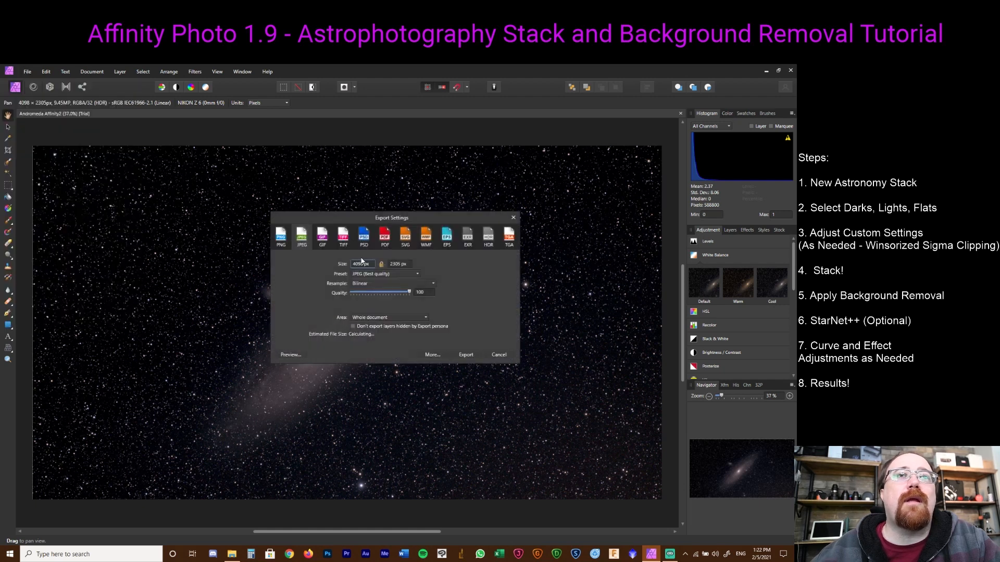
# - Export the Andromeda image as TIFF using the TIFF RGB 16-bit preset
pyautogui.click(343, 236)
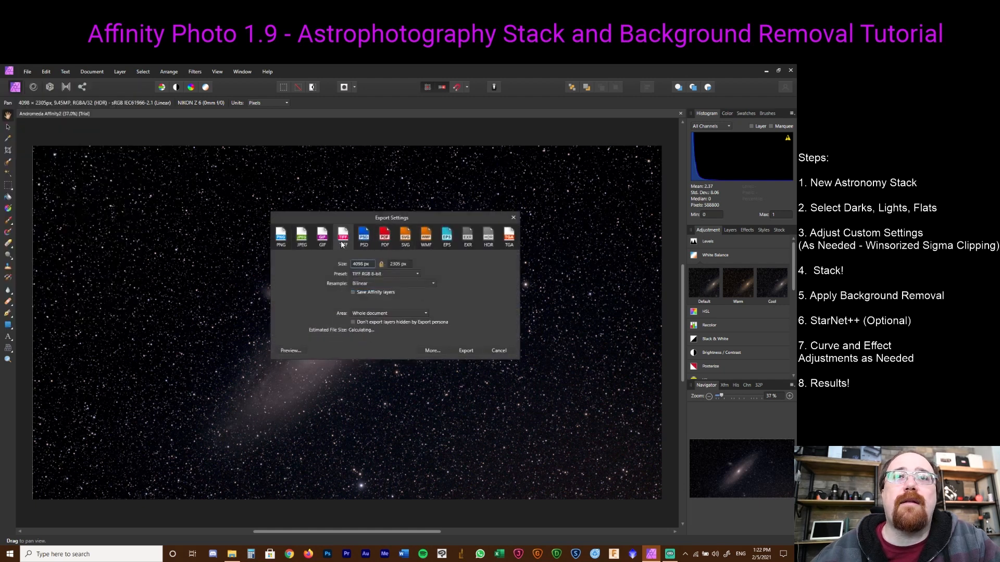
pyautogui.click(385, 273)
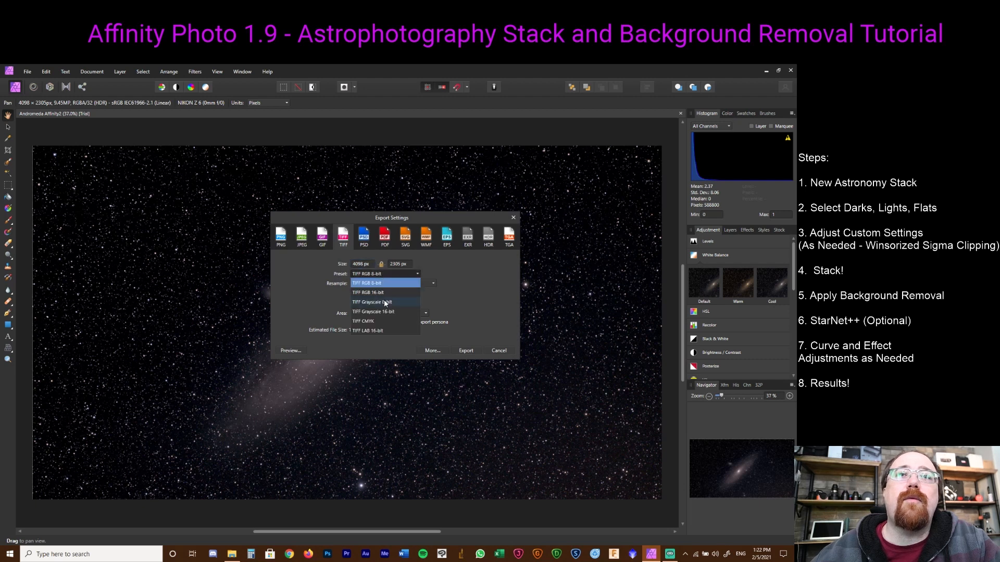
pyautogui.click(368, 292)
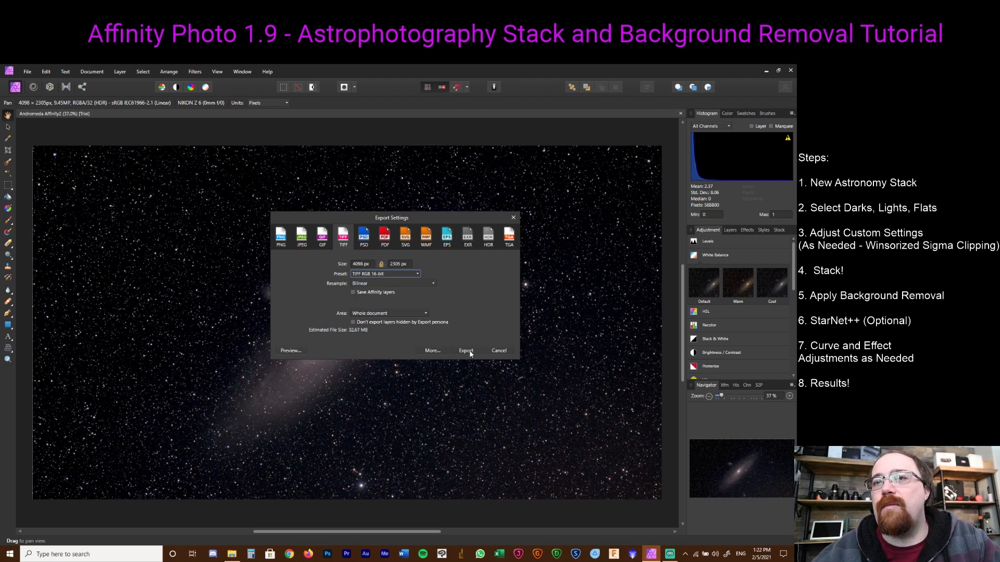
pyautogui.click(465, 350)
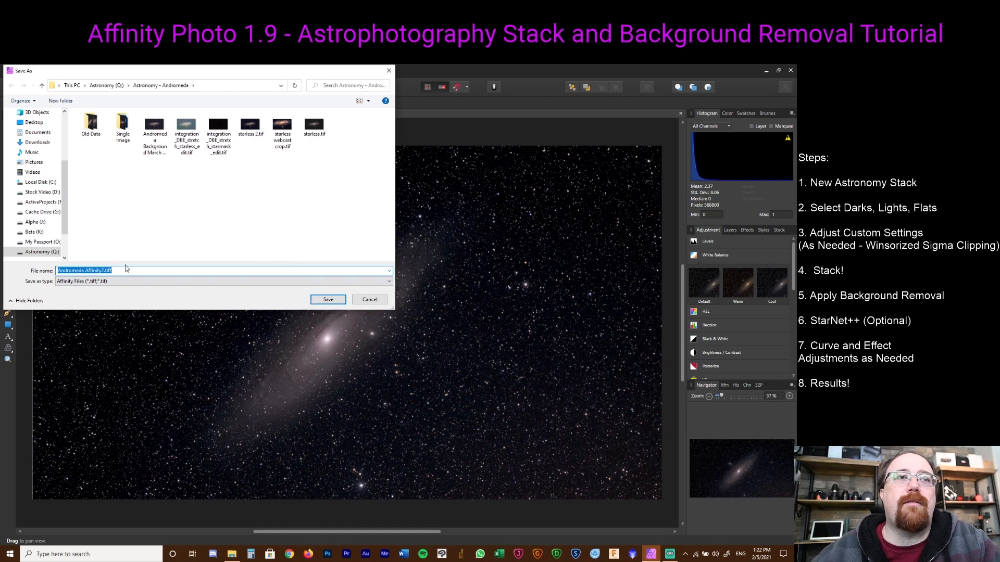
pyautogui.click(327, 299)
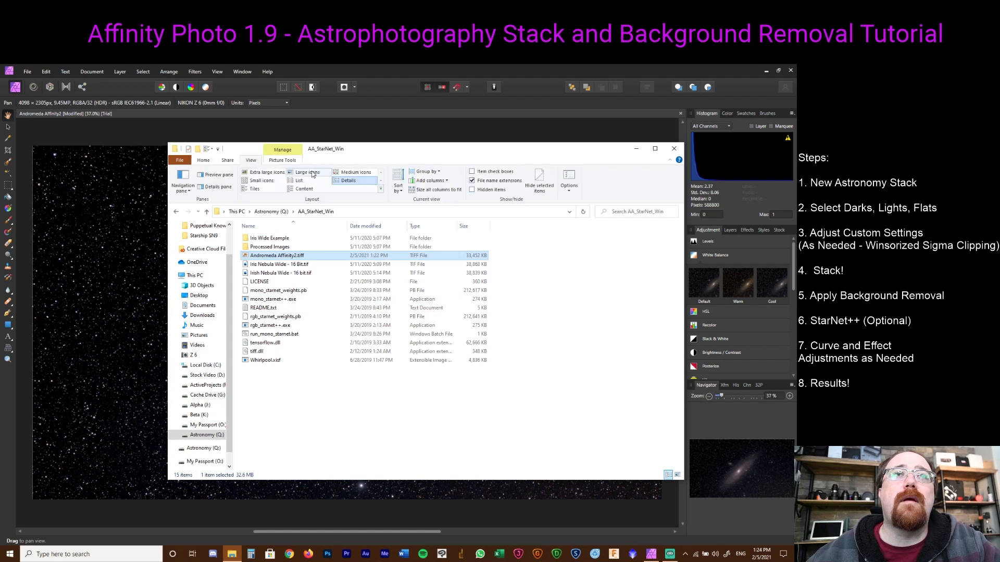
# - Show the folder as Large icons and run rgb_starnet++.exe on the exported TIFF
pyautogui.click(307, 171)
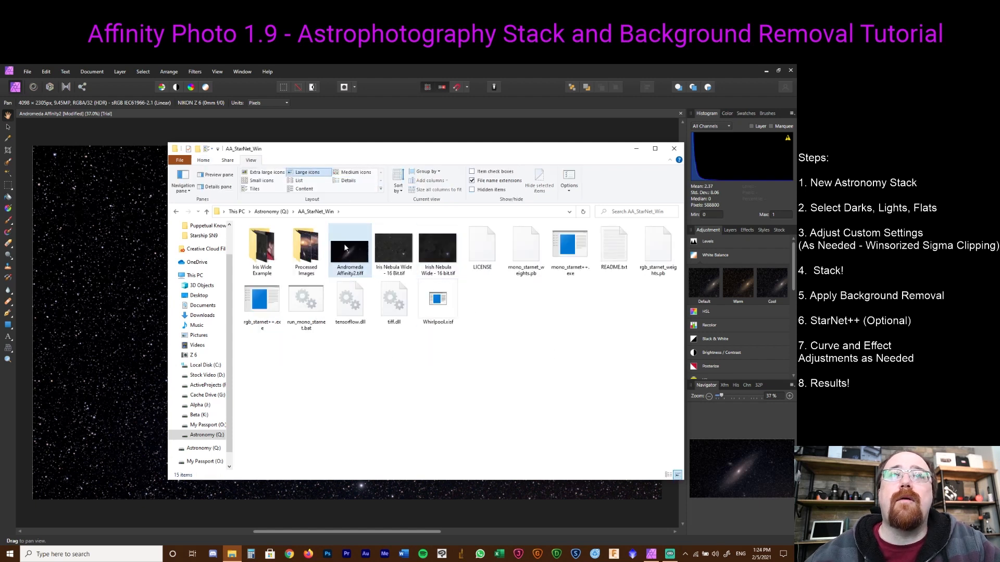
pyautogui.click(437, 300)
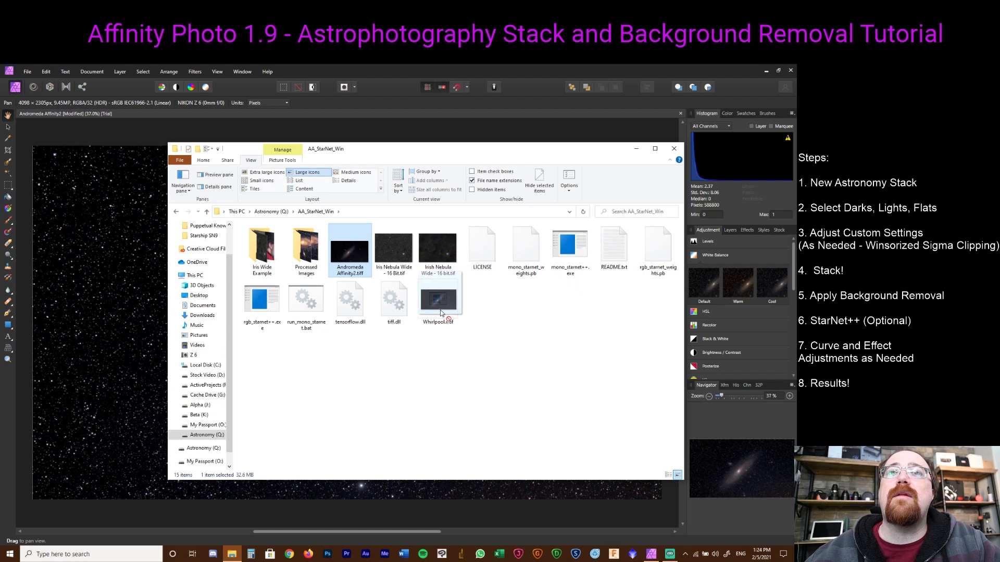
pyautogui.click(260, 300)
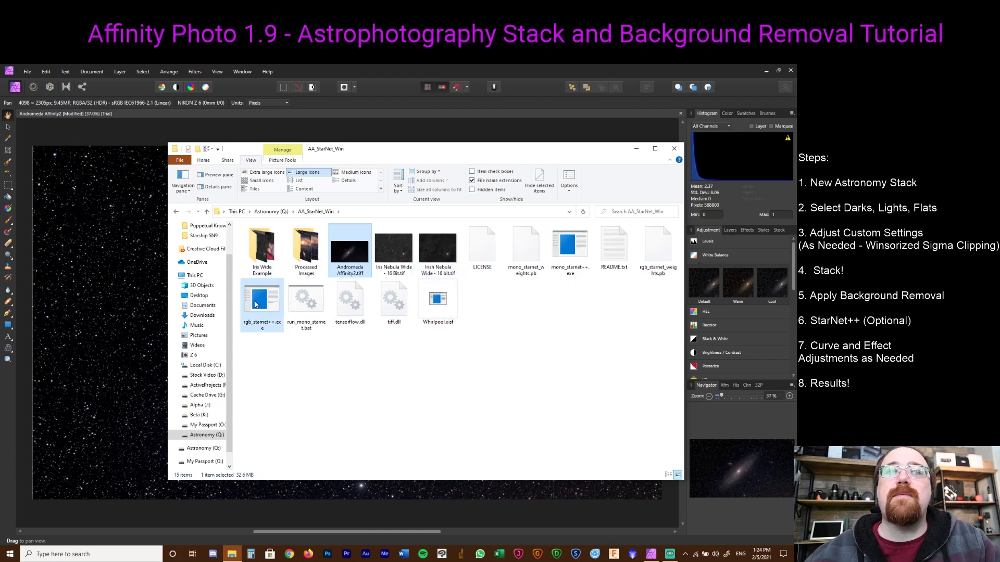
pyautogui.doubleClick(260, 300)
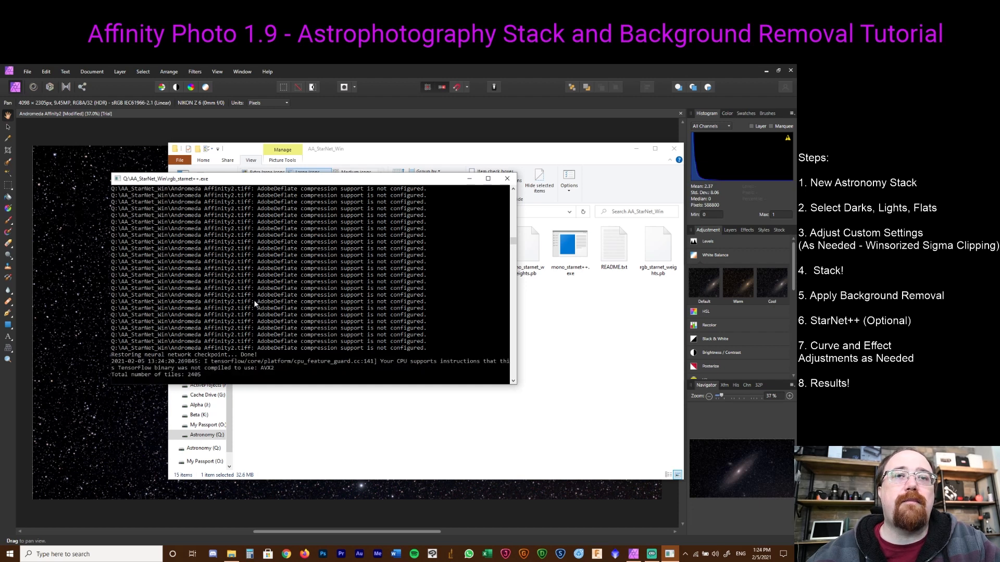
pyautogui.moveTo(362, 313)
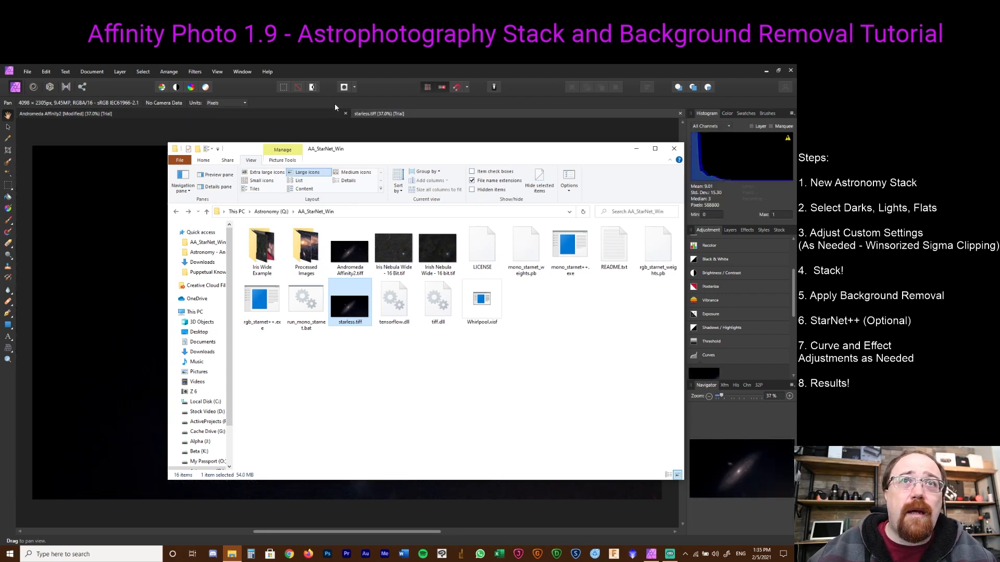
pyautogui.click(673, 149)
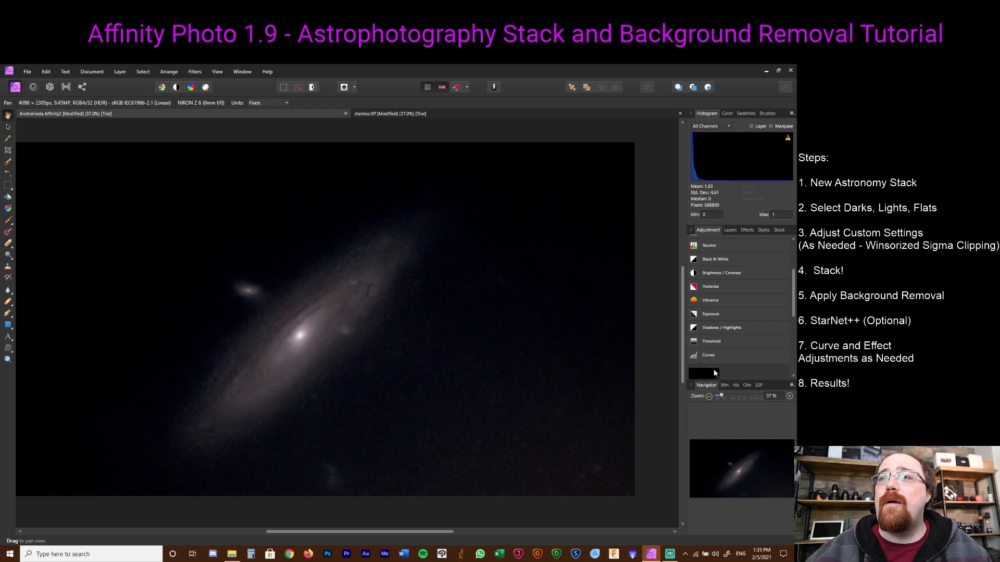
pyautogui.moveTo(729, 408)
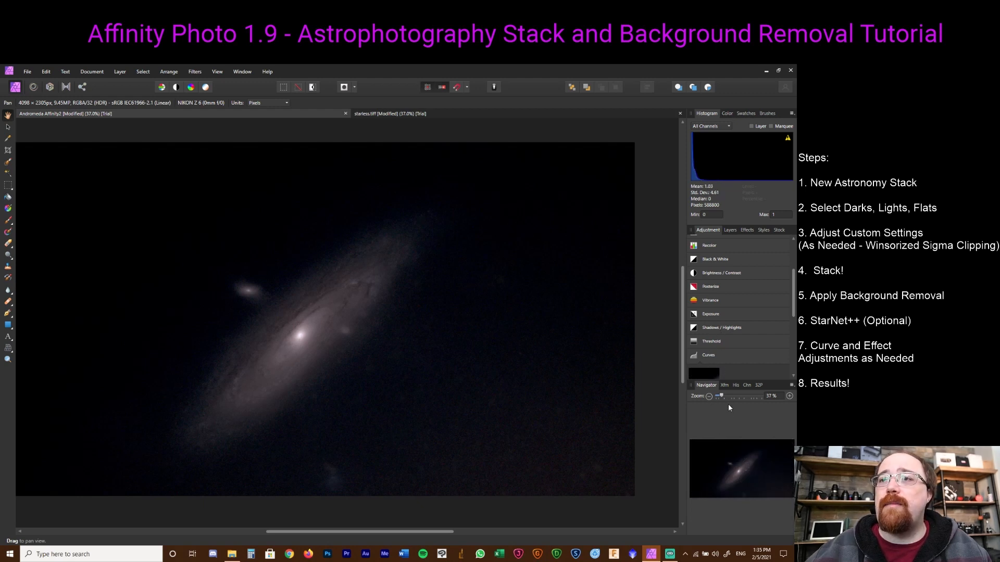
# - Rename the top starless layer and test Difference blending before returning to Normal
pyautogui.click(729, 230)
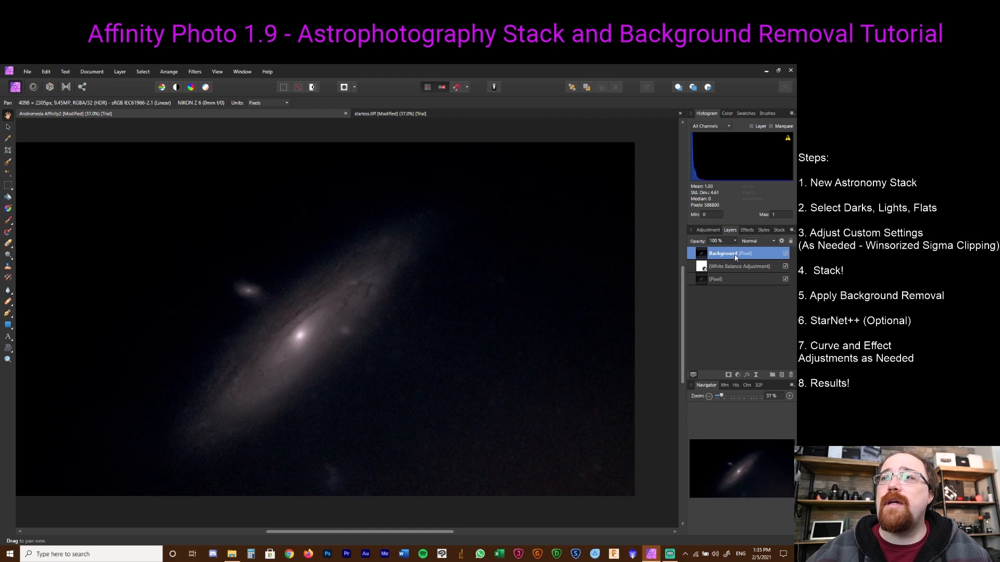
pyautogui.doubleClick(723, 253)
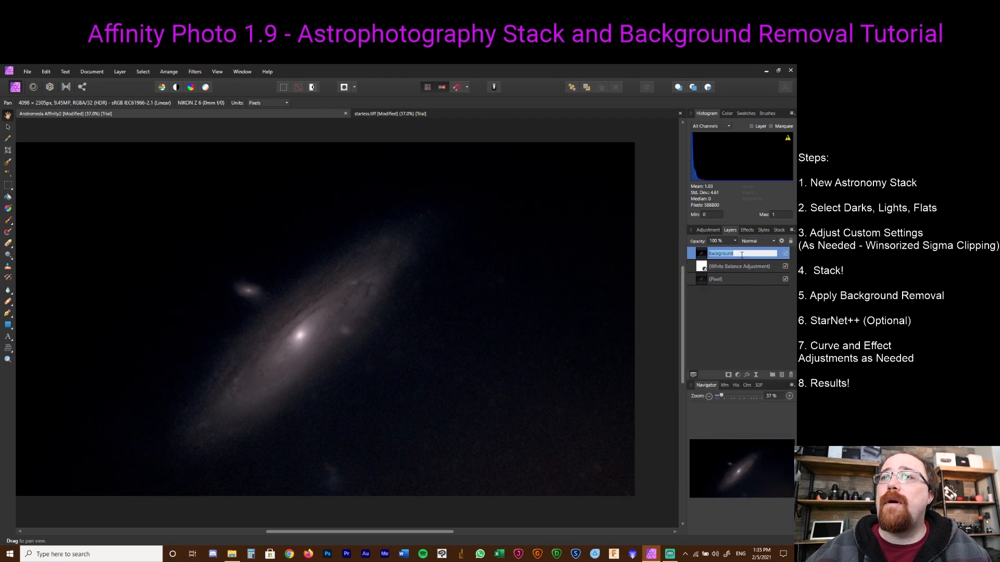
pyautogui.click(757, 241)
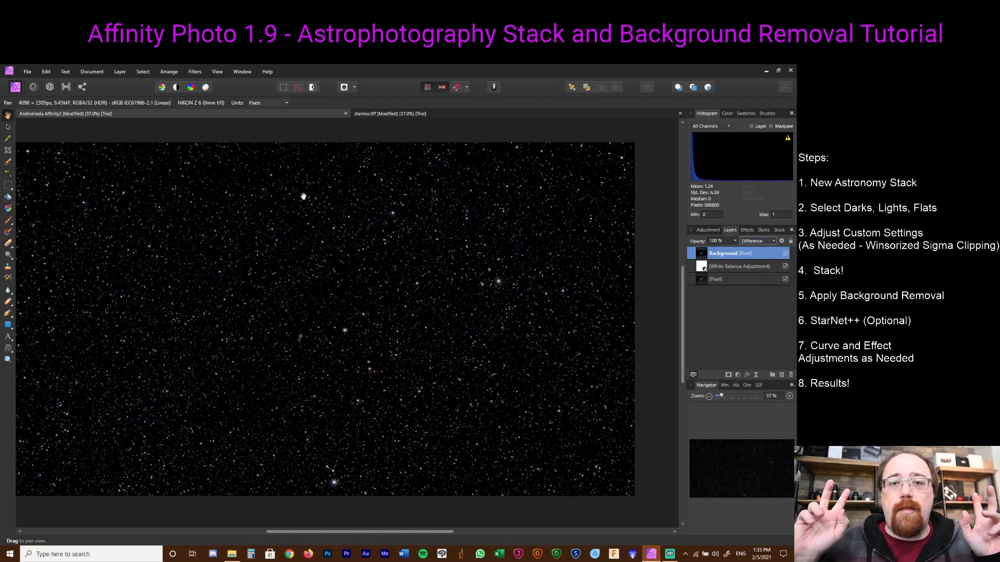
pyautogui.click(755, 241)
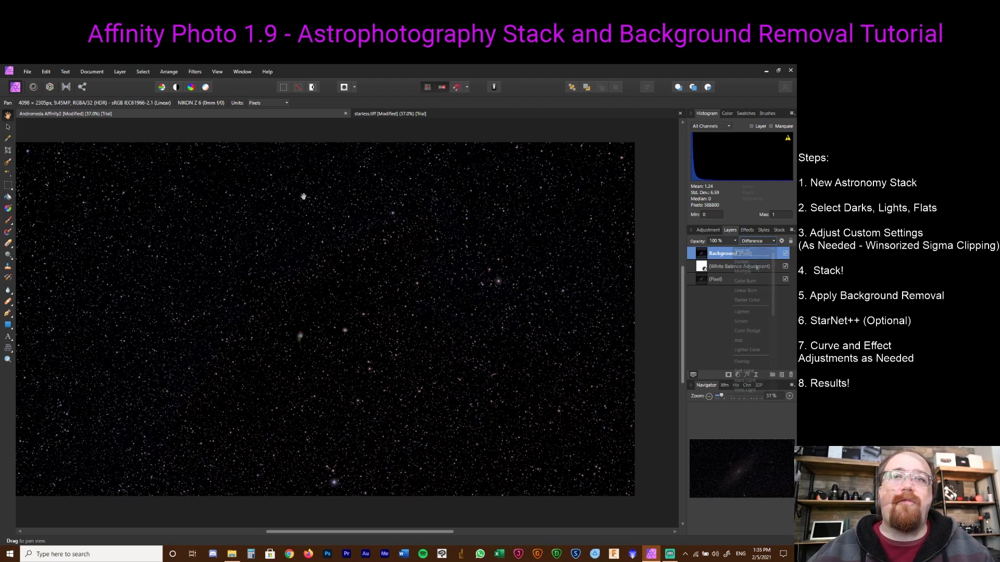
pyautogui.click(706, 230)
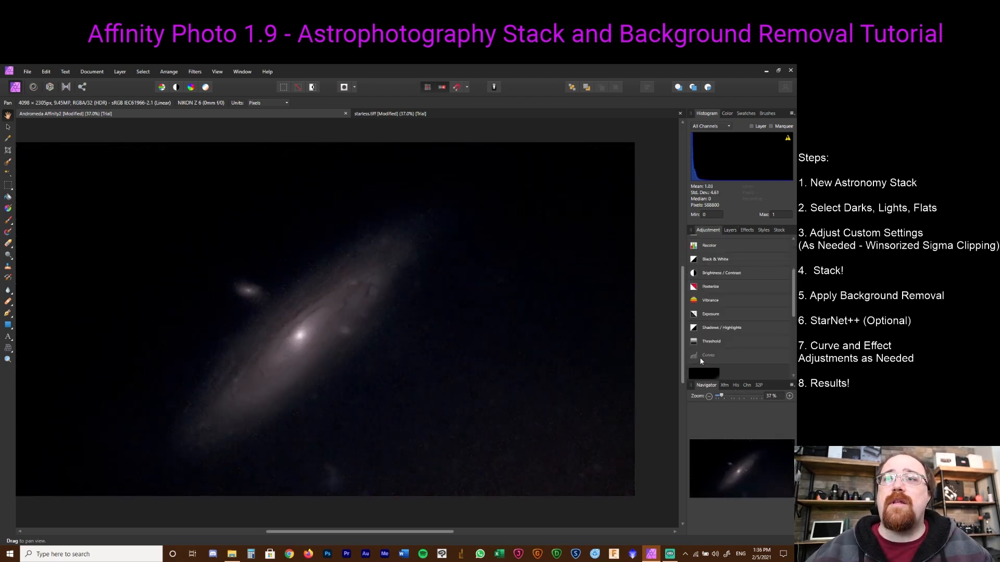
pyautogui.click(708, 355)
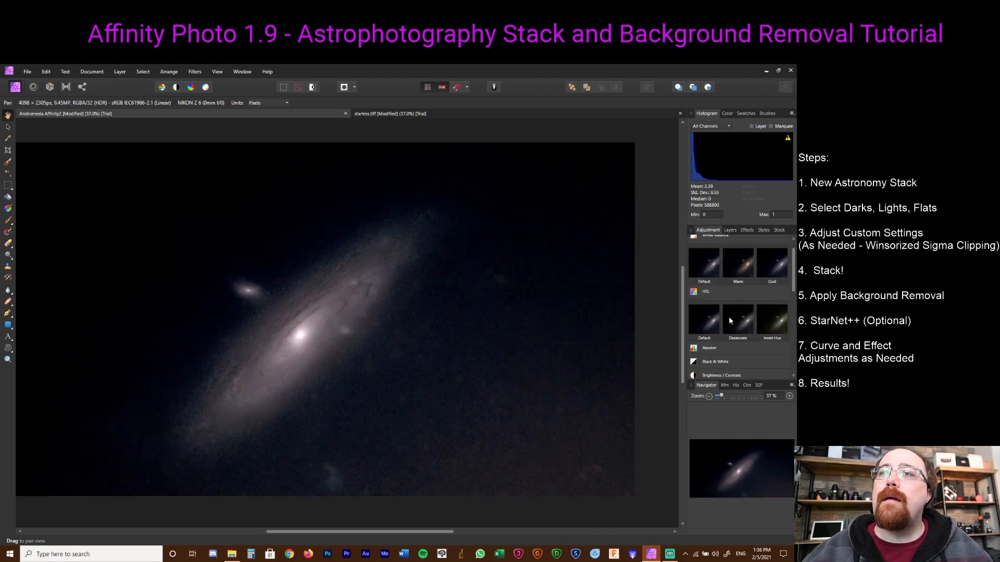
# - Apply Filters > Sharpen > Unsharp Mask to the starless galaxy
pyautogui.scroll(-3)
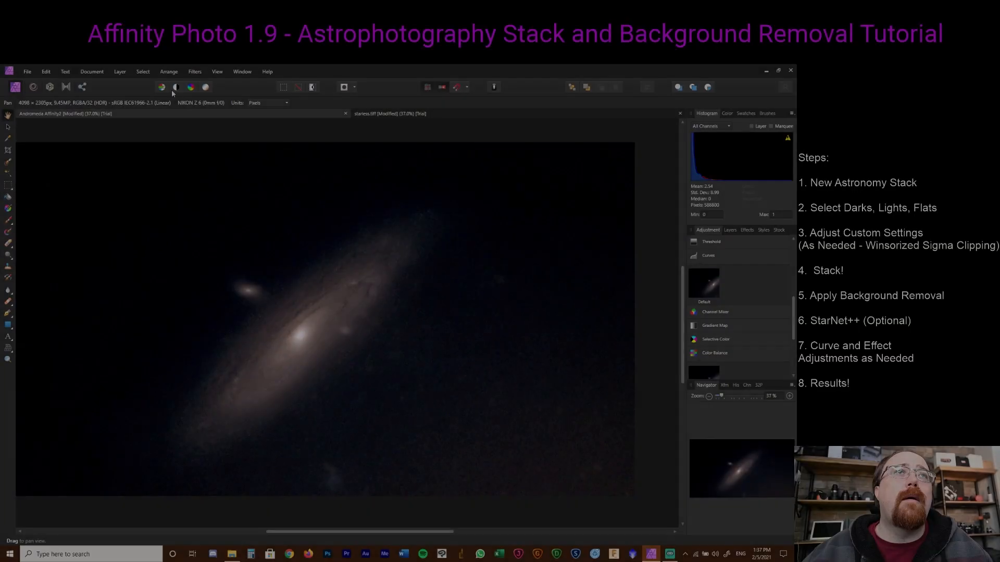
pyautogui.click(194, 71)
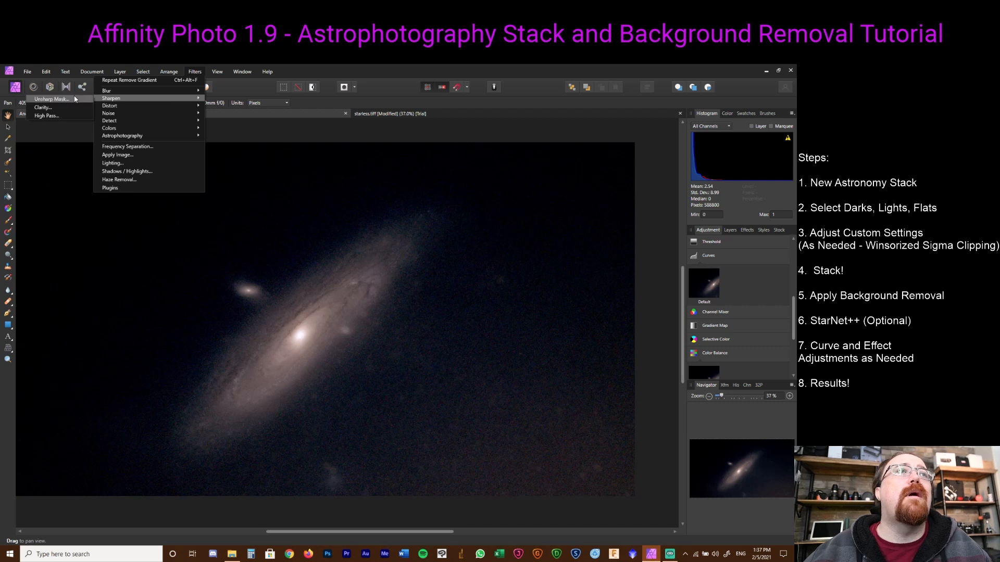
pyautogui.click(51, 98)
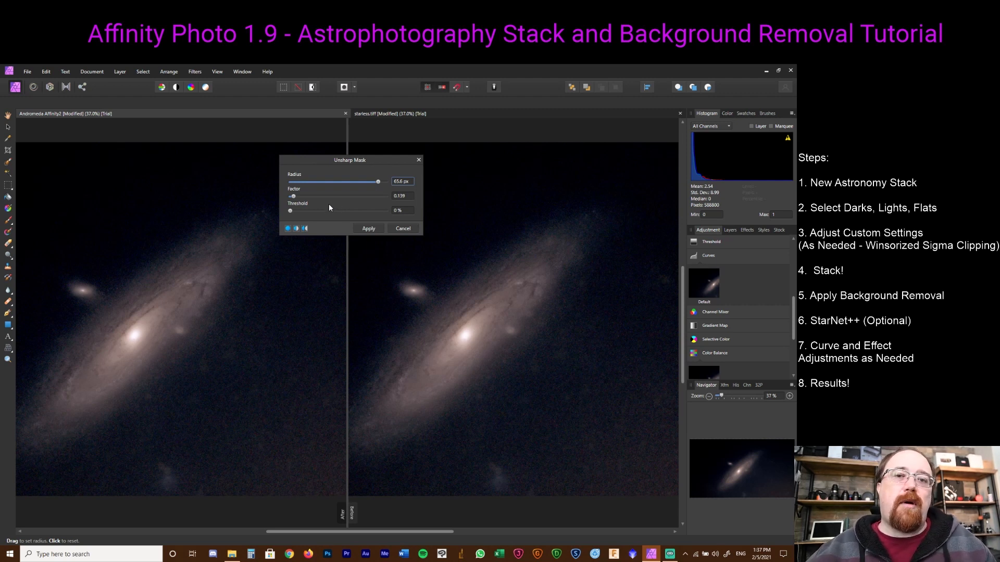
pyautogui.moveTo(355, 212)
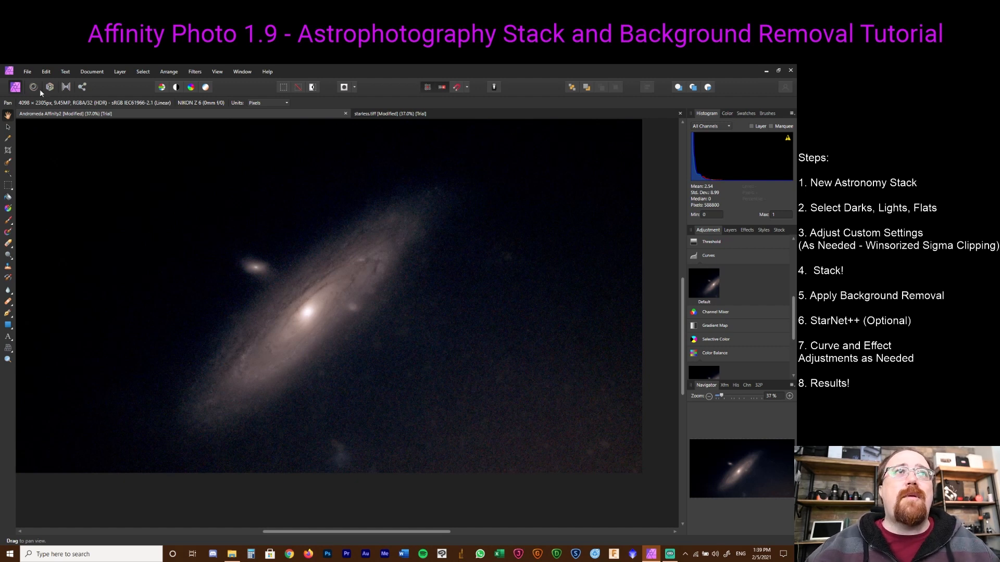
# - Open the star mask TIFF from the Andromeda folder
pyautogui.click(27, 70)
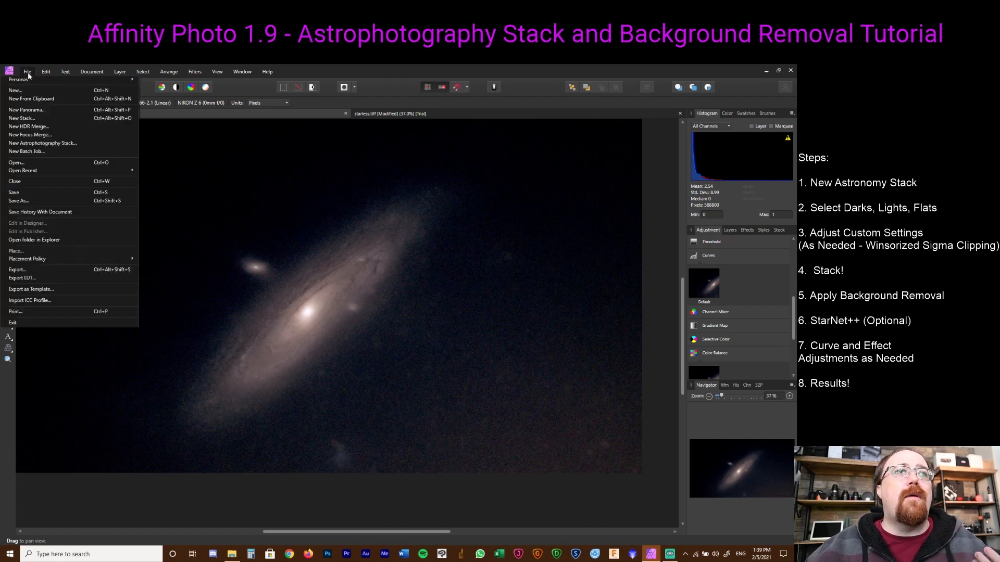
pyautogui.click(15, 162)
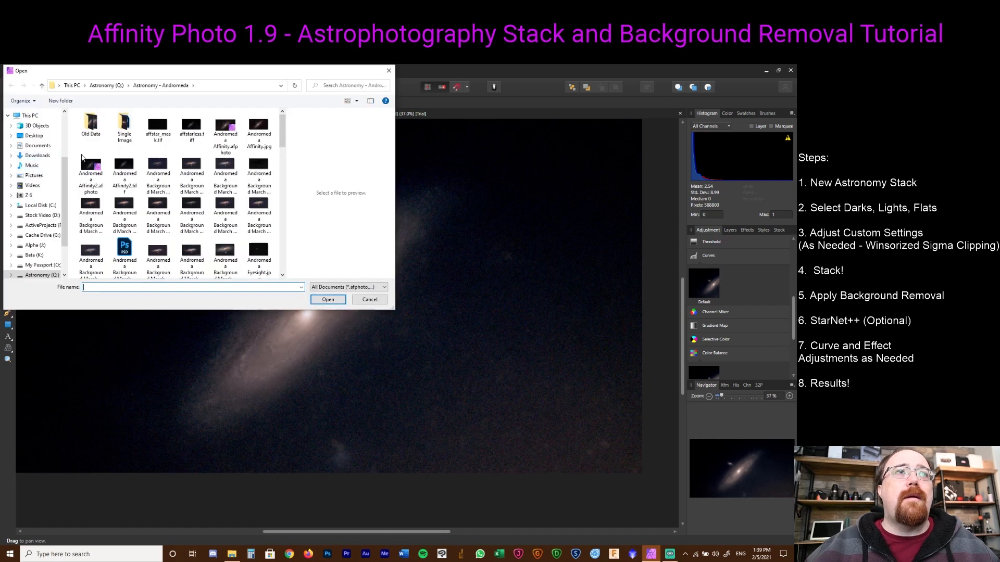
pyautogui.click(191, 126)
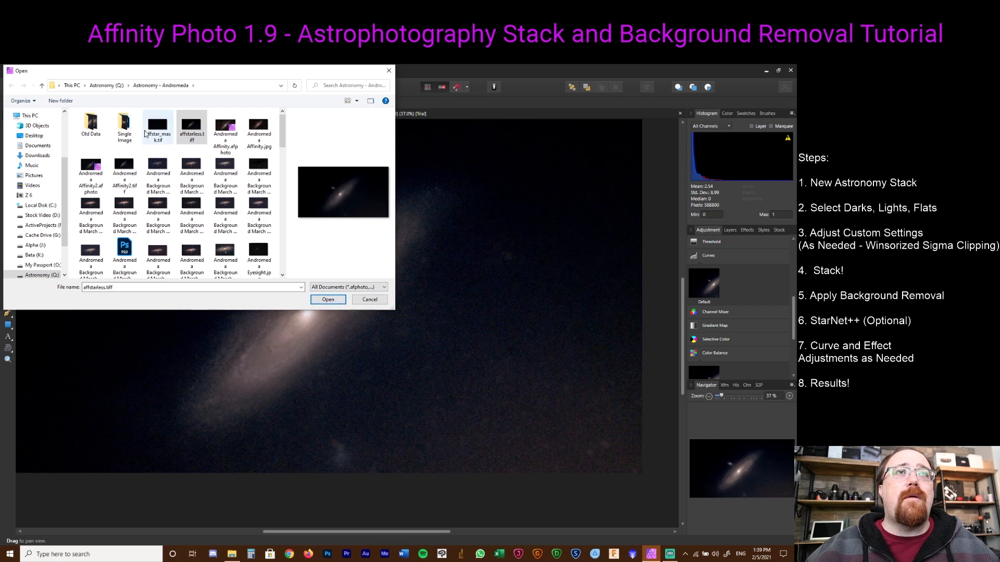
pyautogui.click(327, 299)
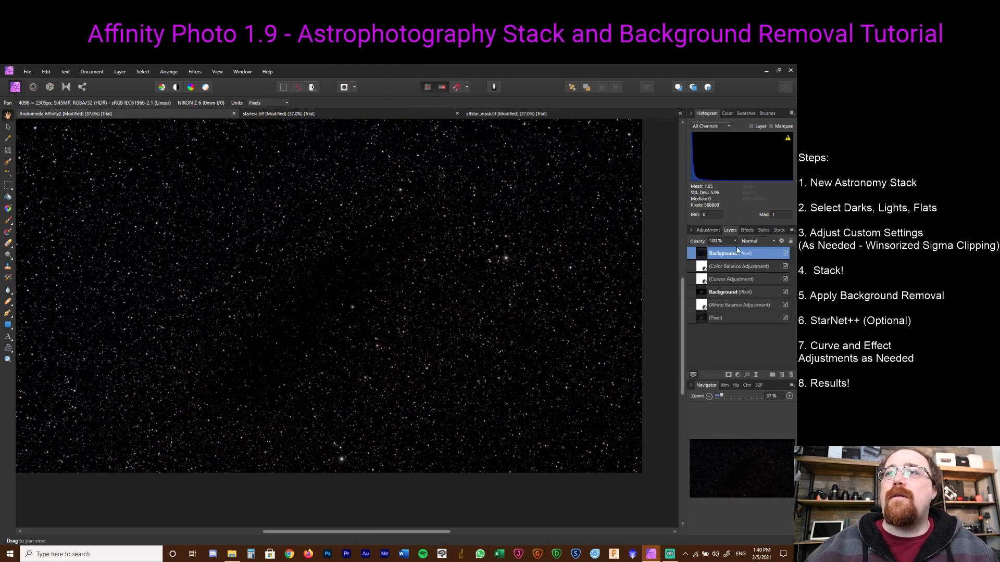
# - Set the stars layer's blend mode to Add over the galaxy
pyautogui.click(756, 241)
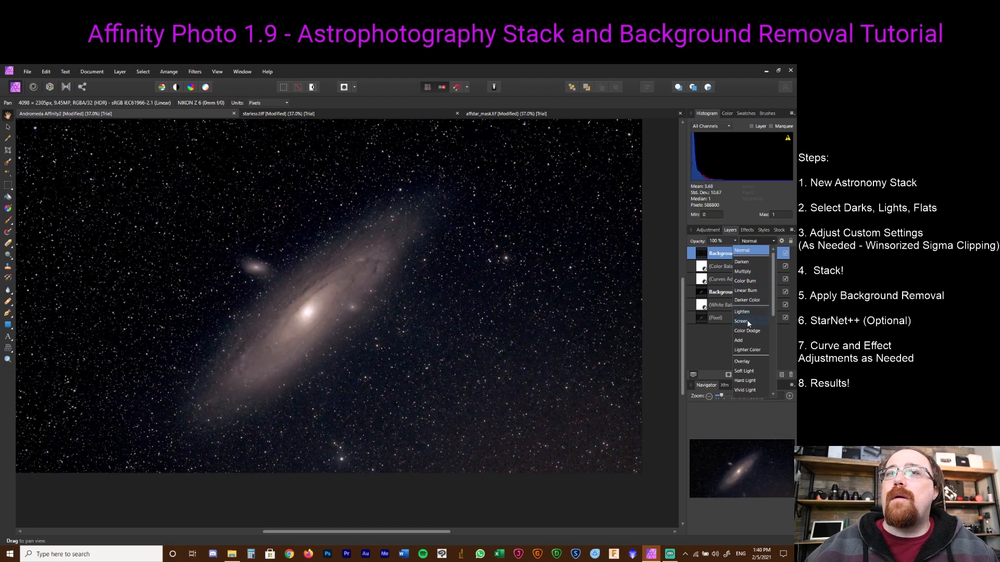
pyautogui.click(741, 320)
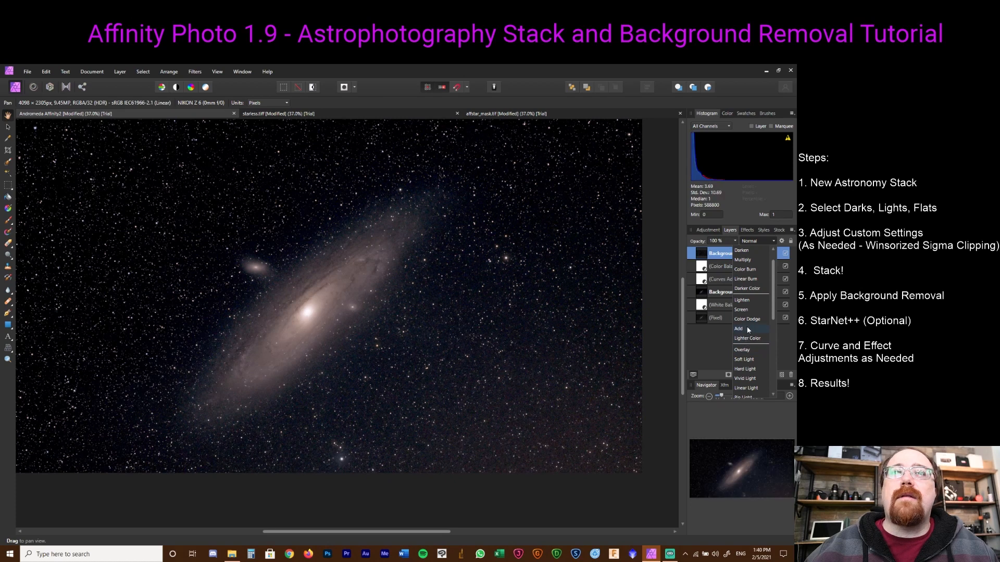
pyautogui.click(739, 328)
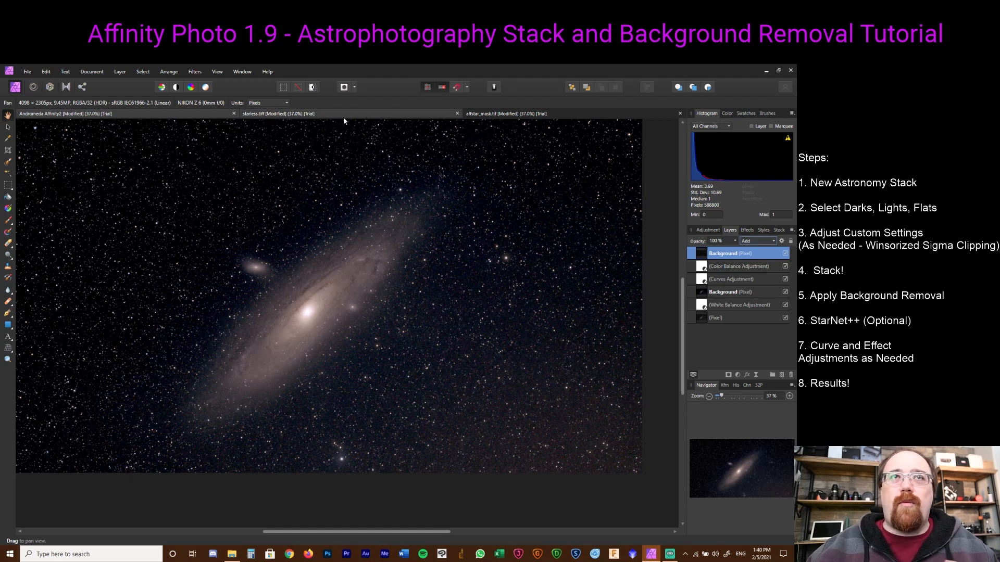
# - Add a White Balance adjustment to the star mask, about 22% warmth and 17% tint
pyautogui.click(505, 113)
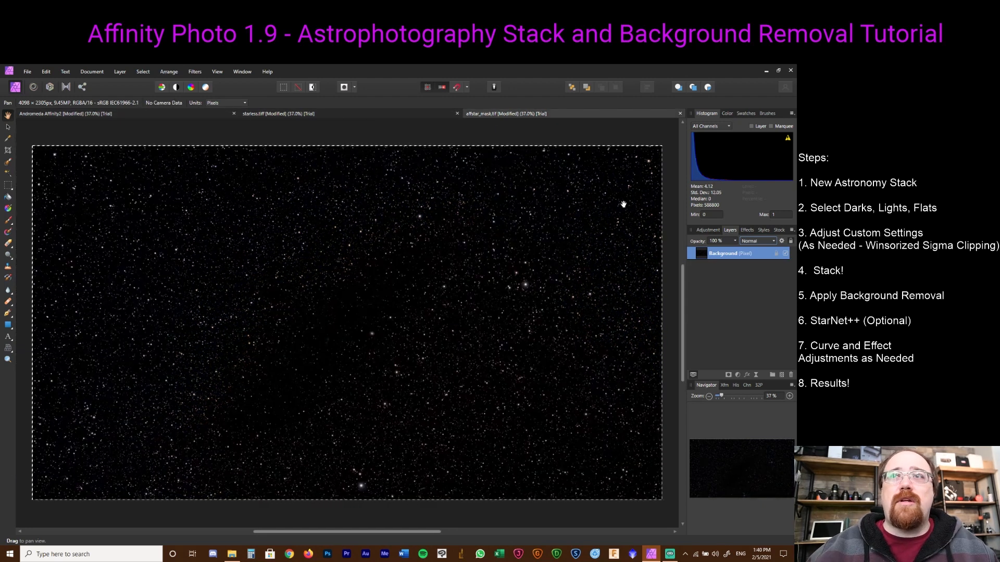
pyautogui.click(747, 230)
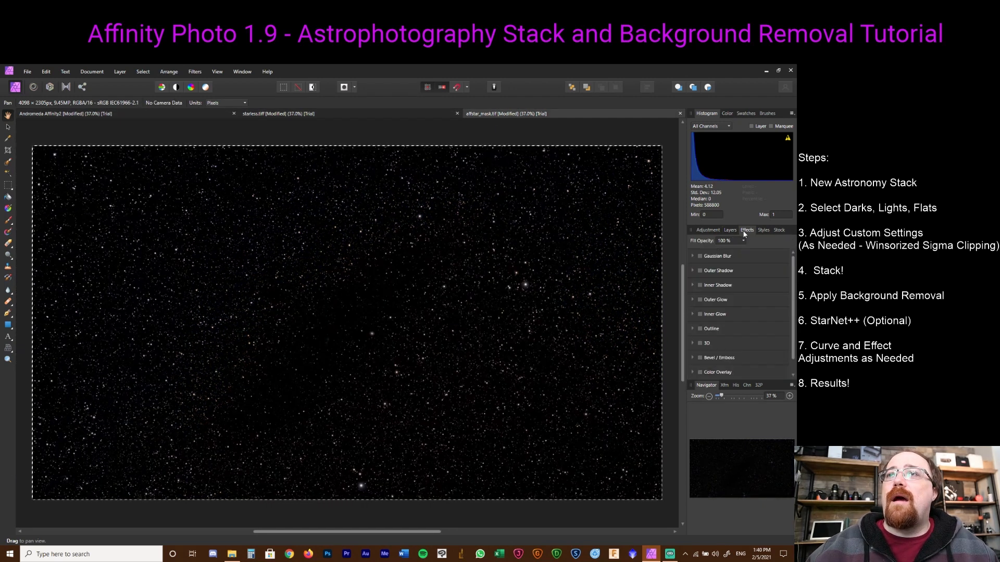
pyautogui.click(706, 230)
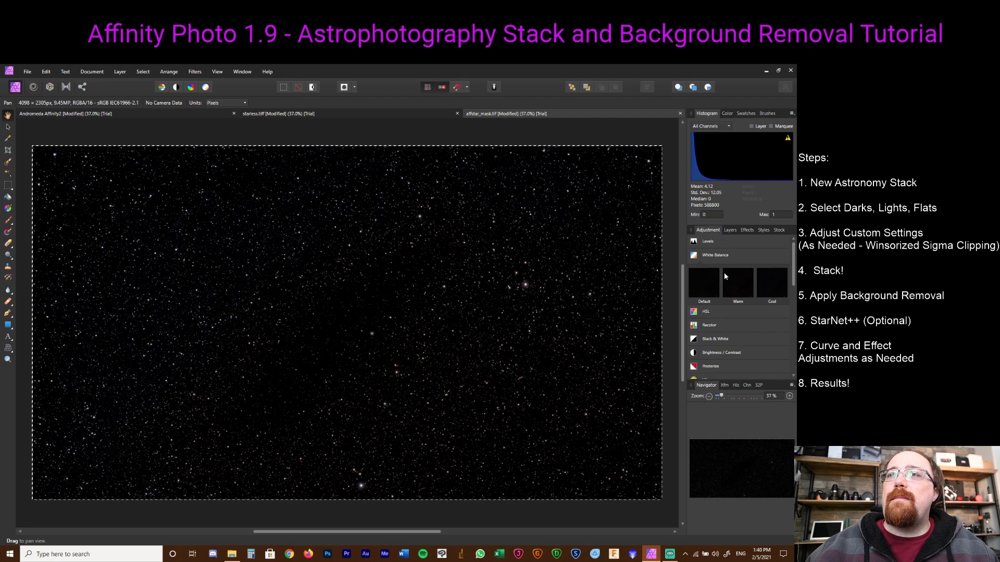
pyautogui.click(714, 255)
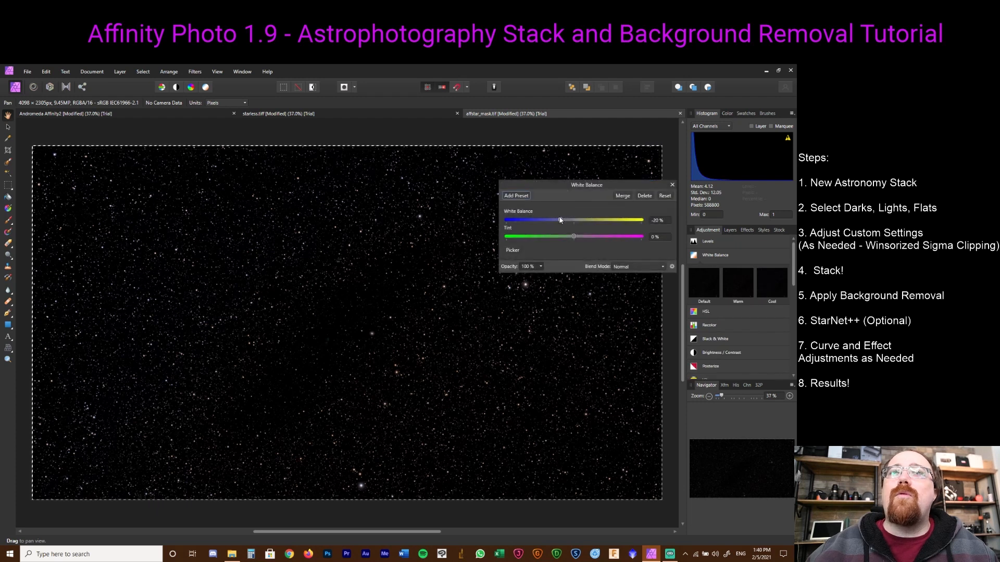
pyautogui.moveTo(572, 220); pyautogui.dragTo(536, 220)
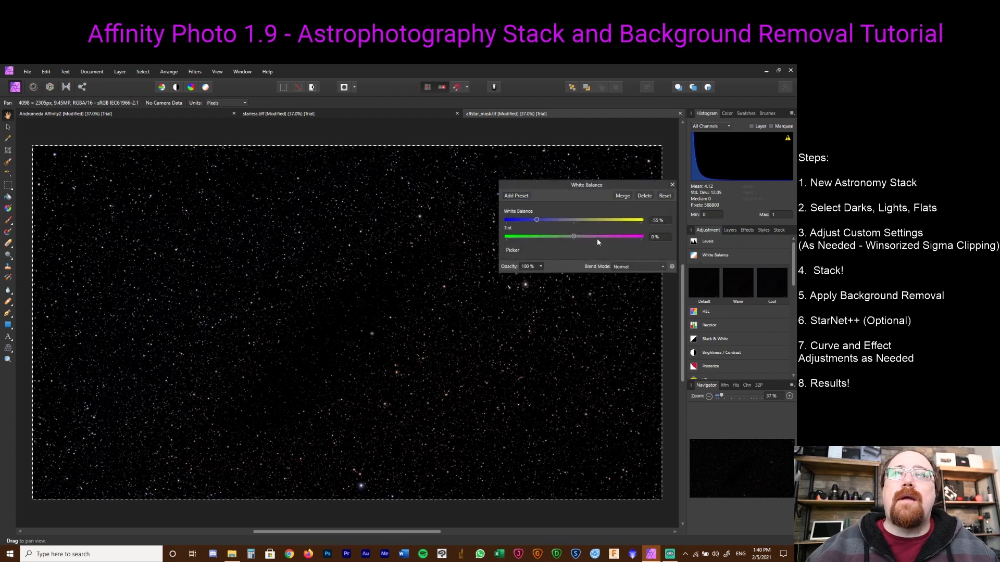
pyautogui.moveTo(572, 236); pyautogui.dragTo(605, 236)
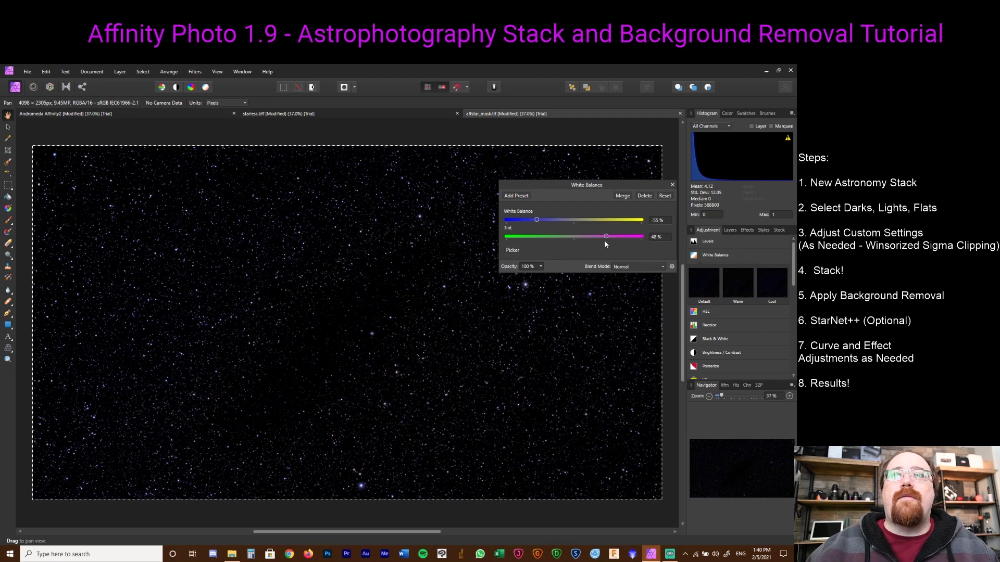
pyautogui.moveTo(536, 219); pyautogui.dragTo(596, 220)
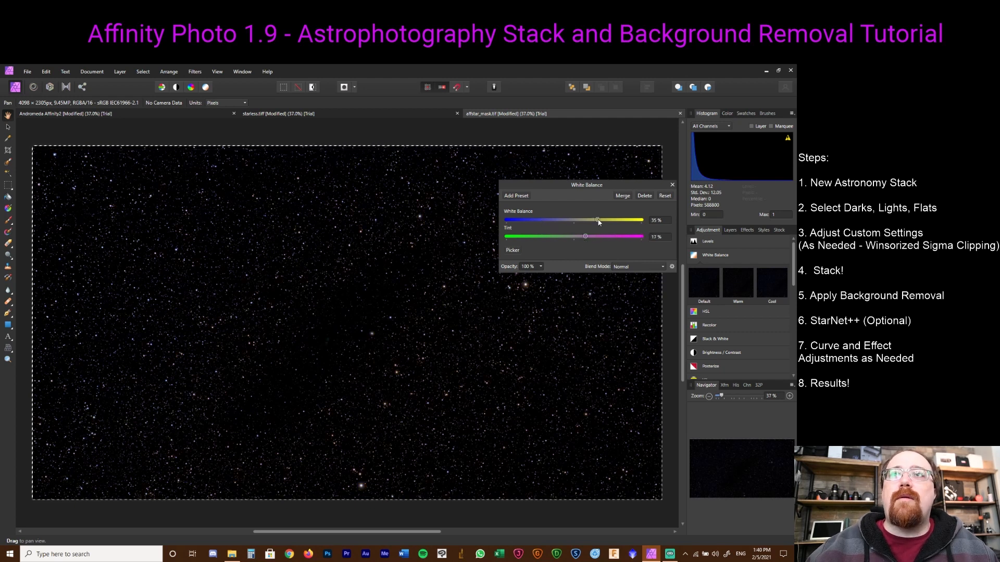
pyautogui.moveTo(598, 219); pyautogui.dragTo(587, 219)
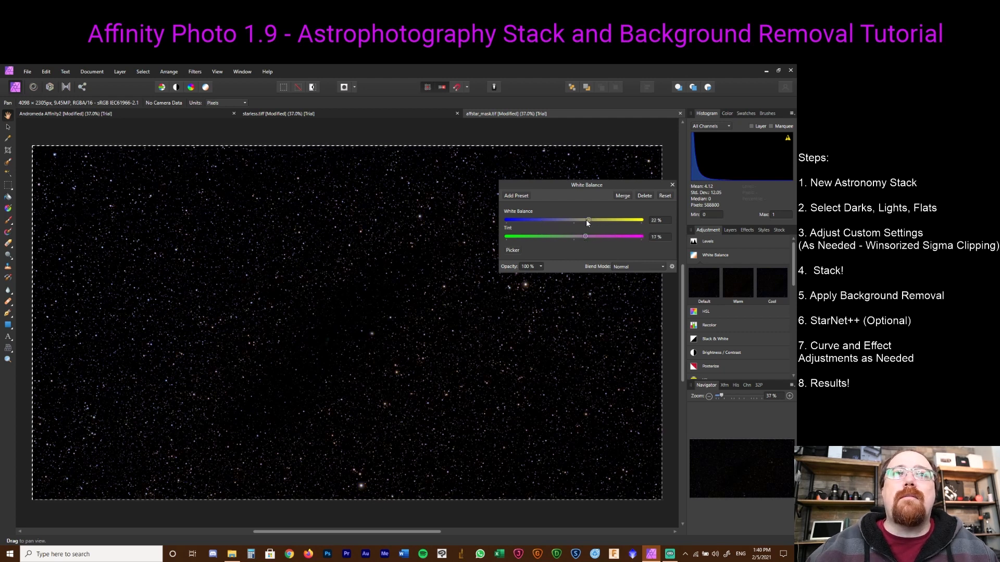
pyautogui.click(671, 185)
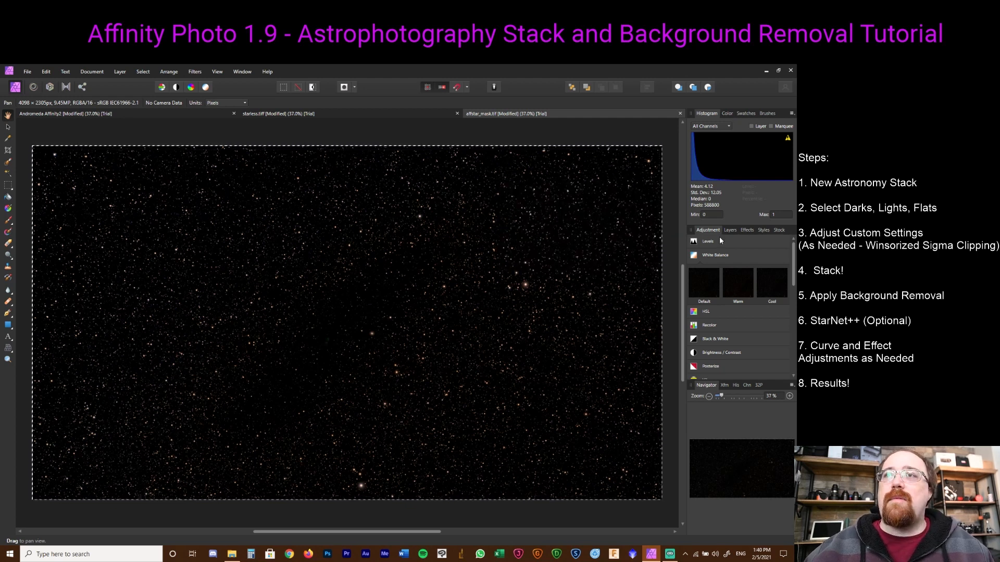
pyautogui.rightClick(724, 266)
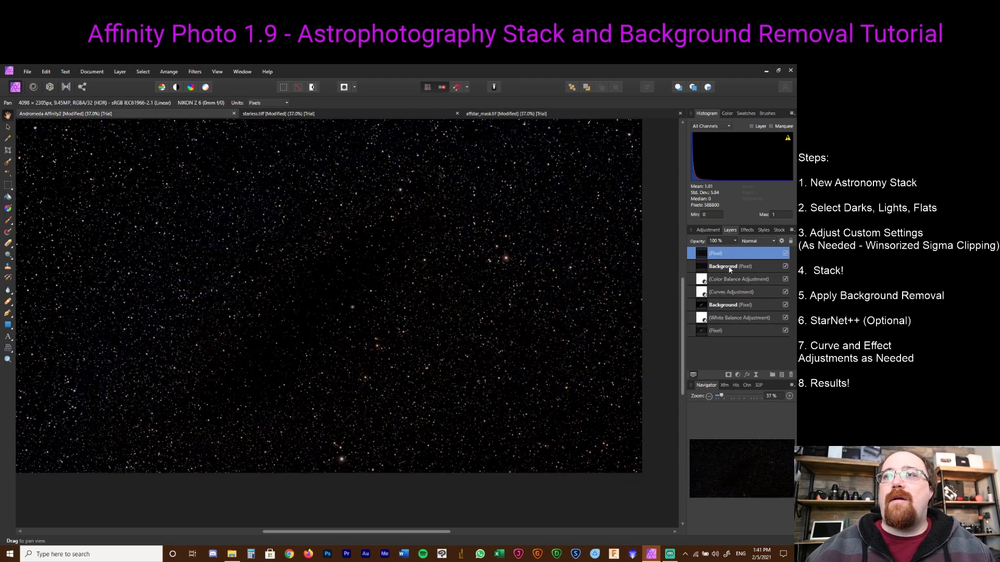
# - Hide the untinted stars layer and set the tinted stars layer to Add blending
pyautogui.click(722, 266)
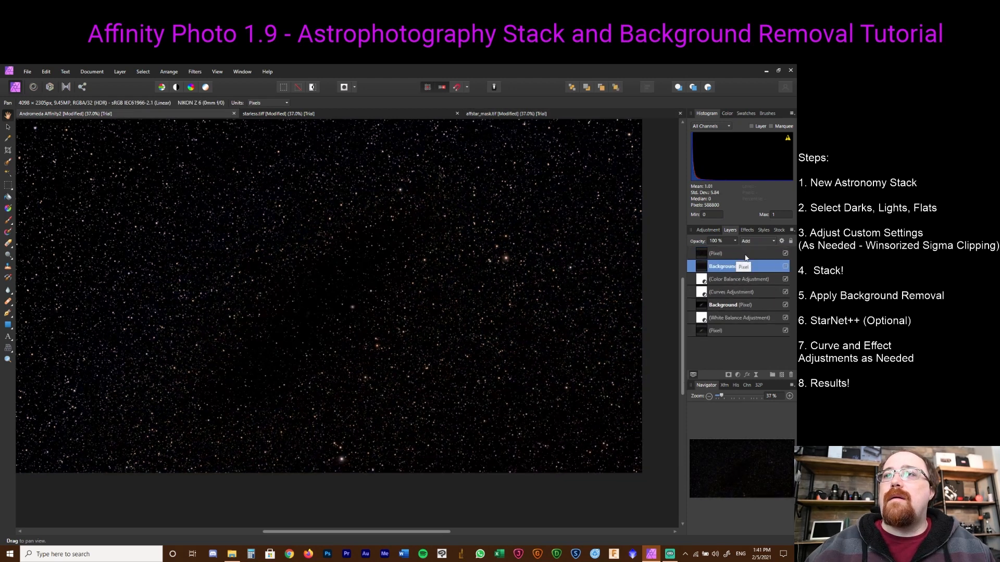
pyautogui.click(755, 241)
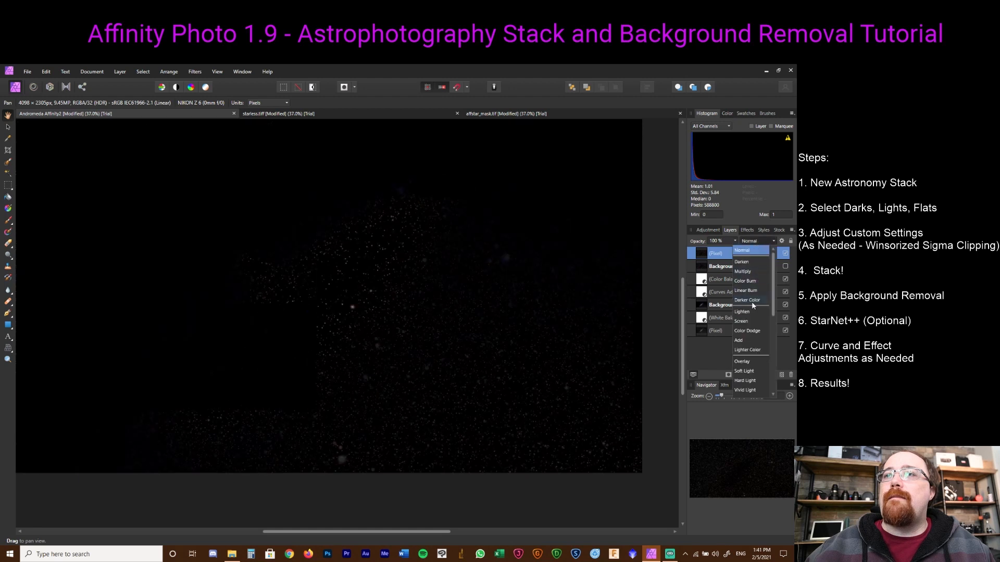
pyautogui.click(738, 340)
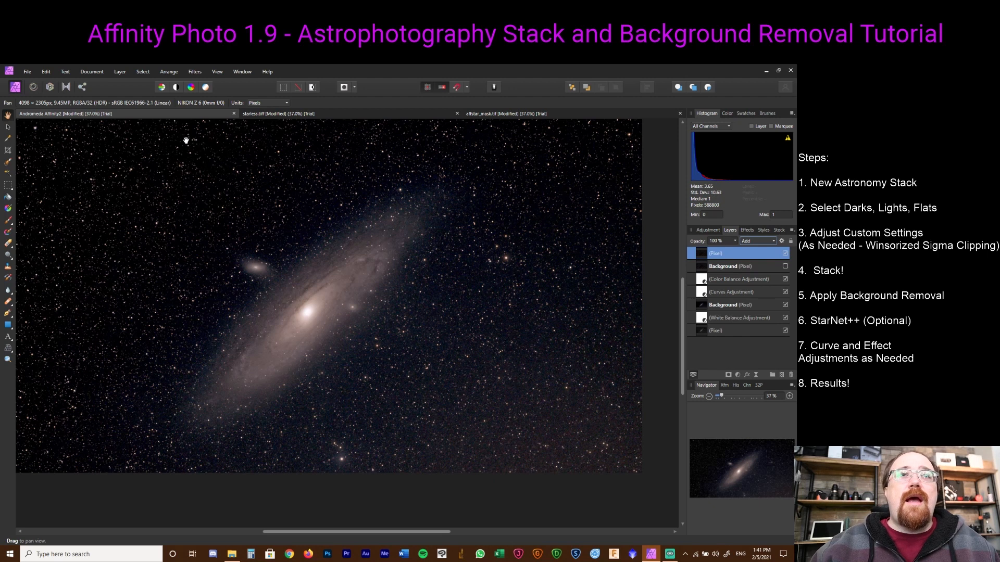
pyautogui.click(26, 71)
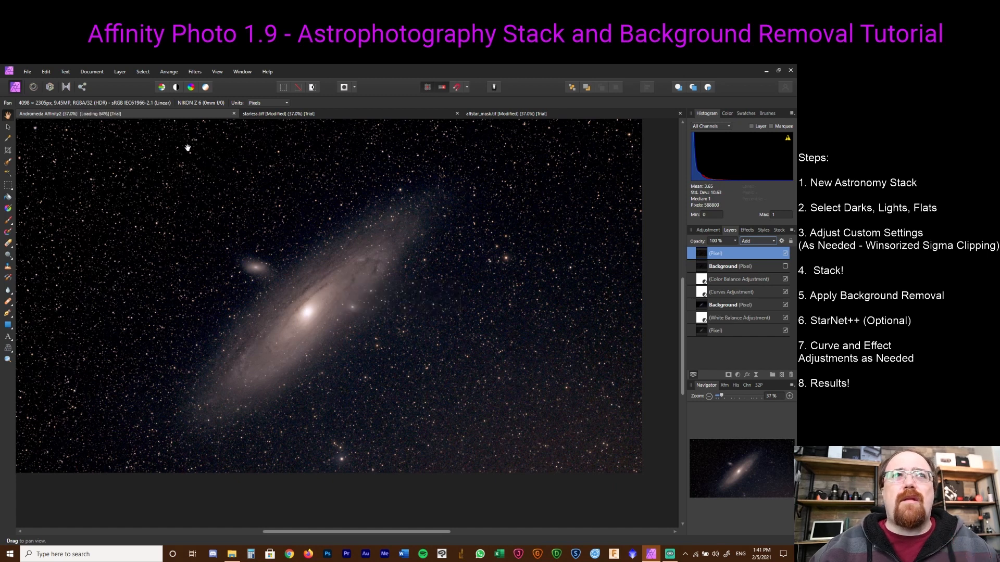
# - Export the Andromeda composite as a JPEG using the JPEG (Best quality) preset and save it
pyautogui.click(26, 71)
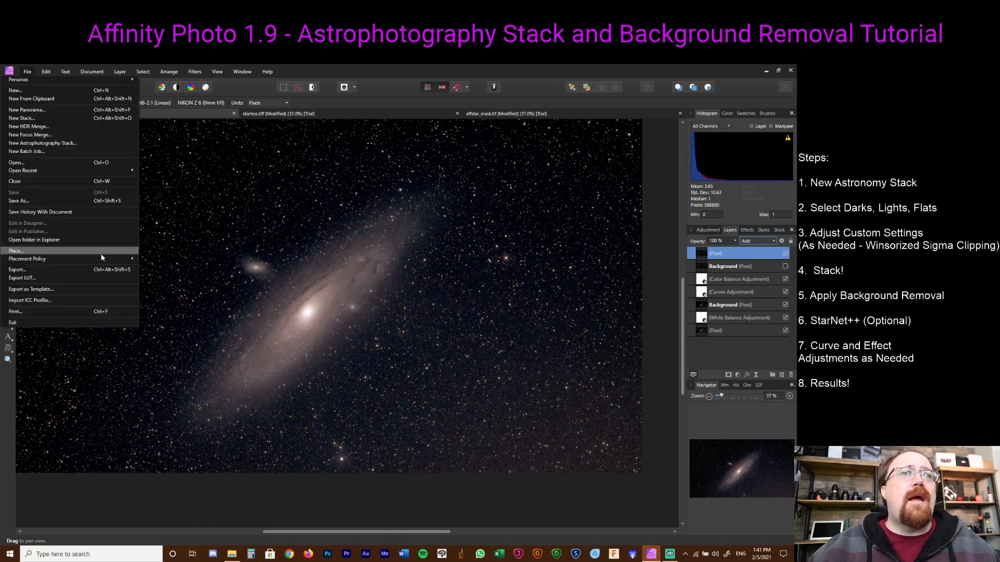
pyautogui.click(17, 269)
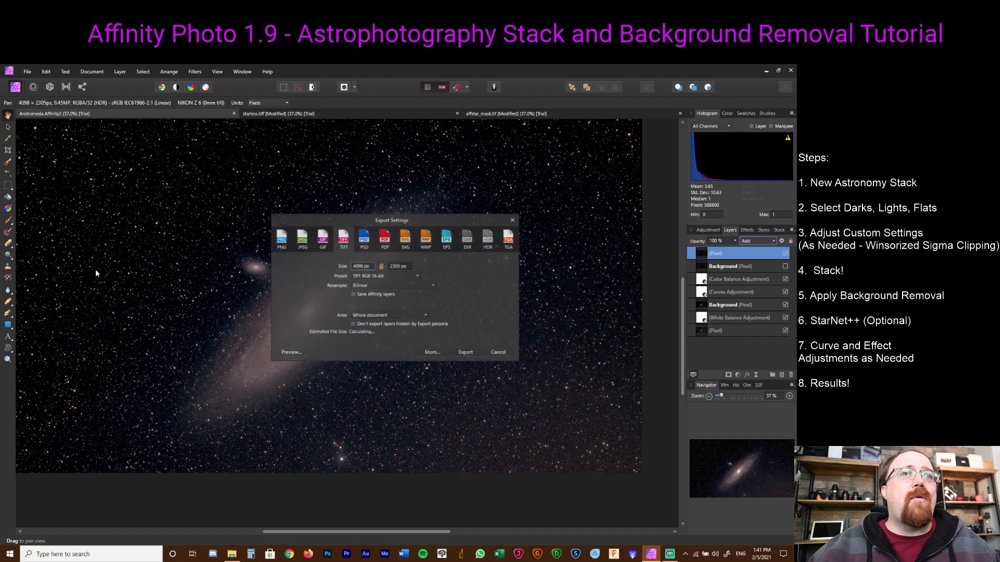
pyautogui.click(301, 238)
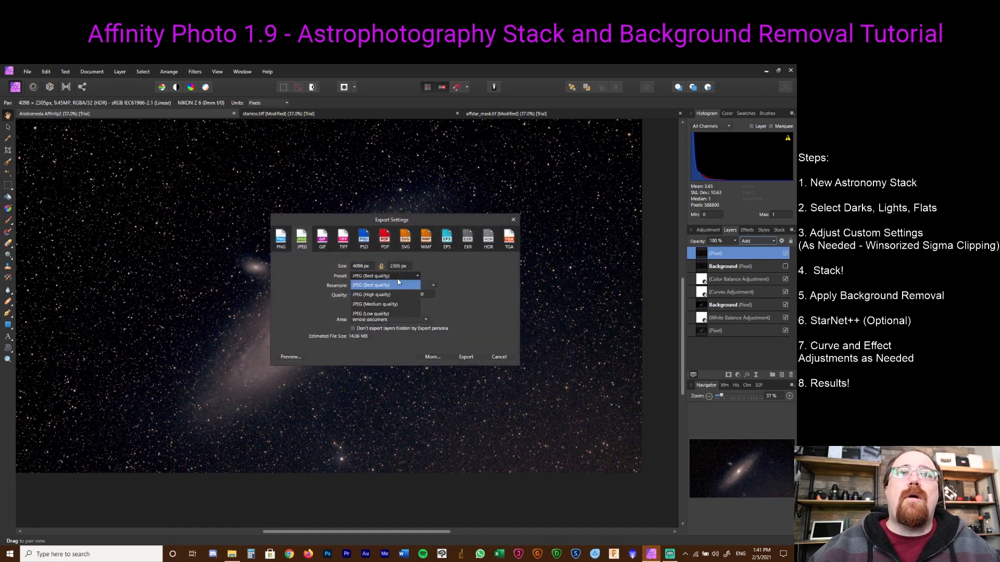
pyautogui.click(360, 284)
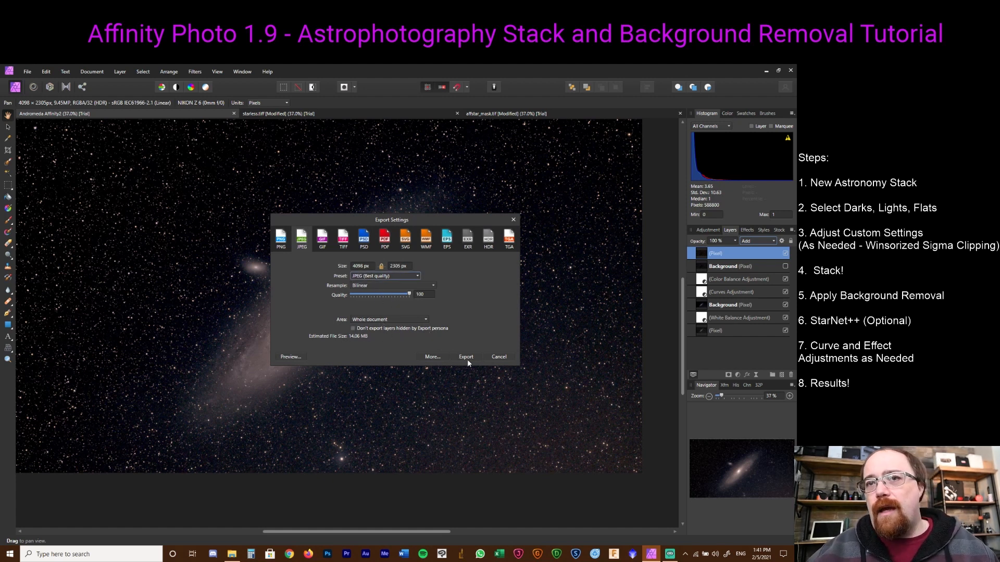
pyautogui.click(465, 356)
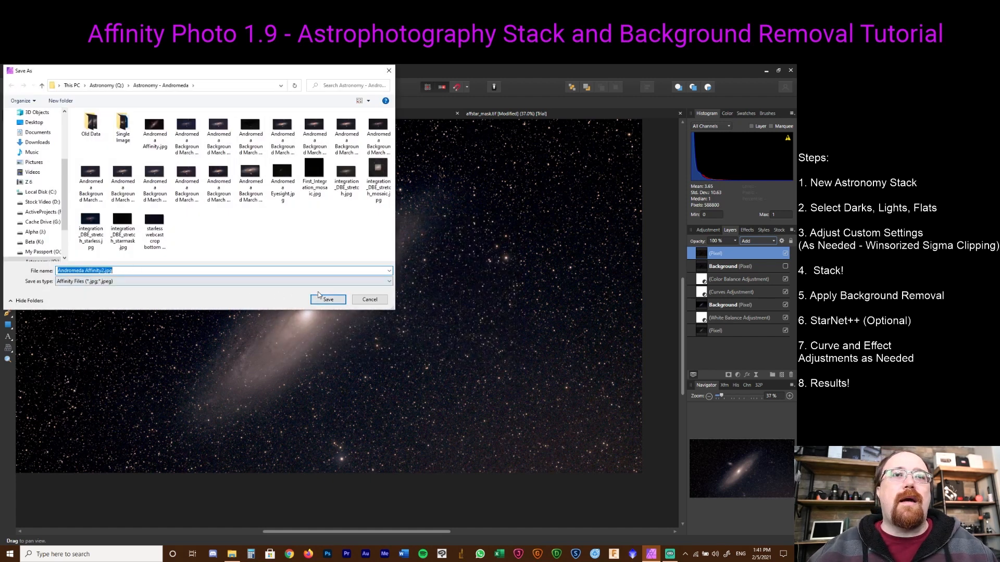
pyautogui.click(327, 300)
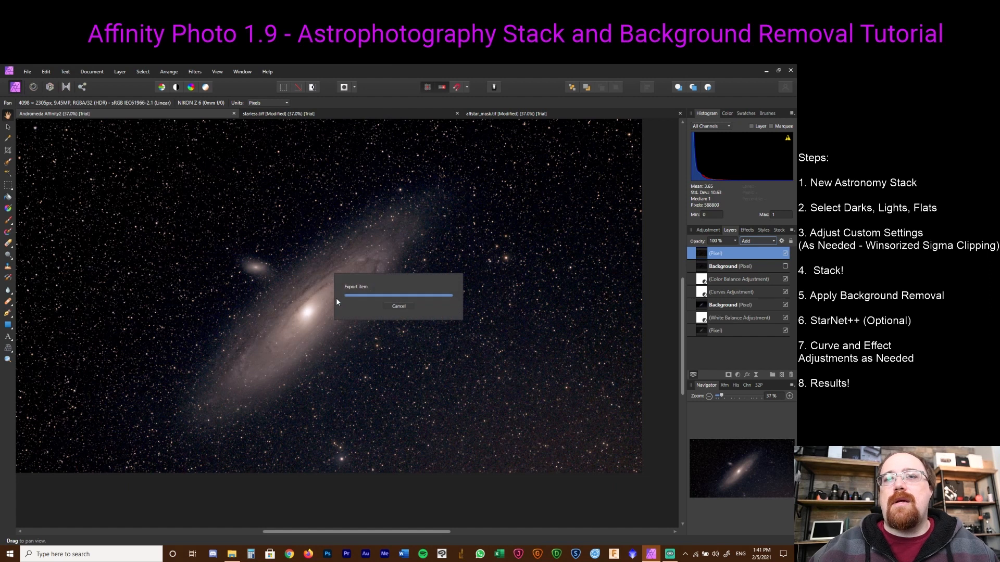